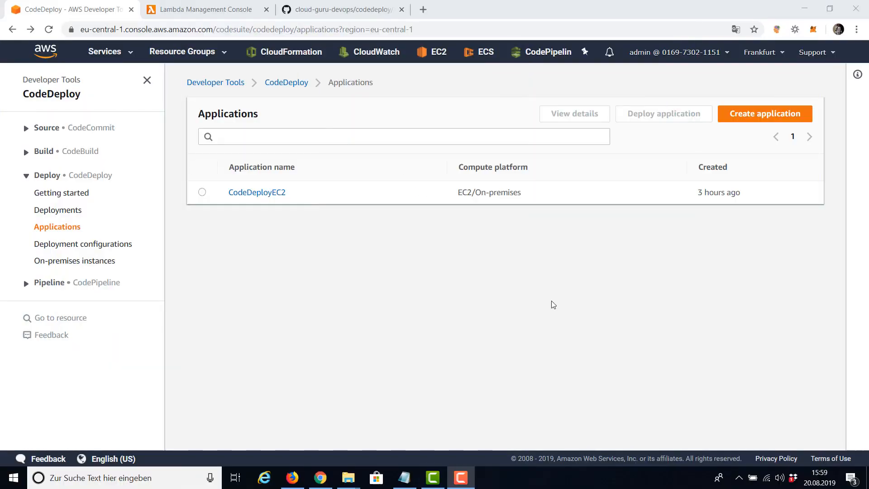
mouse_move(287, 207)
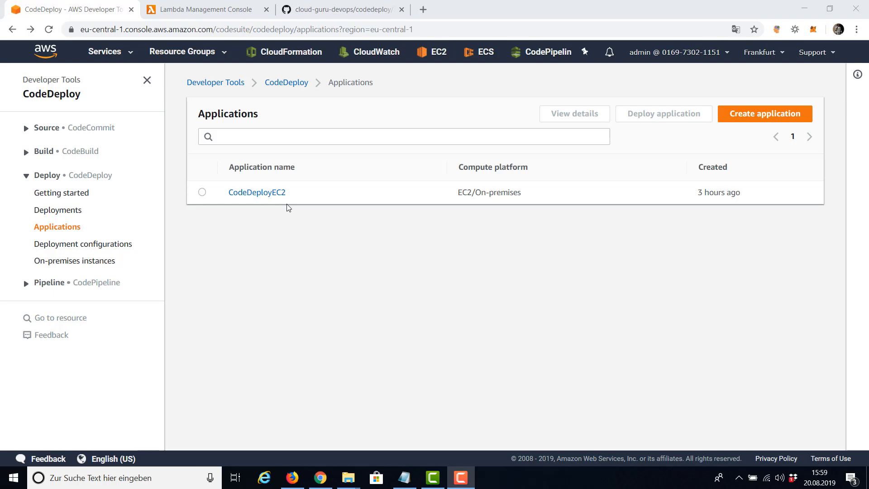
mouse_move(133, 57)
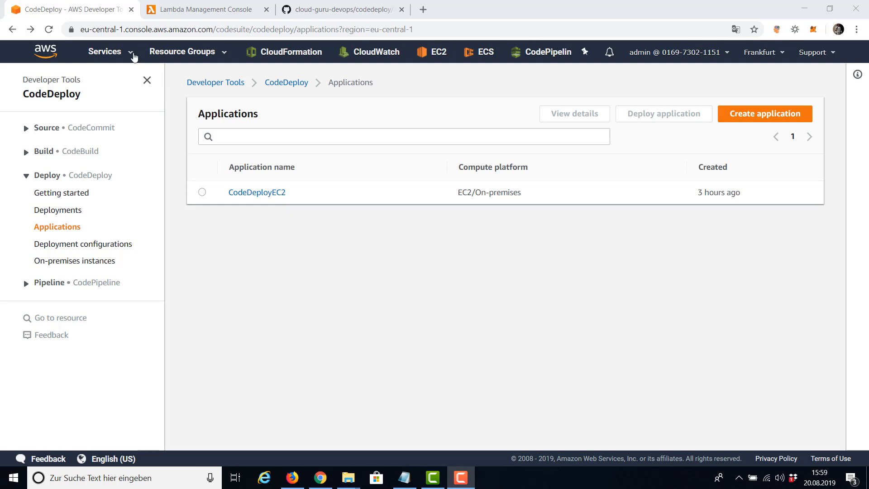
Navigate from CodeDeploy to the Lambda Functions page via the Services menu
left_click(105, 52)
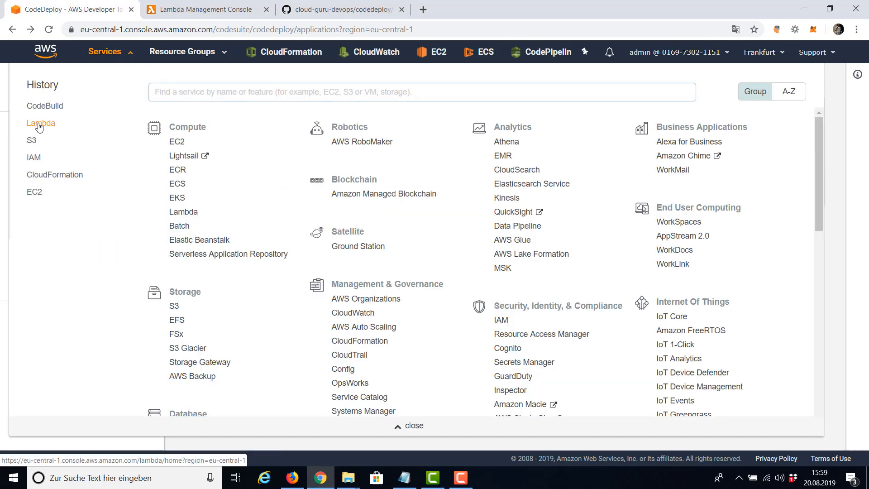
left_click(40, 123)
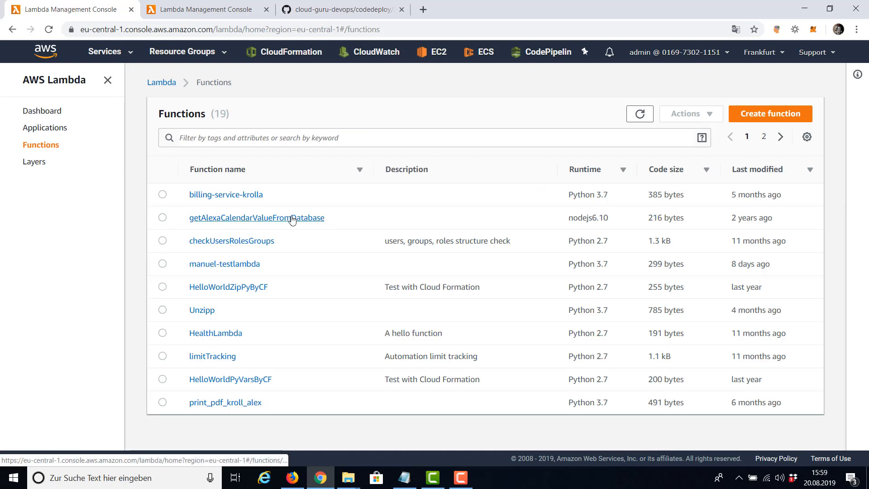
left_click(342, 9)
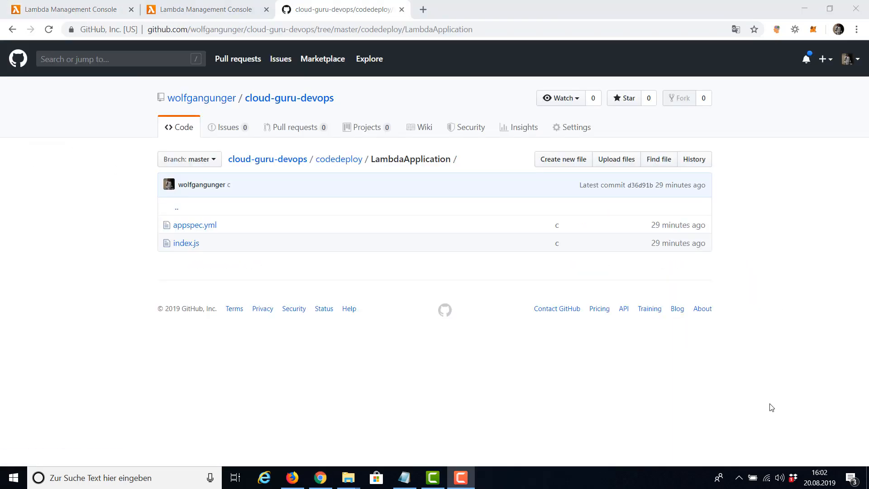
mouse_move(546, 269)
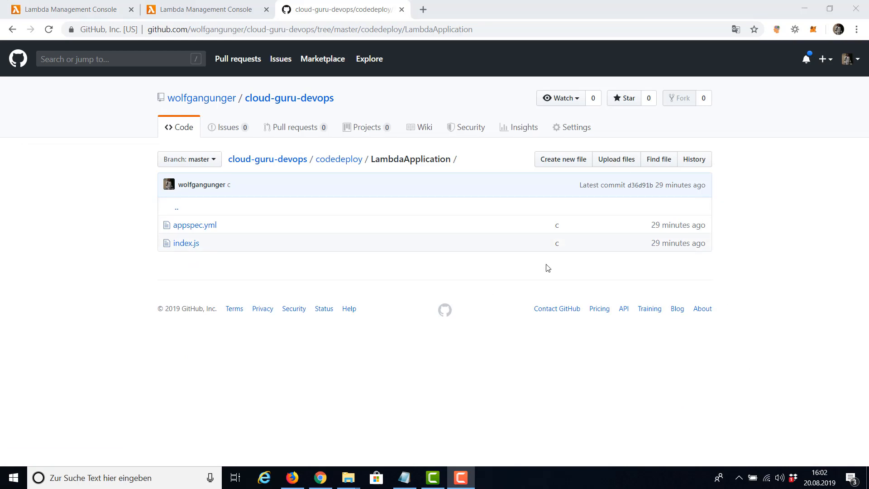
mouse_move(296, 140)
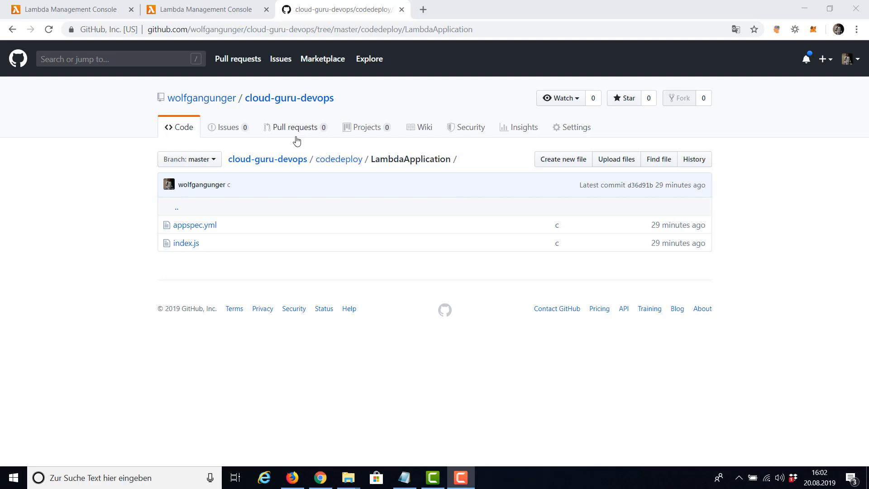
mouse_move(367, 127)
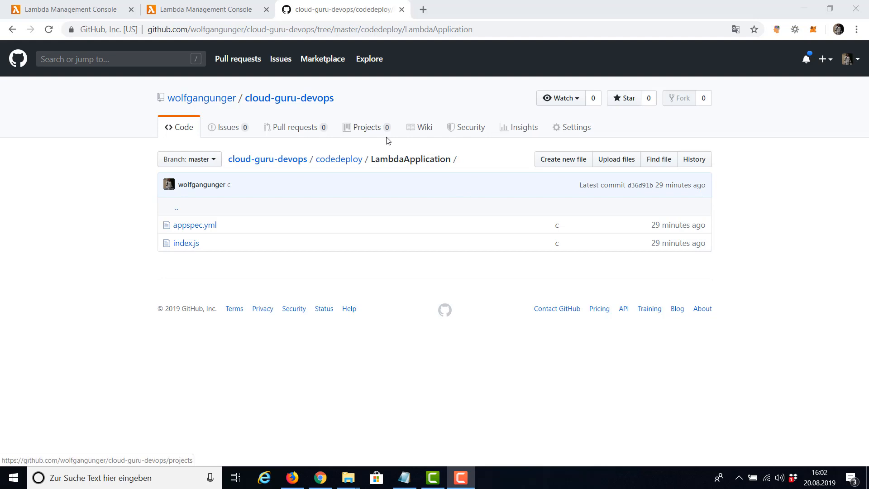
Create a new Lambda function named CDLambda, authored from scratch on Node.js 10.x
left_click(67, 9)
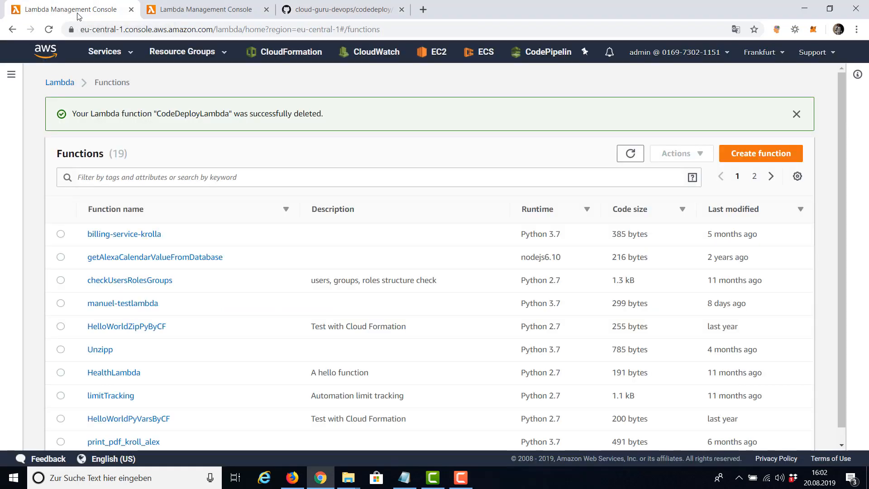
left_click(761, 153)
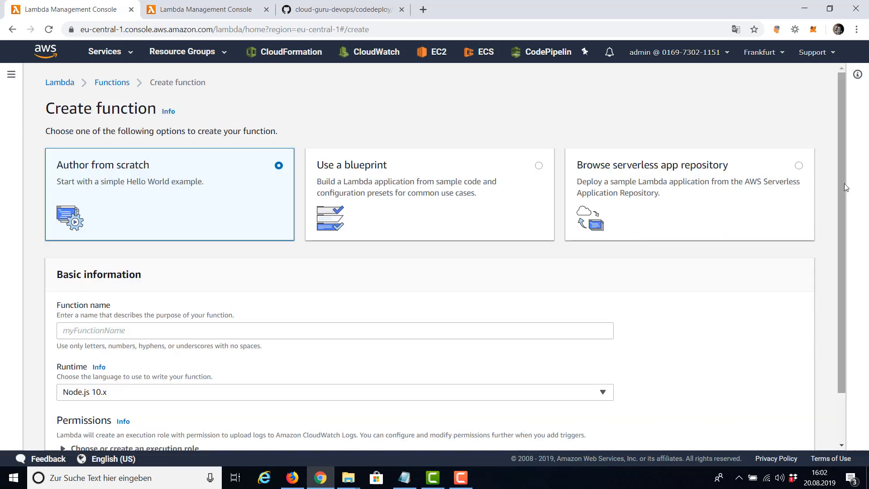
scroll("down", 3)
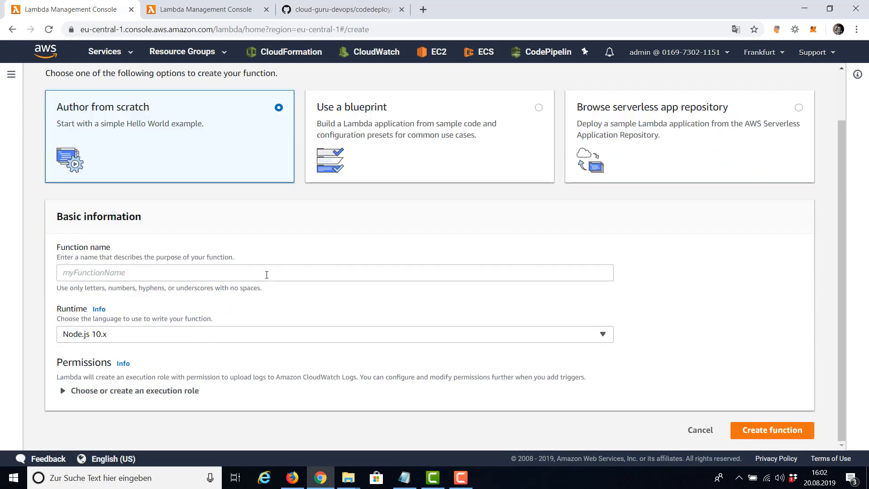
type("CD")
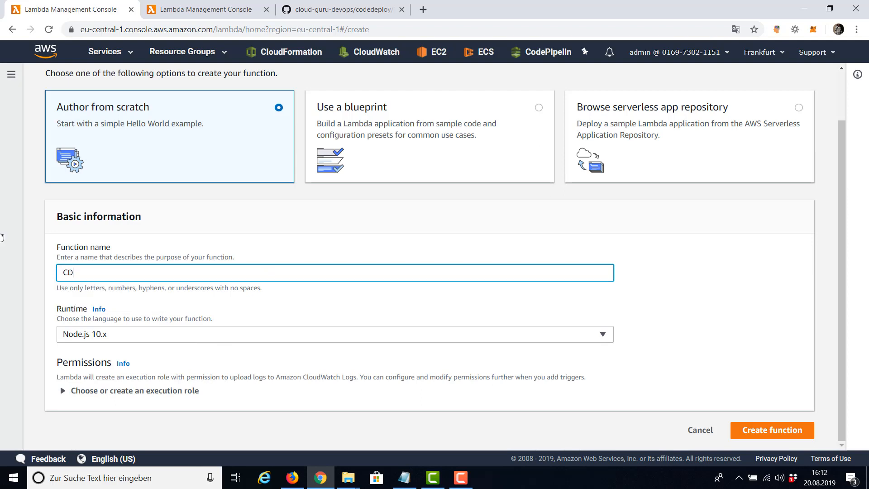
type("Lambda")
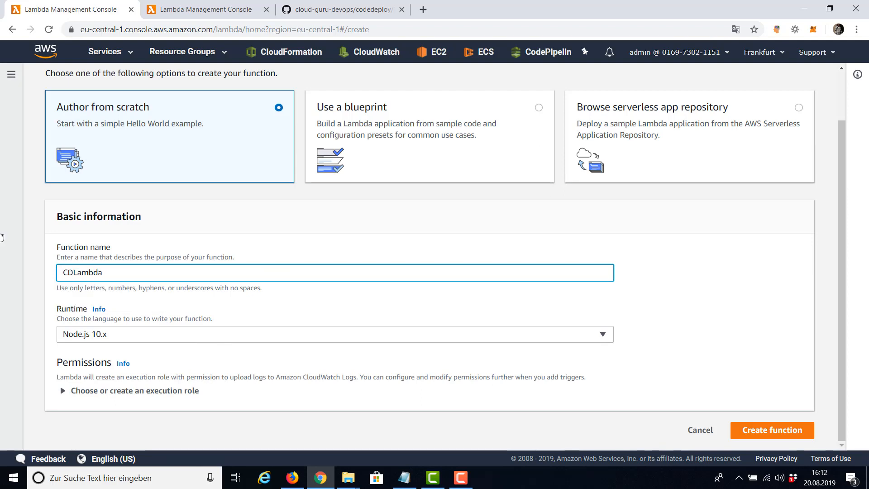
mouse_move(771, 430)
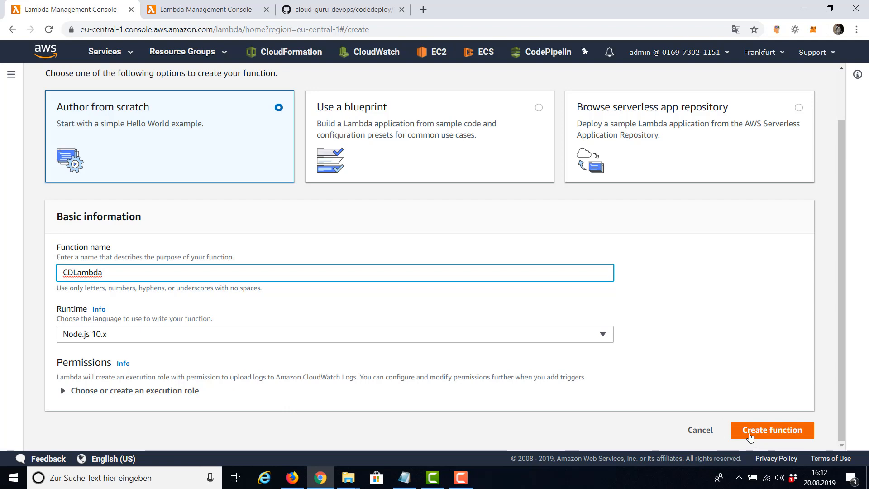
left_click(771, 430)
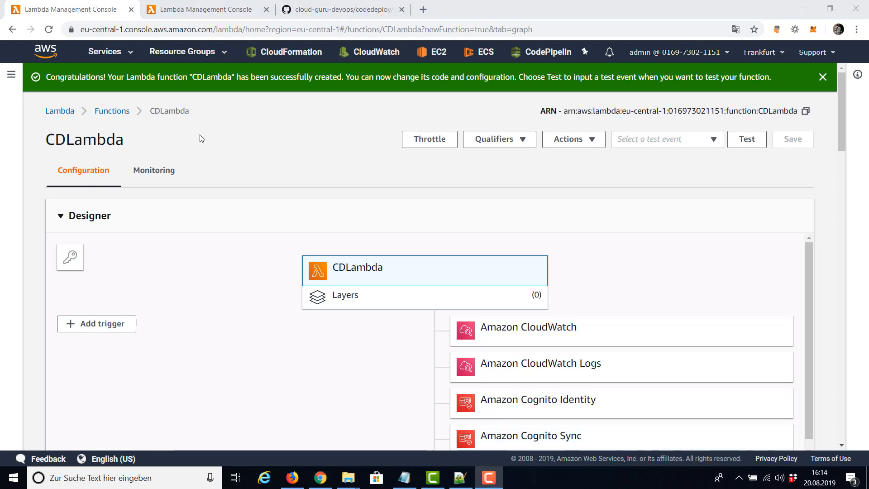
Paste the index.js handler returning the v0.1 greeting into the editor and save CDLambda
scroll("down", 3)
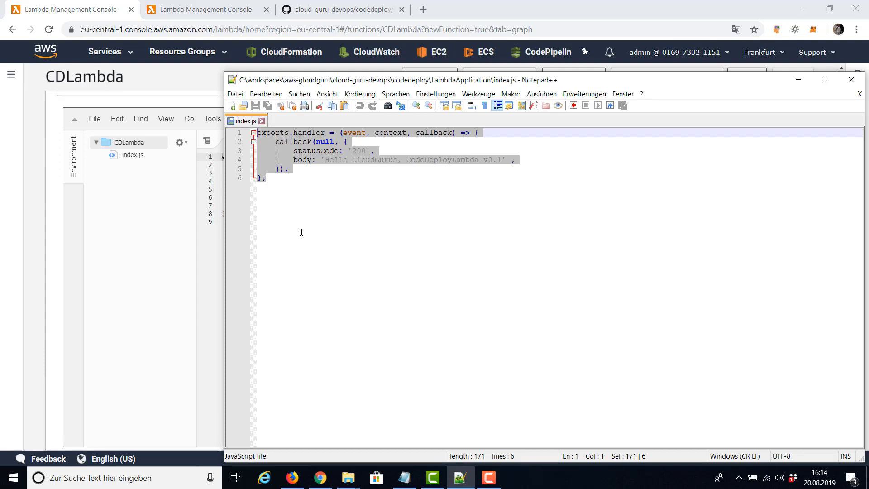
left_click(851, 79)
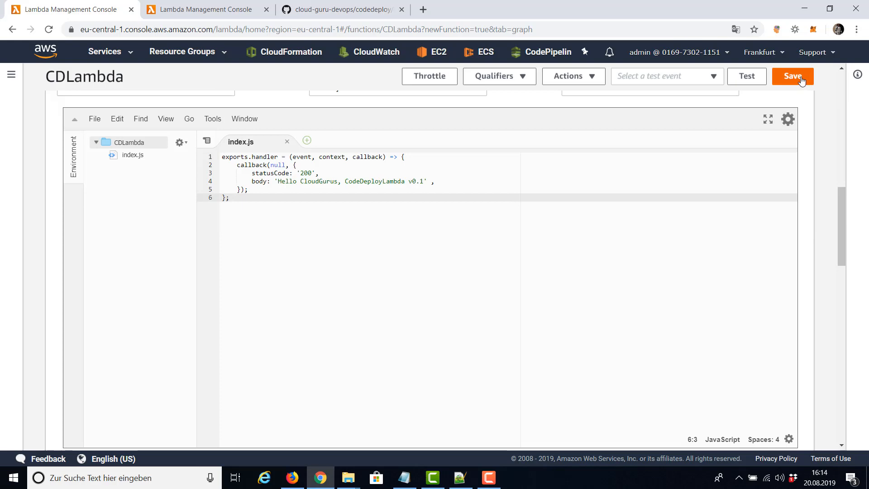
left_click(793, 76)
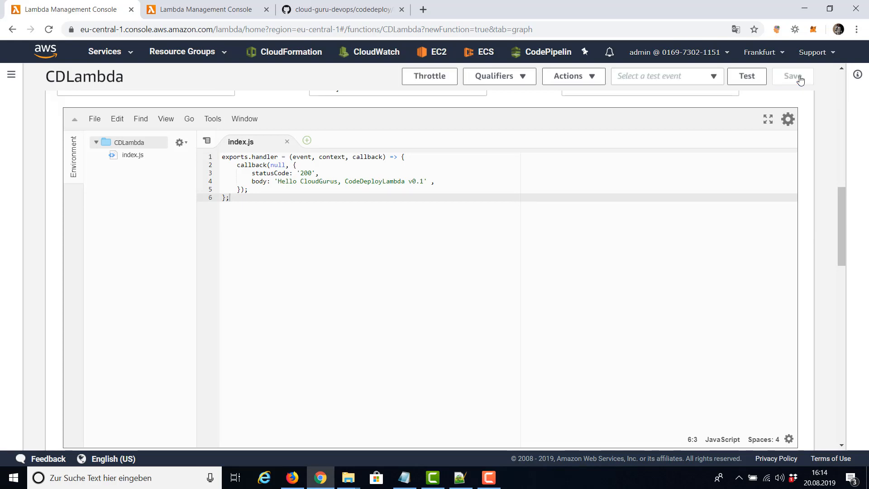
left_click(792, 76)
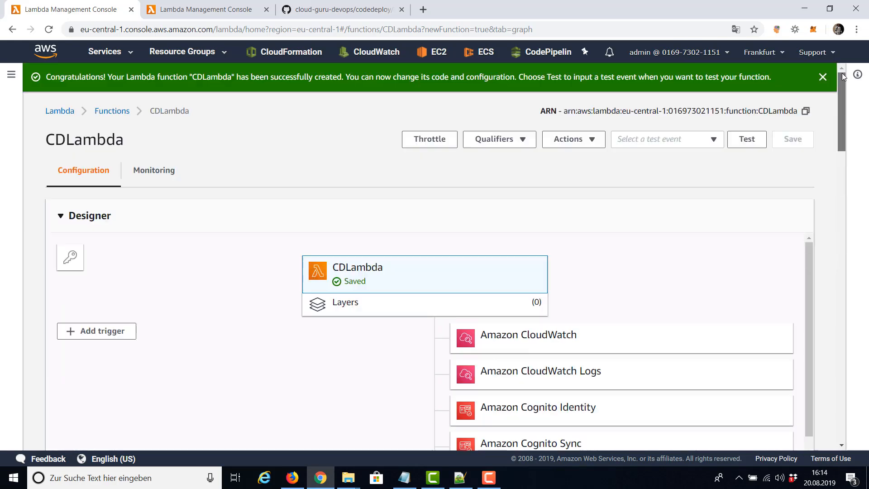
mouse_move(495, 171)
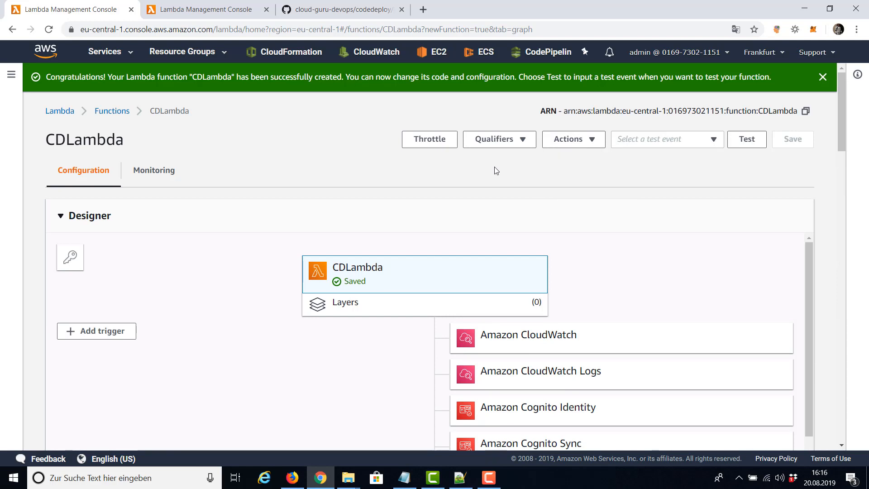
mouse_move(574, 139)
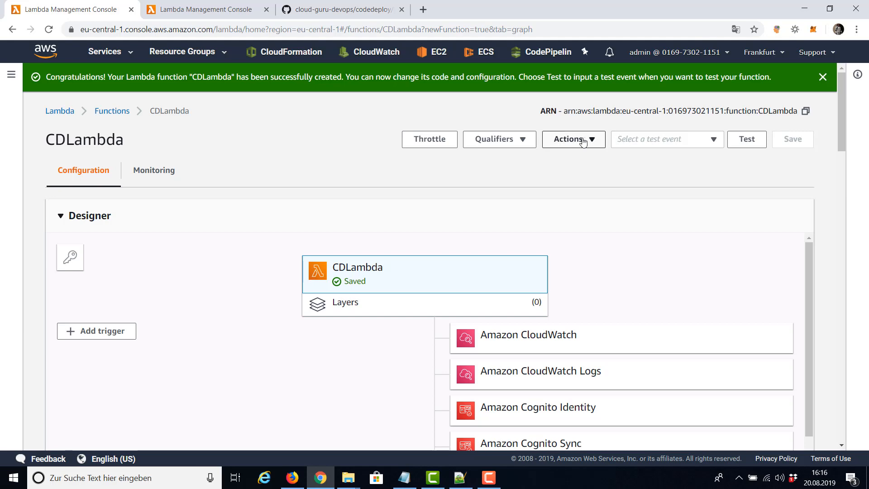
Publish a new version of CDLambda from $LATEST with description v1
left_click(573, 139)
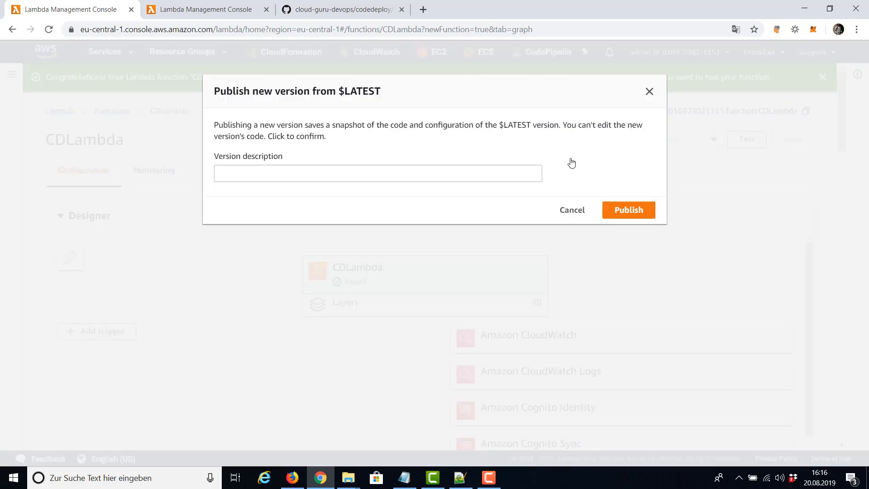
type("v1")
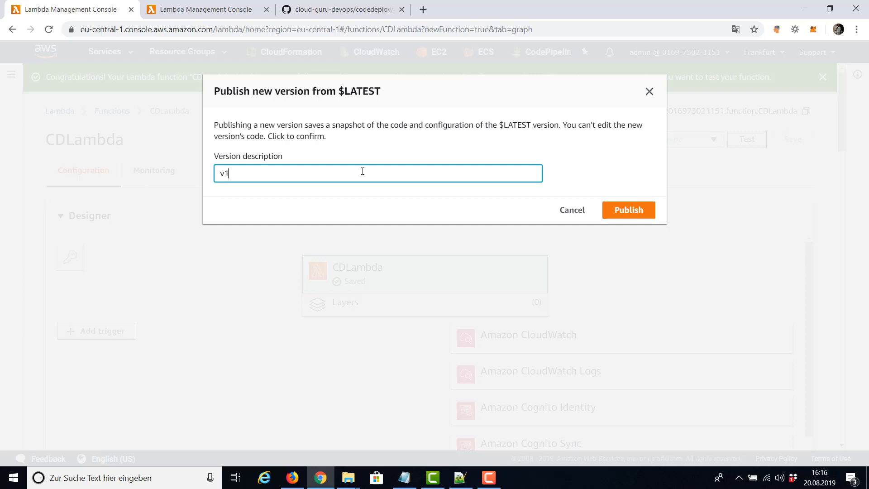
mouse_move(628, 209)
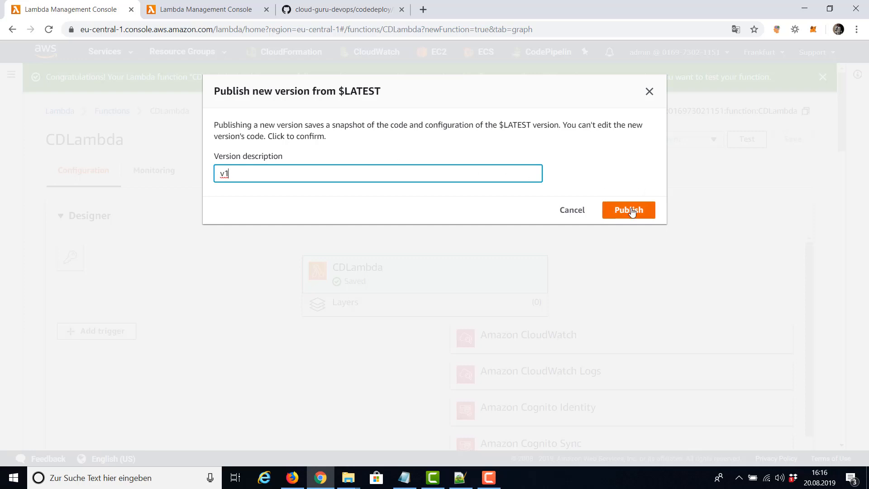
left_click(628, 209)
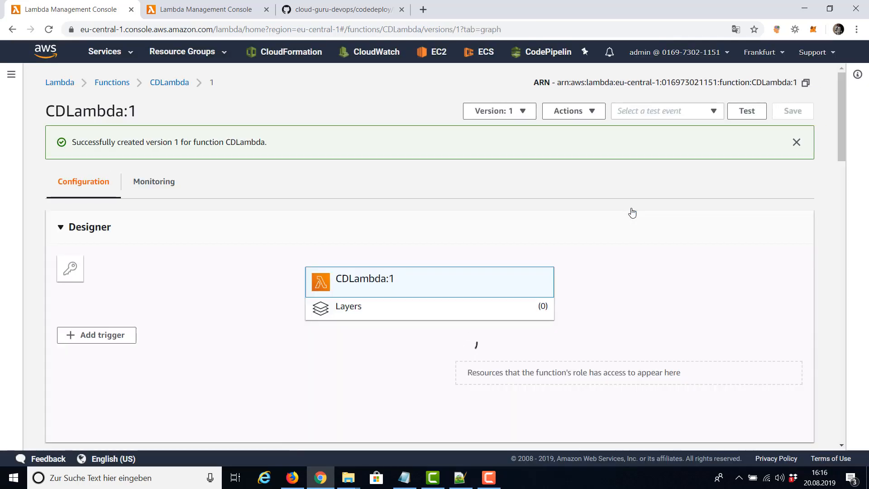
left_click(424, 282)
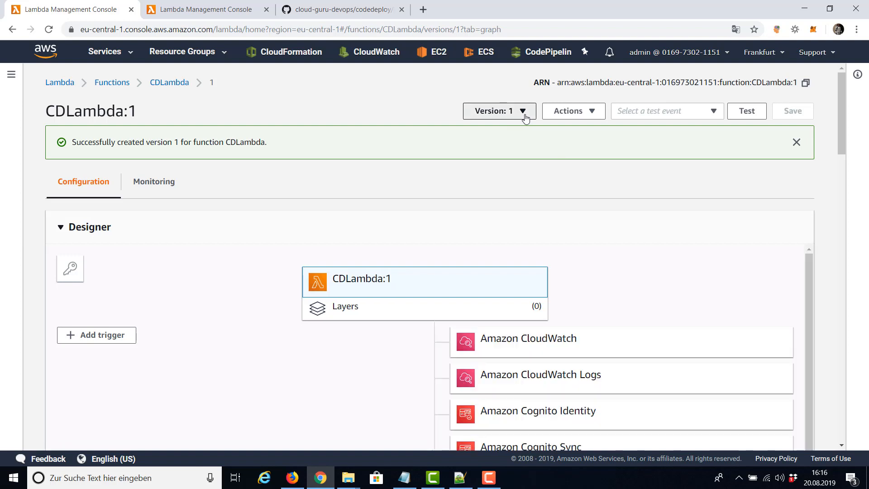
left_click(499, 111)
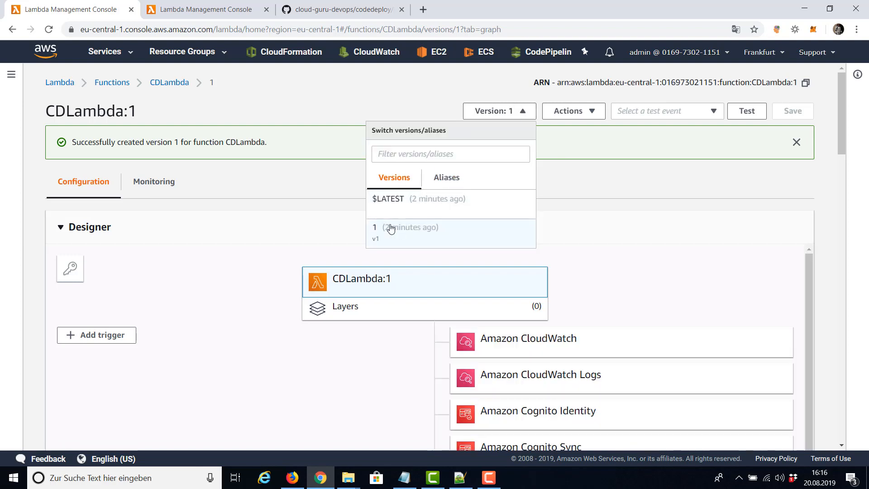
mouse_move(597, 117)
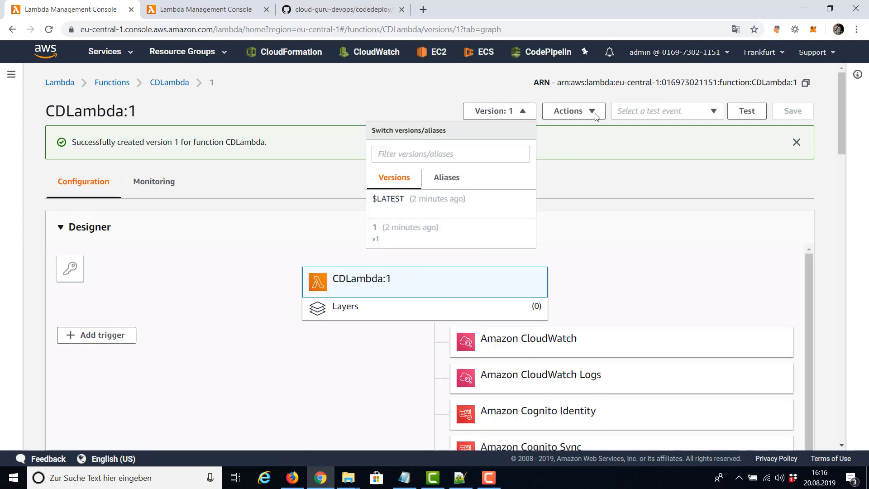
Create alias CDVersion for CDLambda pointing at version 1
left_click(573, 110)
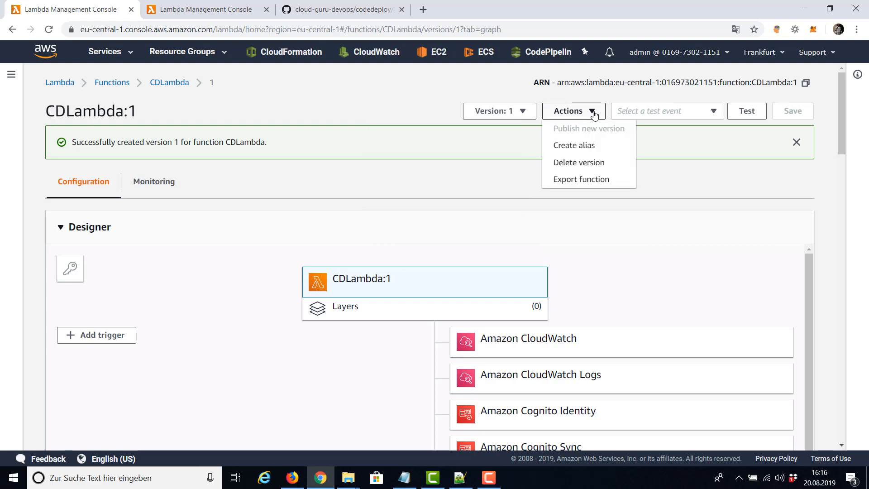
left_click(573, 145)
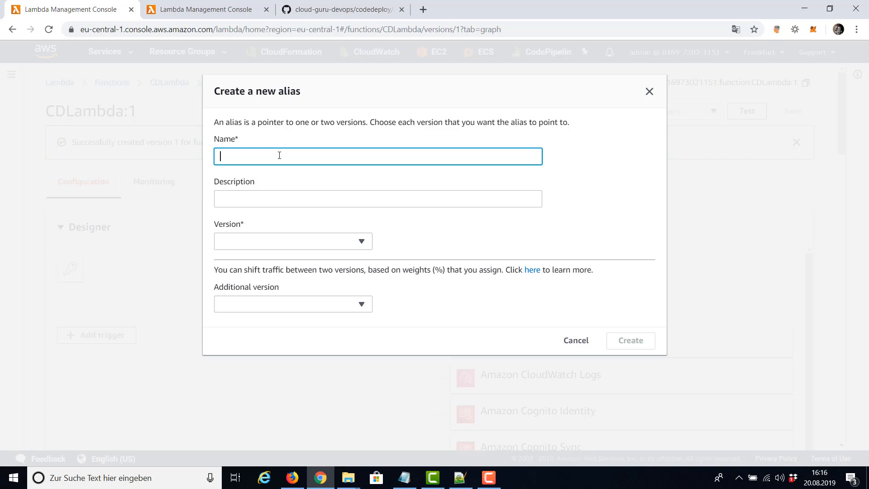
type("CD")
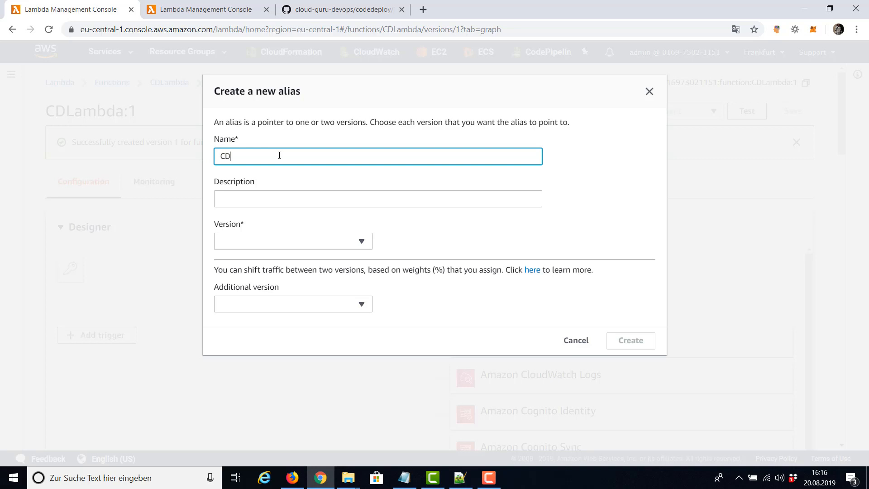
type("Verseion")
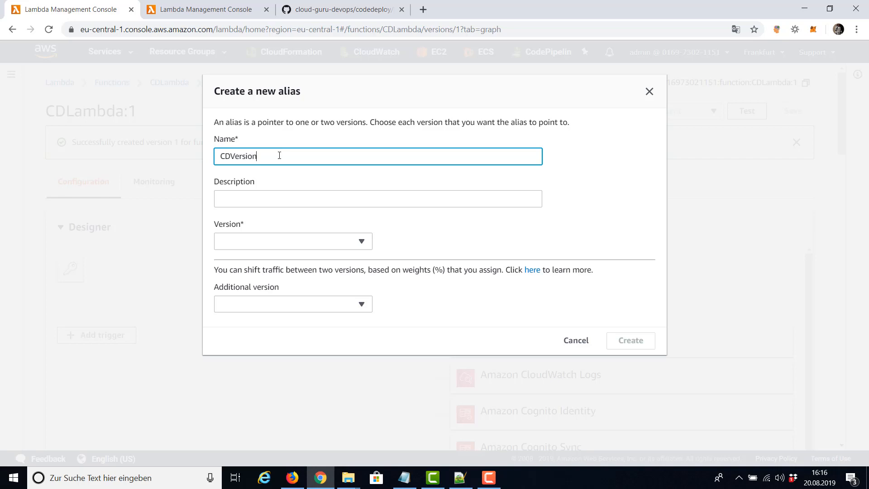
left_click(293, 241)
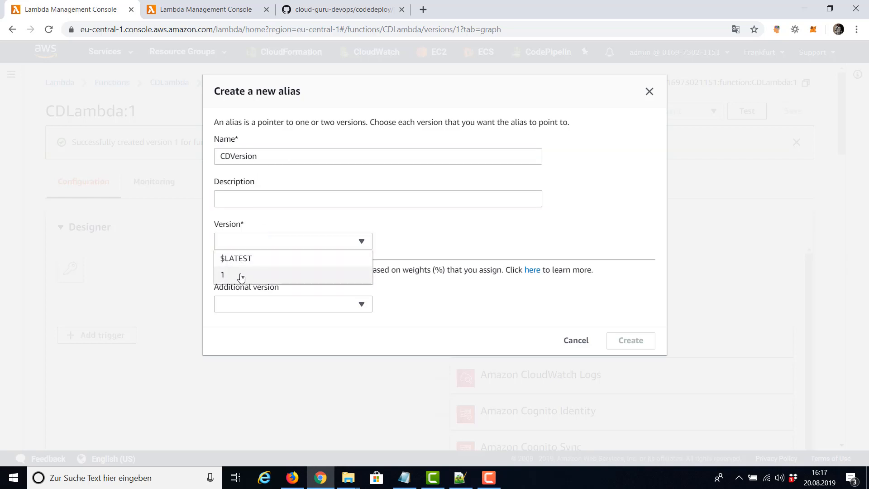
left_click(222, 275)
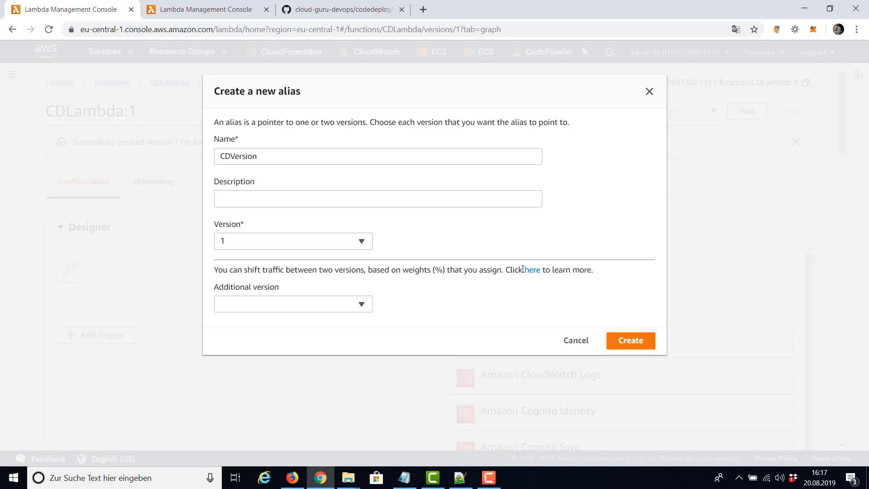
left_click(630, 340)
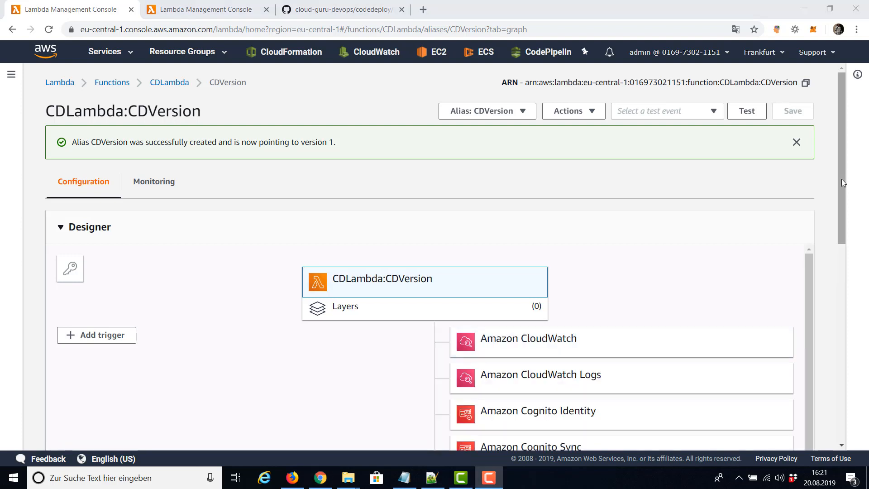
Switch the function view from the alias to Version $LATEST
scroll("down", 3)
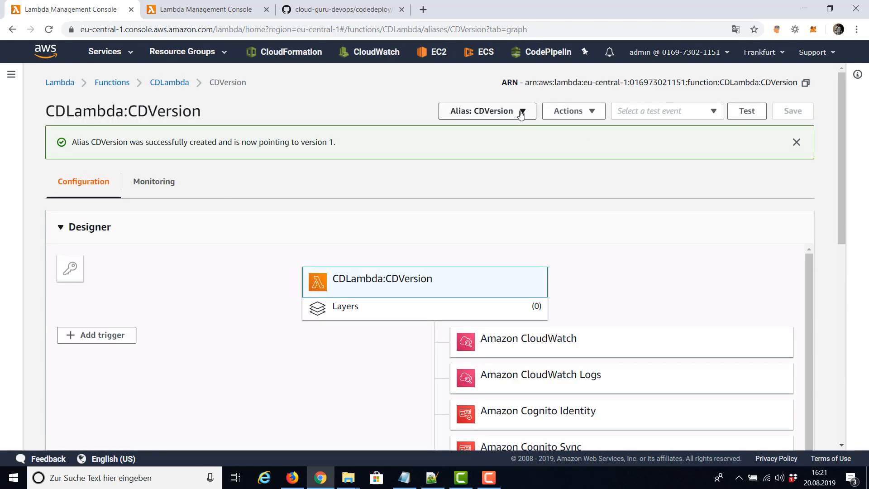
left_click(486, 111)
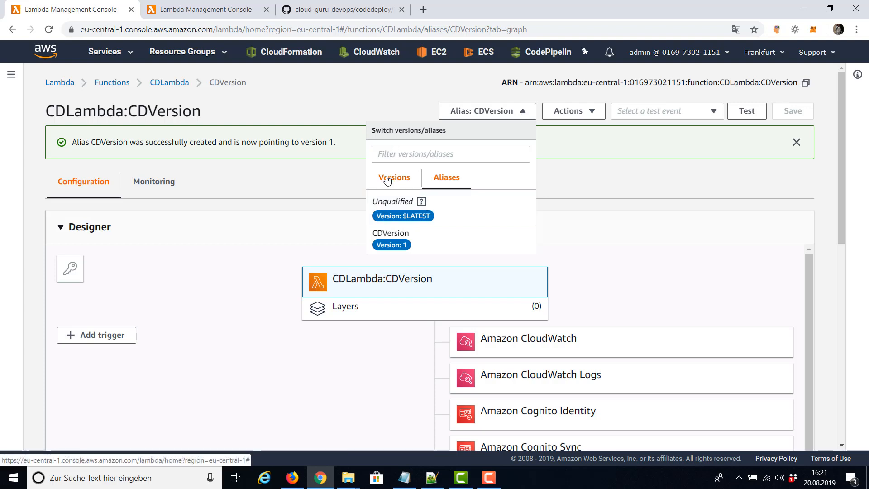
left_click(402, 215)
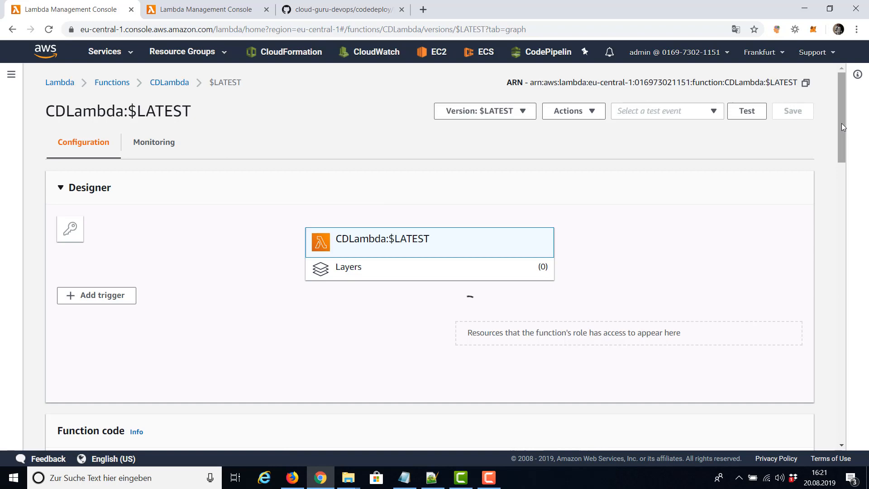
Edit index.js so the response reads CodeDeployLambda v0.2 and save the code
scroll("down", 3)
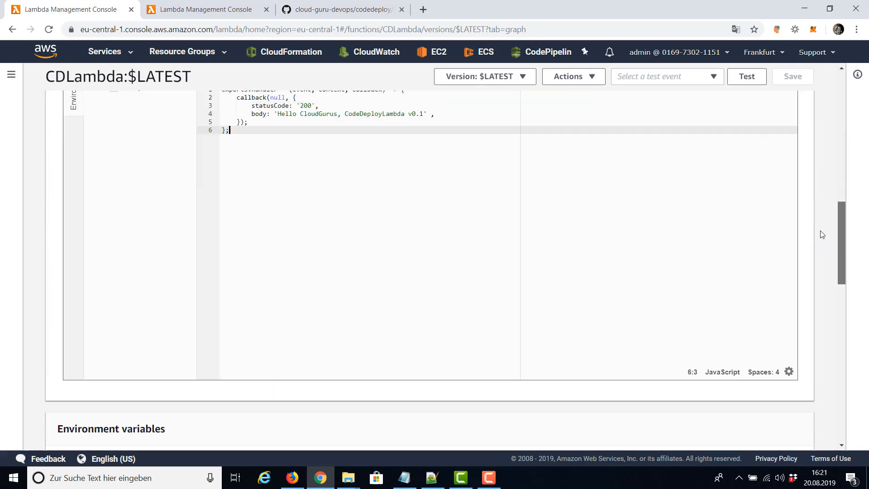
scroll("up", 3)
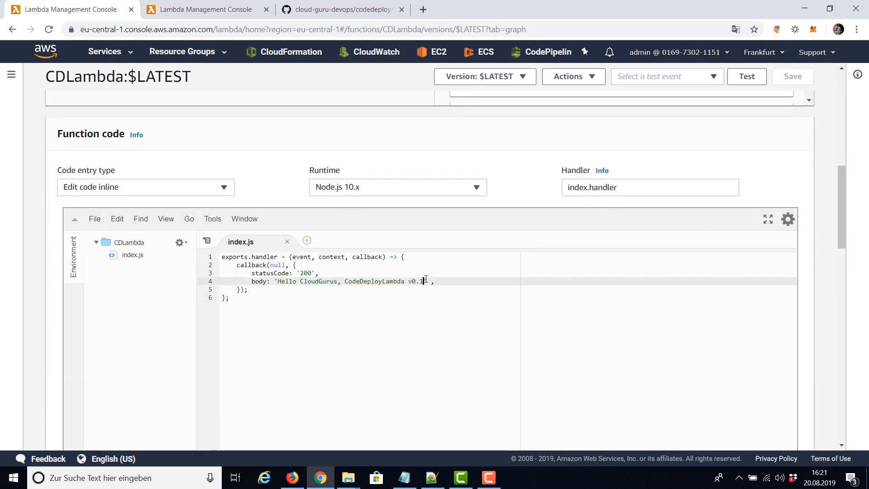
type("2")
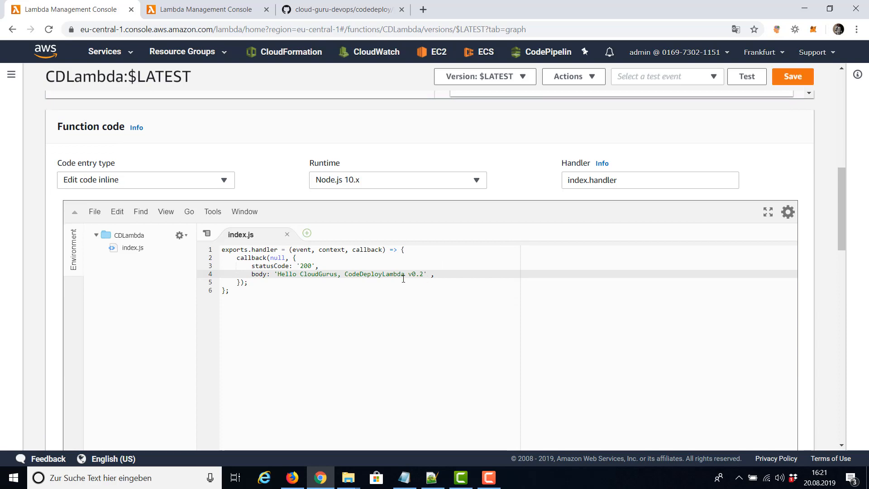
mouse_move(845, 172)
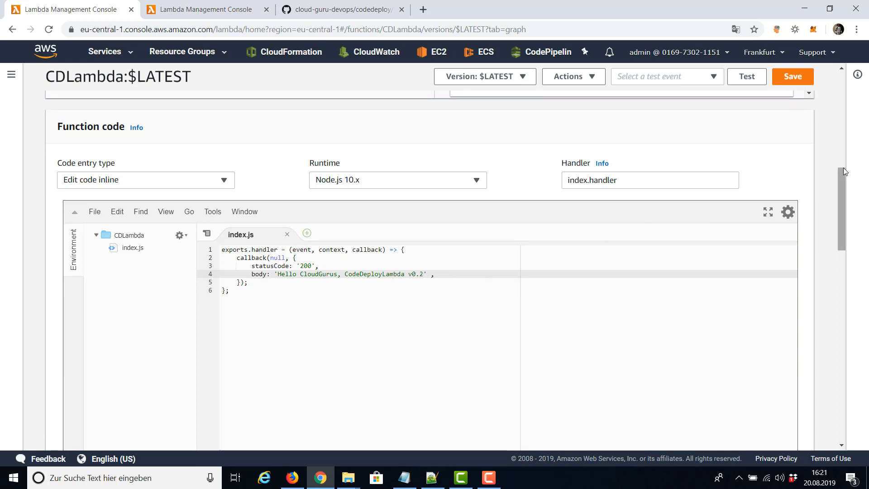
scroll("up", 3)
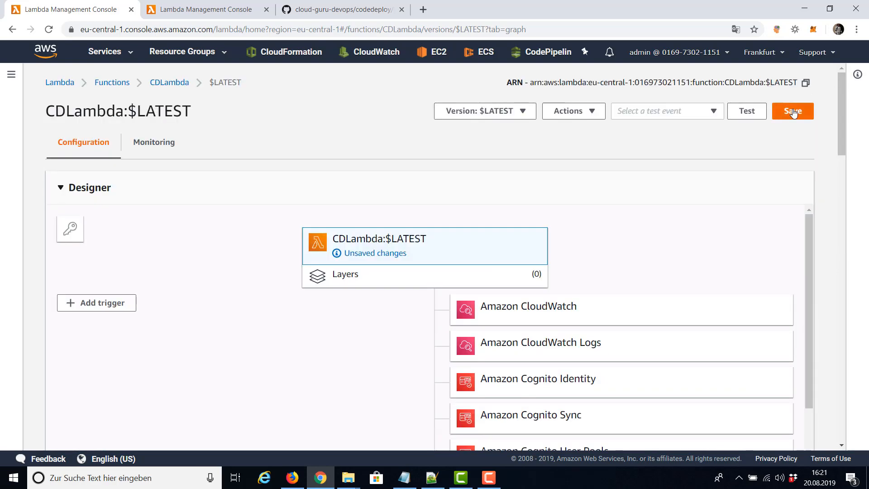
left_click(792, 111)
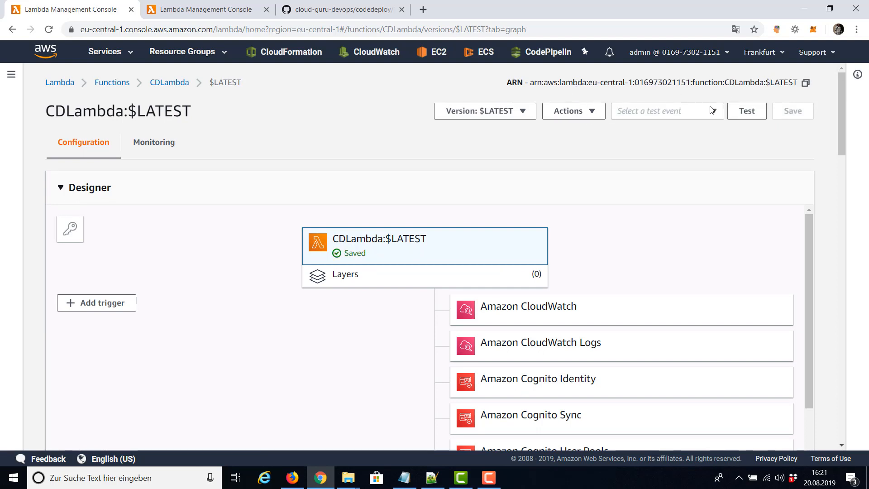
Publish version 2 of CDLambda from $LATEST with description v2
left_click(573, 111)
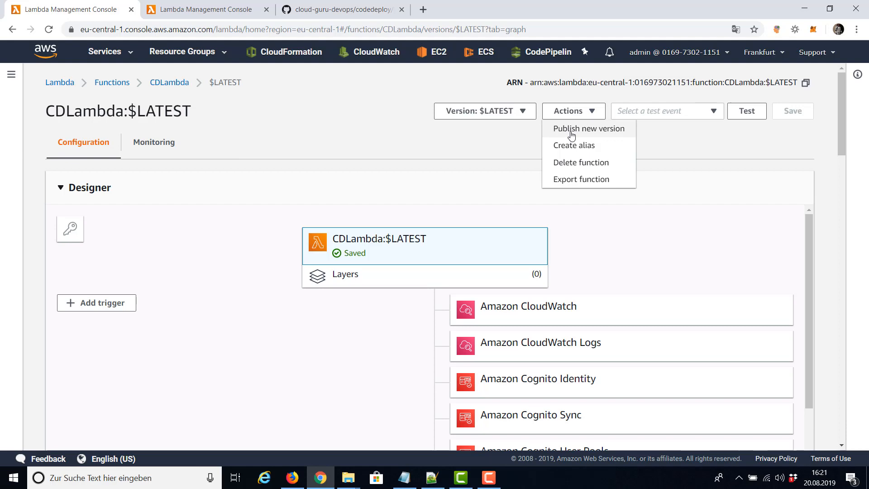
left_click(588, 128)
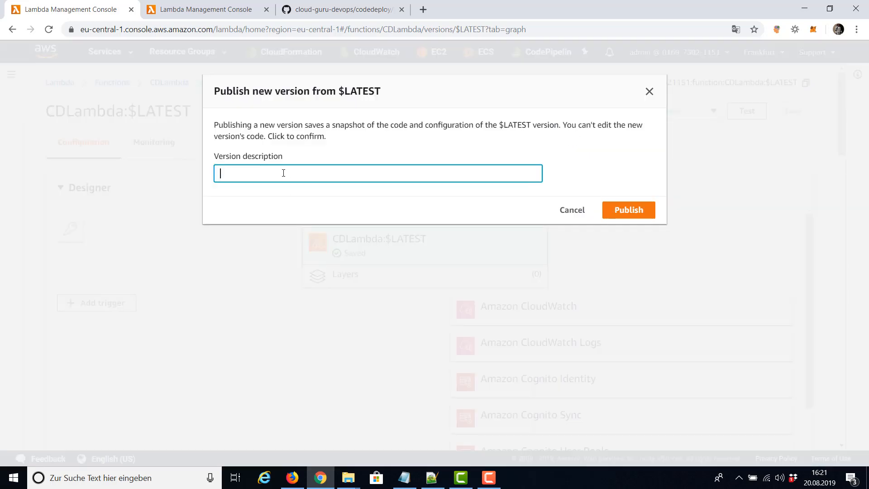
type("v2")
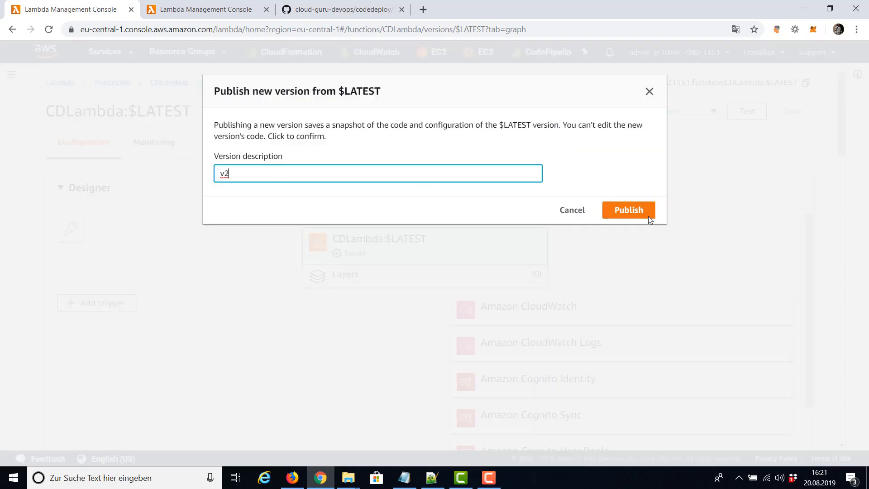
left_click(628, 210)
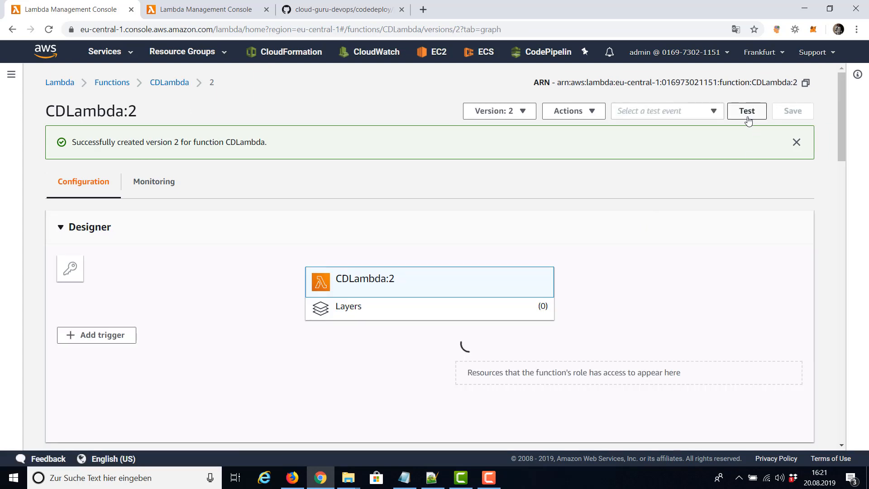
Create test event Test1, run it on version 2 and confirm the v0.2 response
left_click(746, 111)
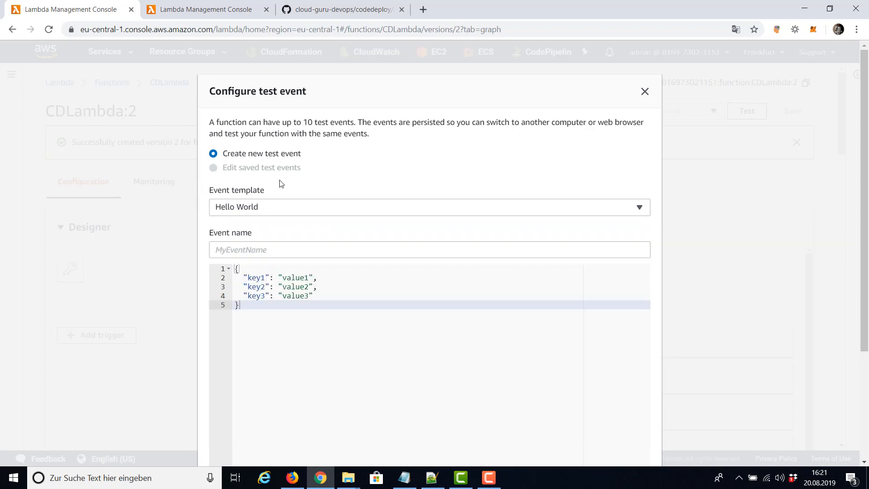
type("Tes")
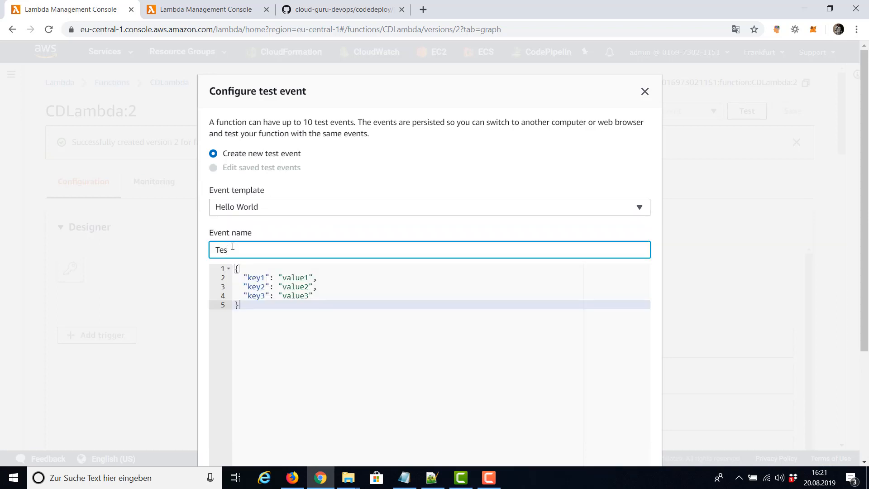
type("t1")
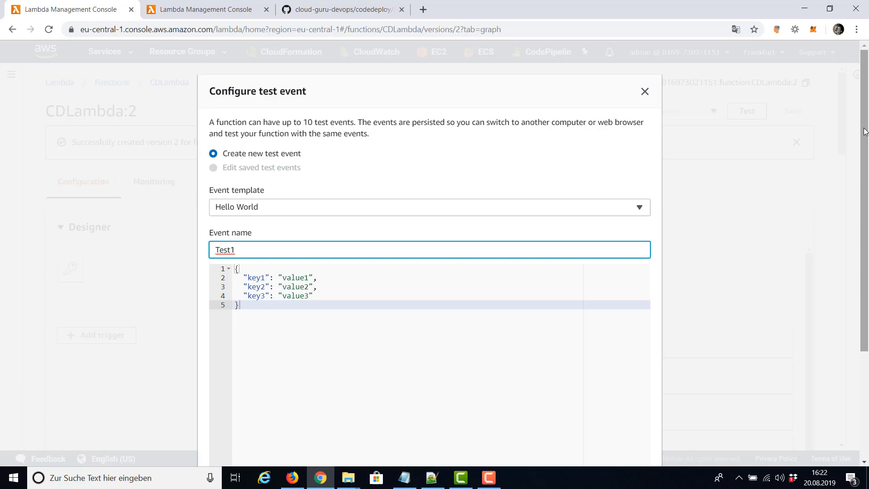
scroll("down", 3)
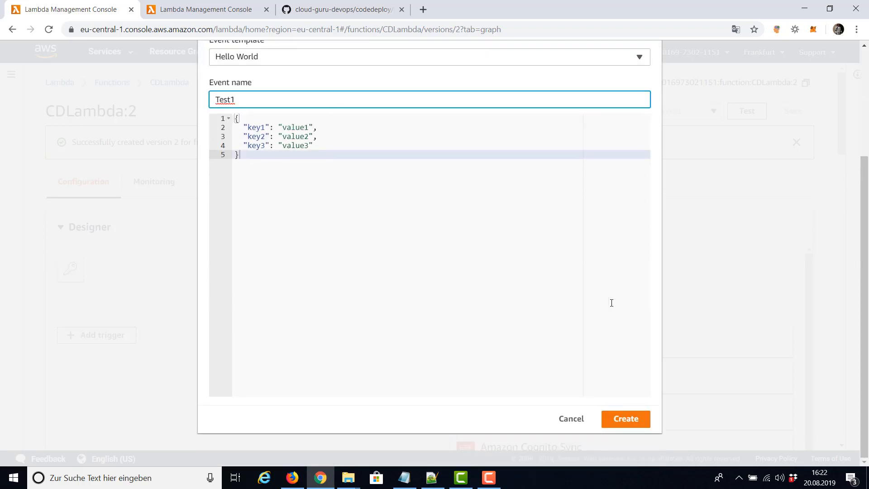
mouse_move(625, 419)
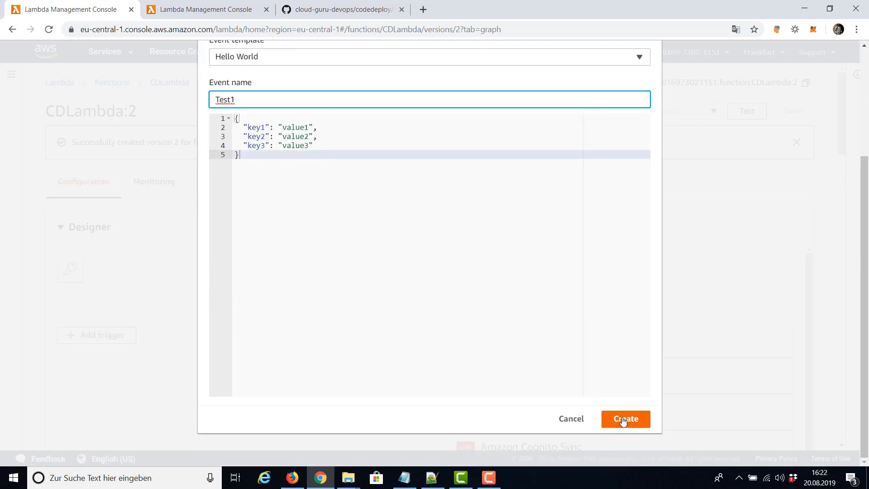
left_click(626, 418)
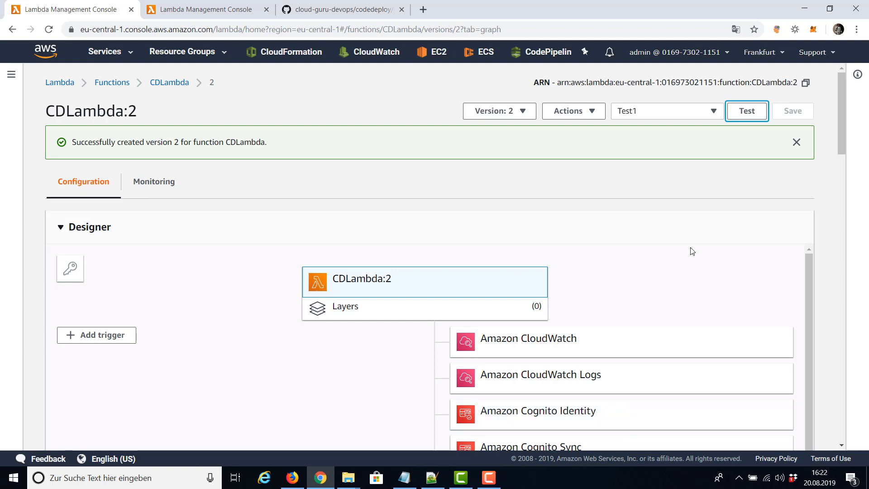
left_click(747, 111)
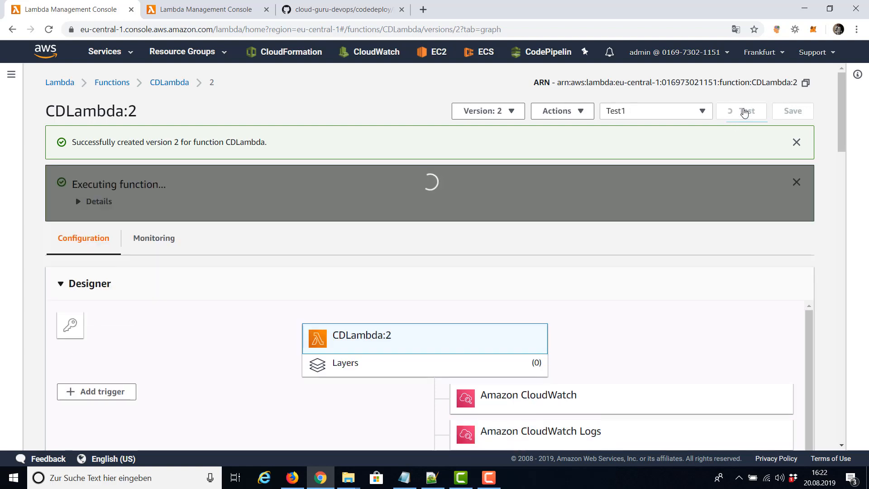
left_click(745, 111)
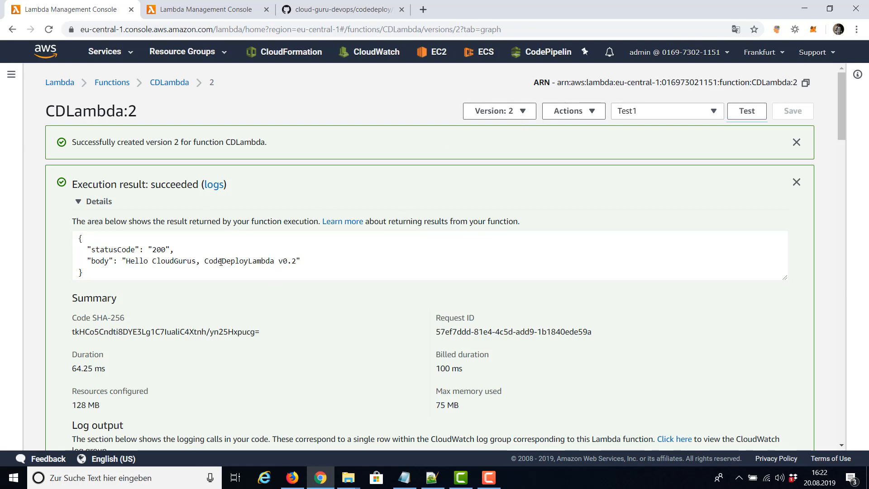
mouse_move(366, 254)
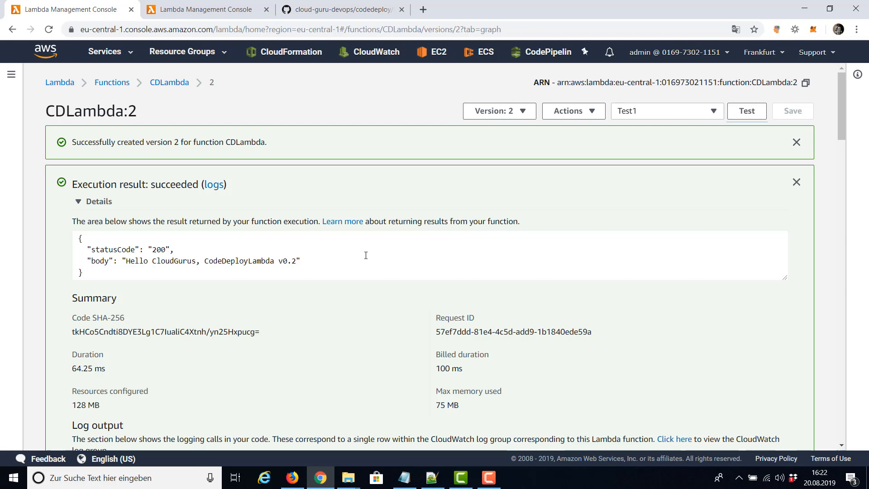
mouse_move(302, 262)
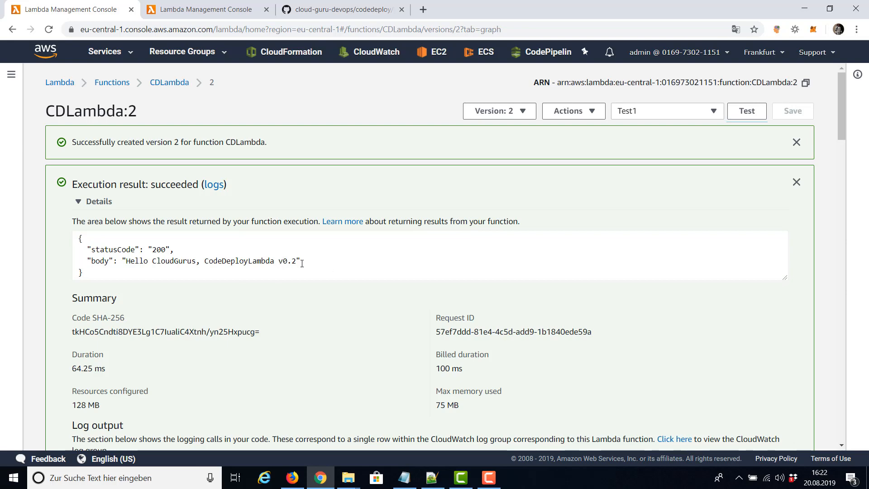
Switch to CDLambda version 1 and run Test1, getting the v0.1 response
left_click(498, 111)
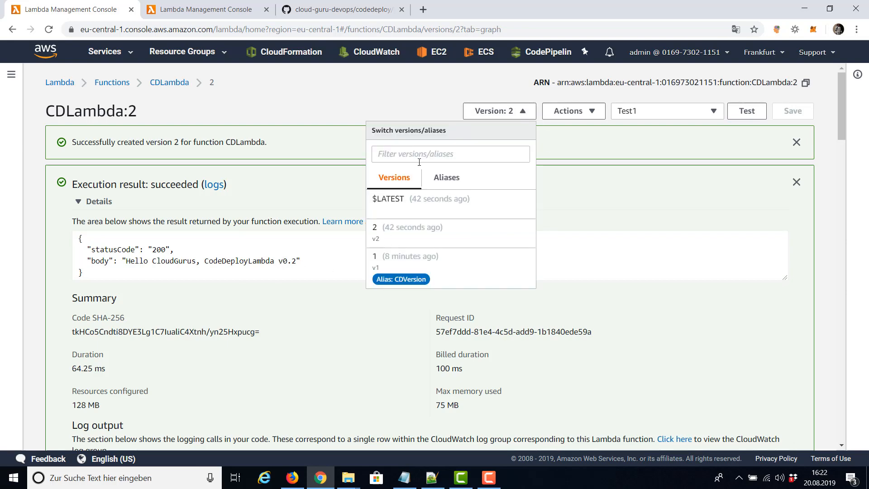
left_click(410, 256)
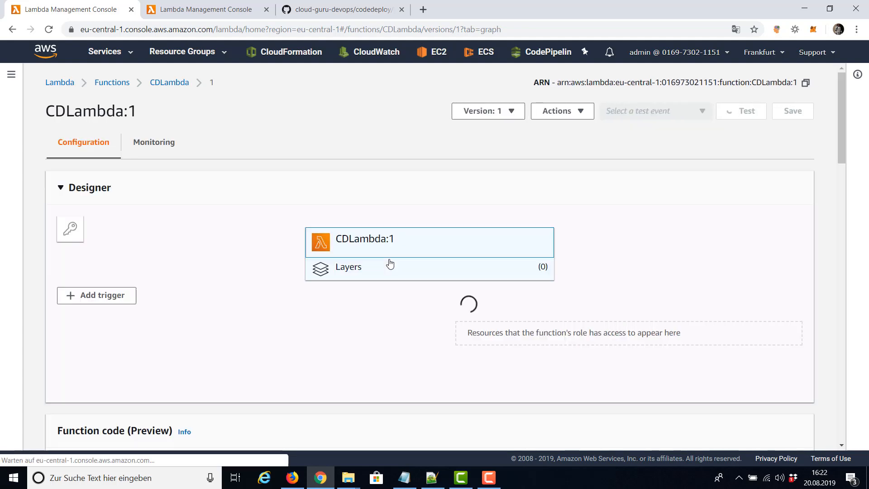
left_click(741, 111)
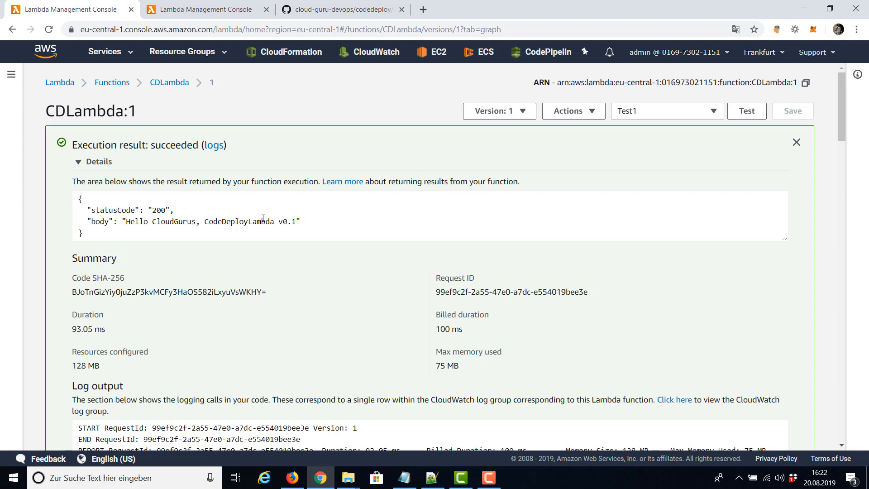
mouse_move(636, 161)
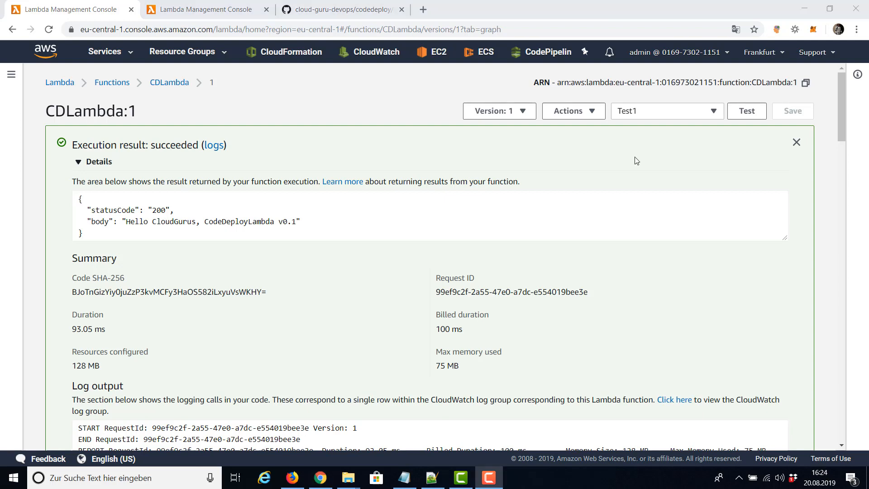
mouse_move(135, 56)
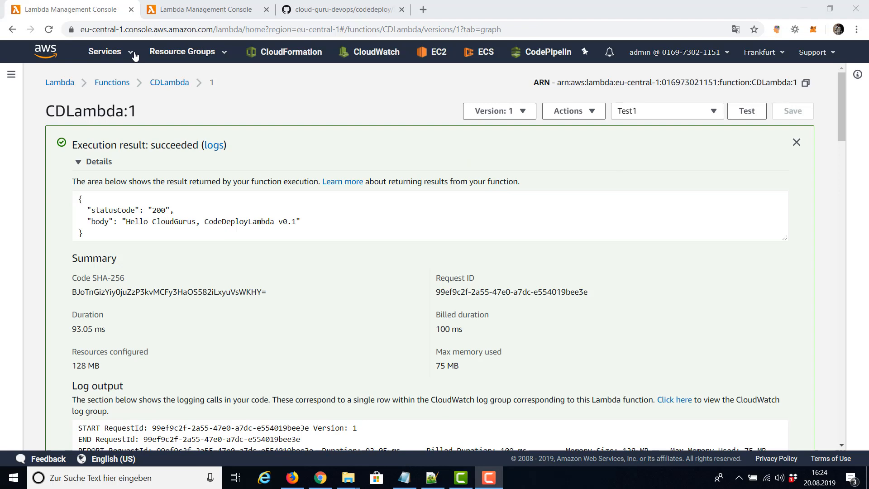
Navigate to the CodeDeploy service via the Services search
left_click(104, 51)
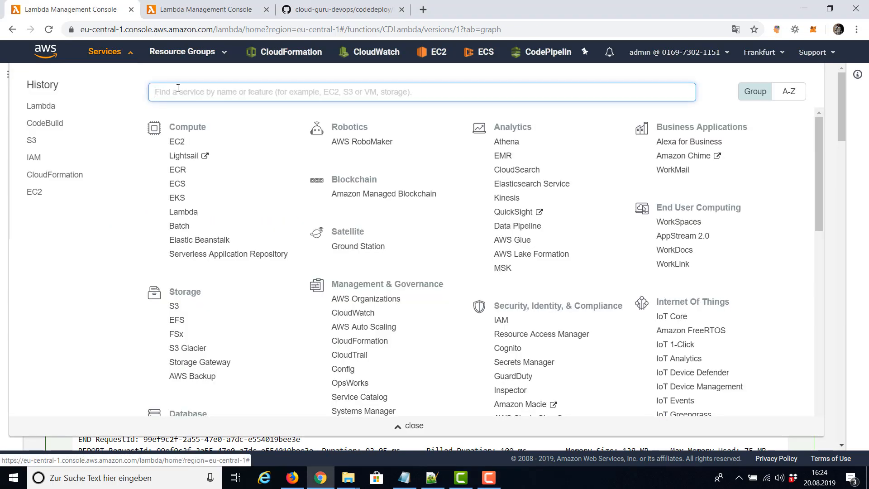
type("codede")
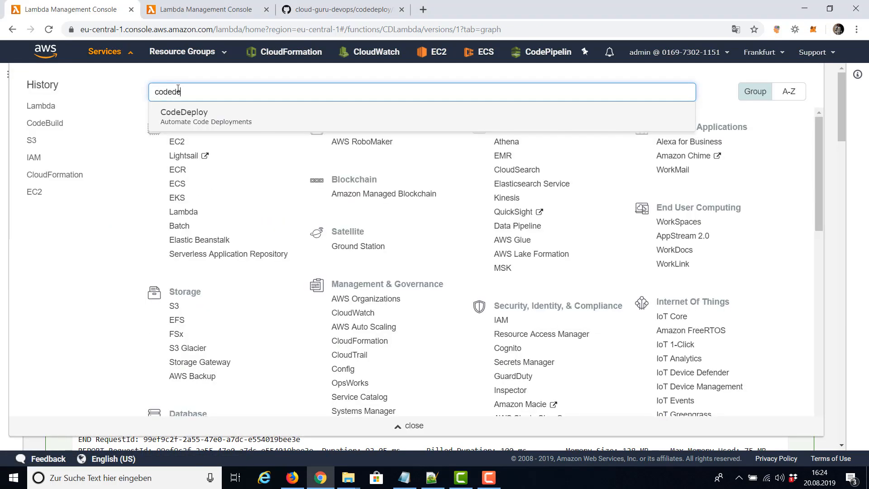
left_click(183, 112)
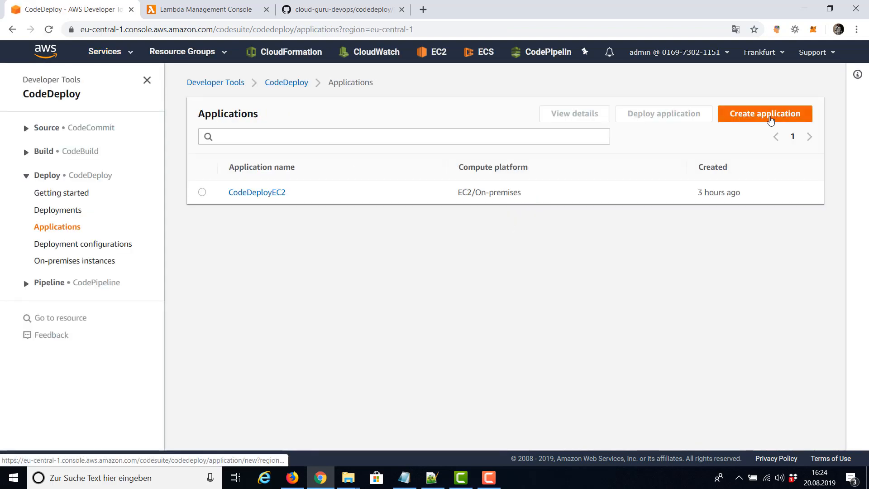
Create CodeDeploy application LambdaDeployment on the AWS Lambda compute platform
left_click(765, 113)
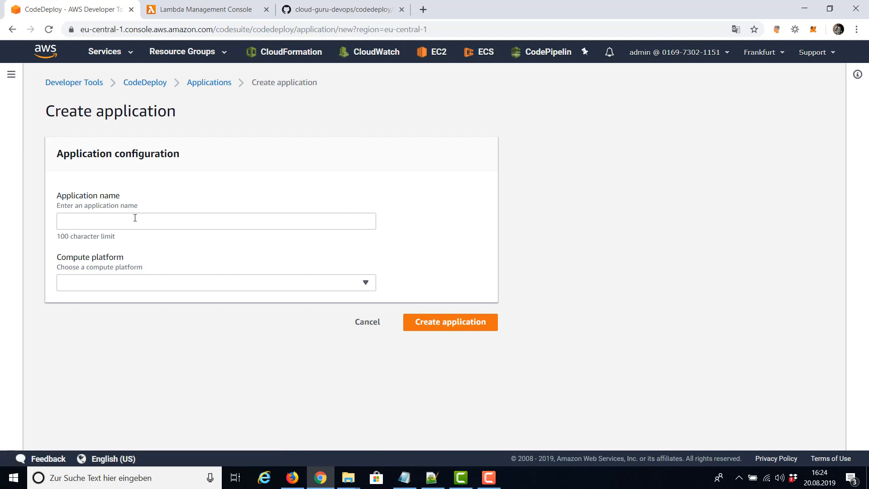
type("LambdaDep")
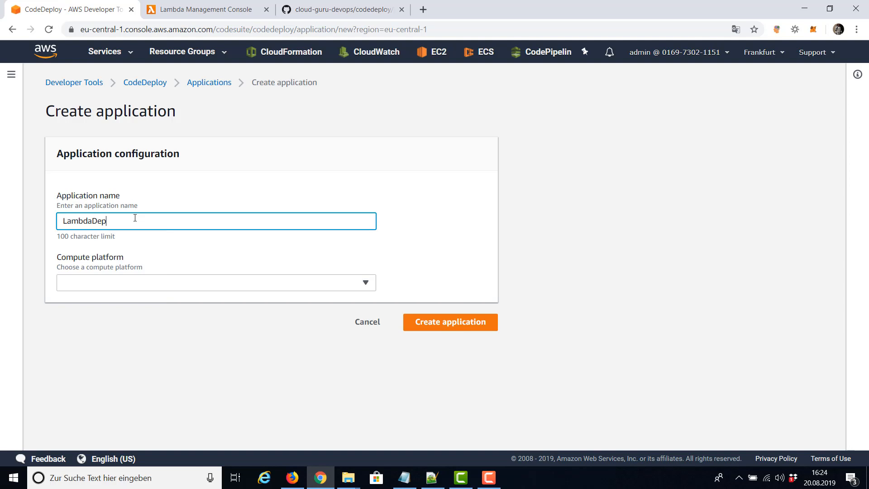
type("loyment")
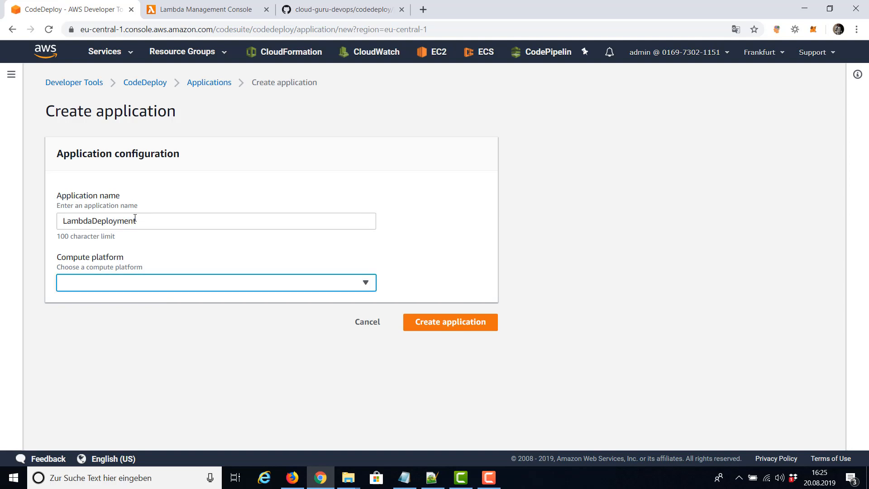
left_click(217, 282)
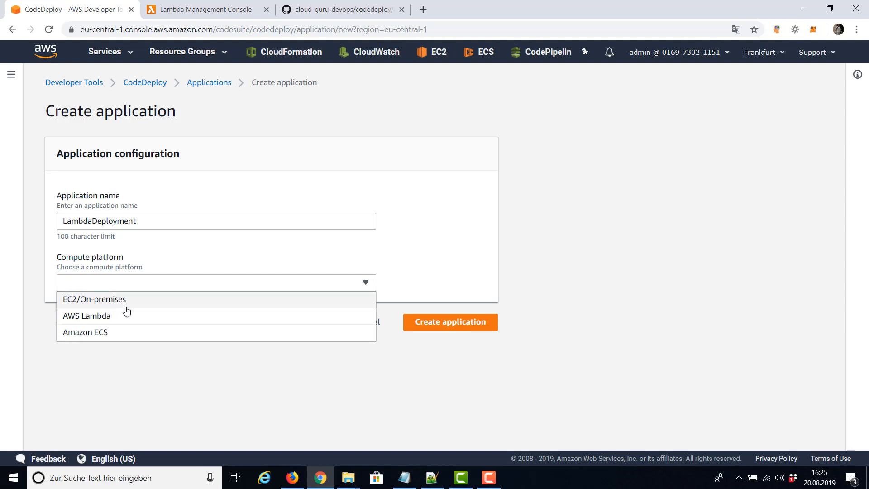
left_click(86, 315)
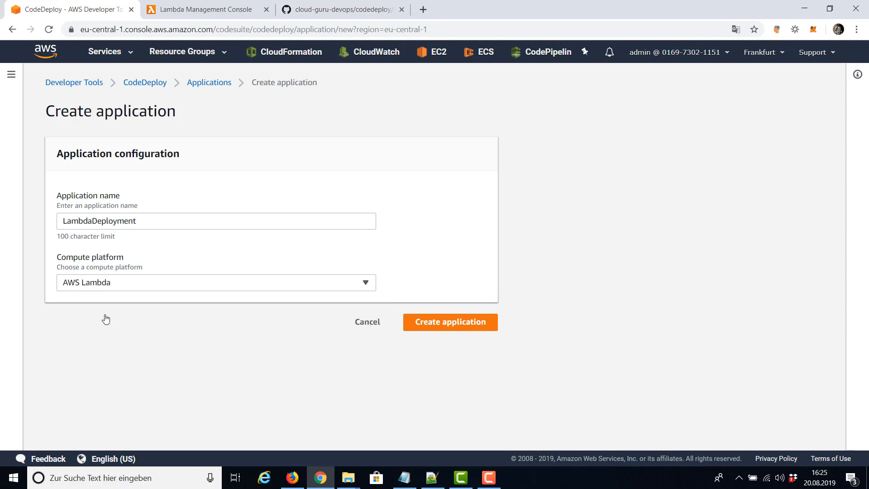
left_click(449, 321)
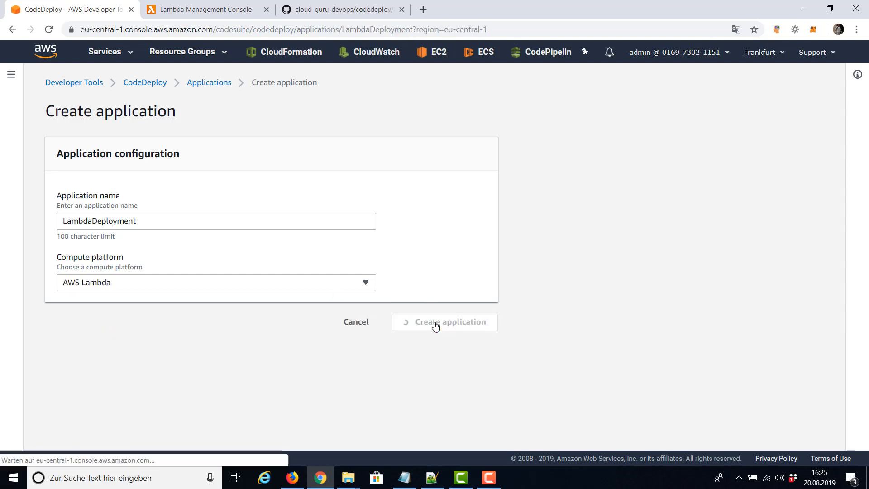
left_click(445, 322)
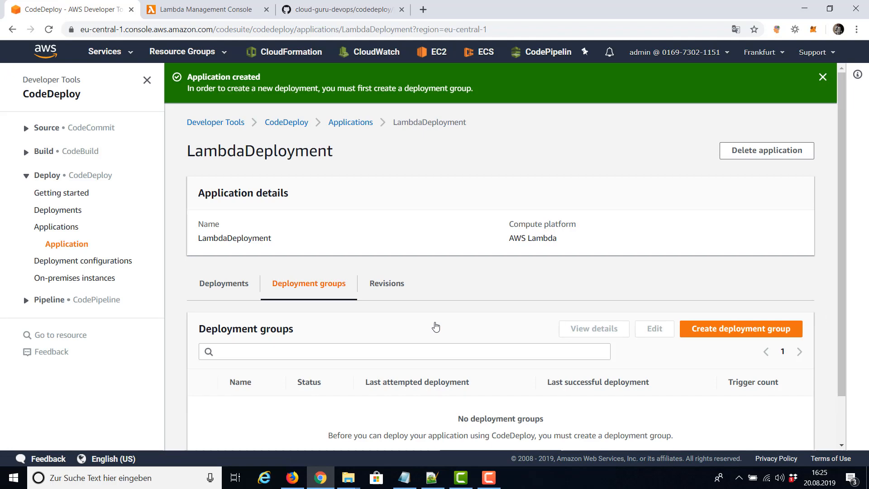
Start a deployment group for LambdaDeployment named LambdaGrp
left_click(823, 76)
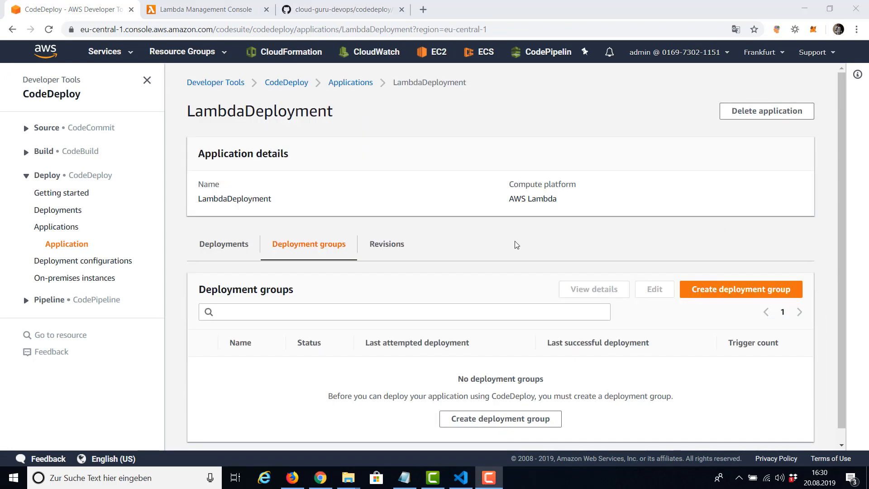
mouse_move(741, 289)
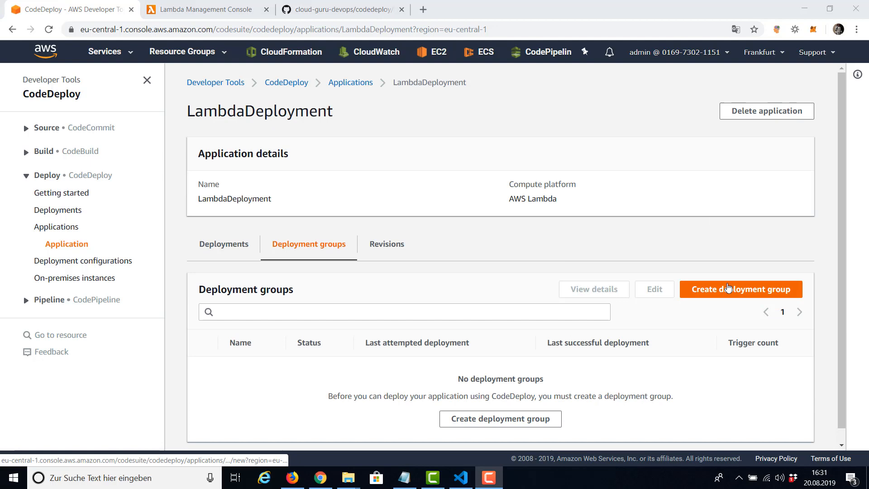
left_click(740, 289)
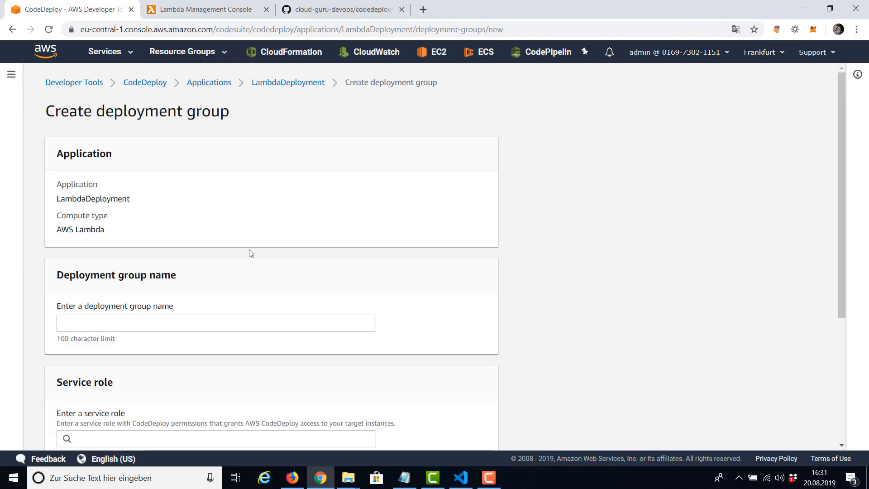
mouse_move(98, 229)
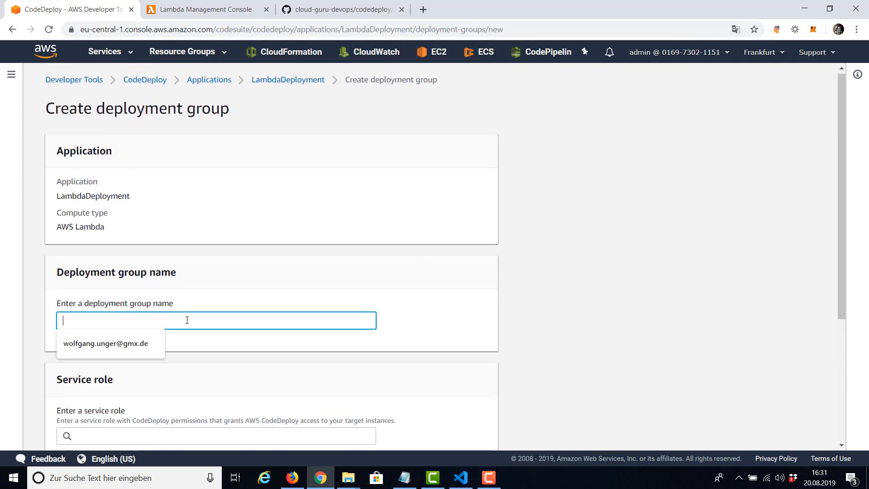
type("Lambda")
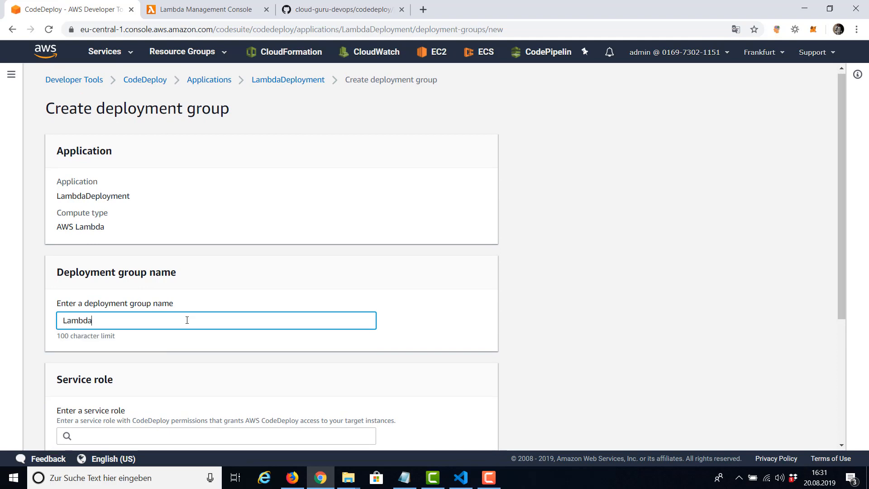
type("Grp")
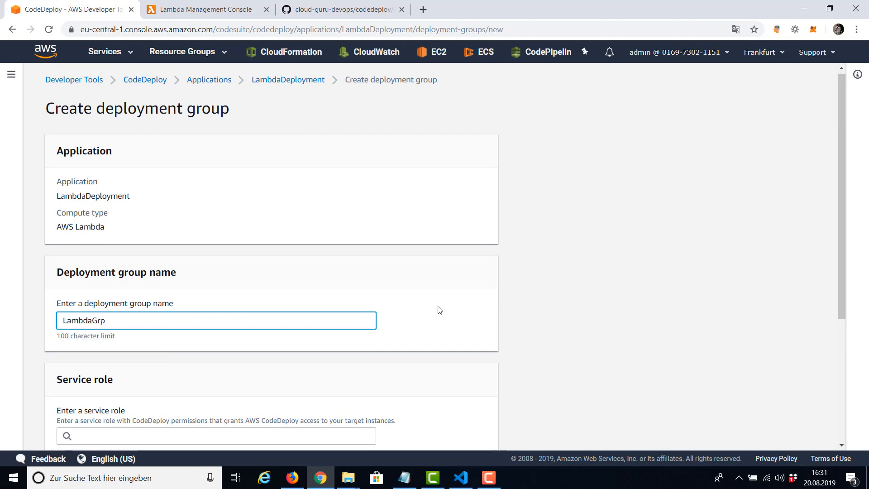
Assign the CodeDeployRoleLambda service role with LambdaAllAtOnce config and create the group
scroll("down", 3)
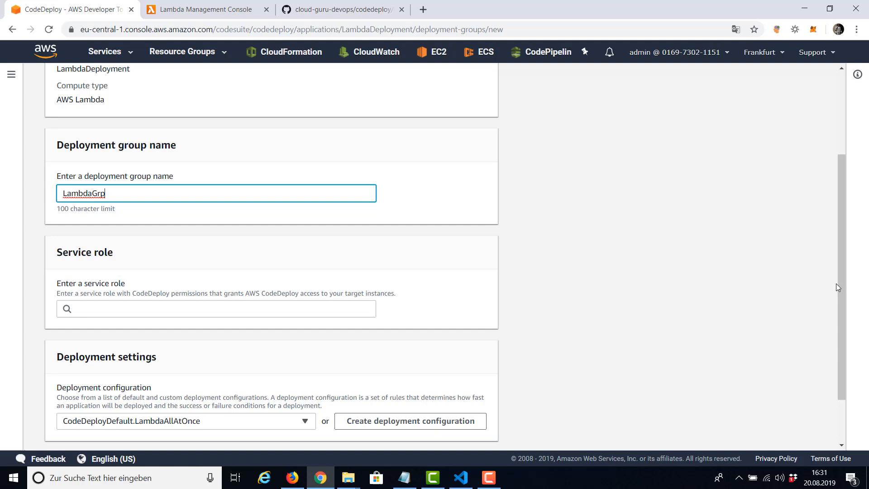
left_click(215, 308)
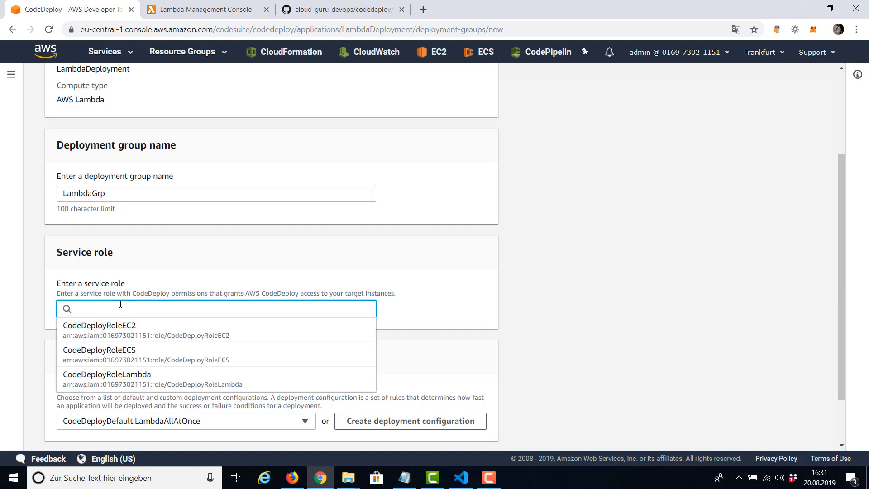
left_click(107, 375)
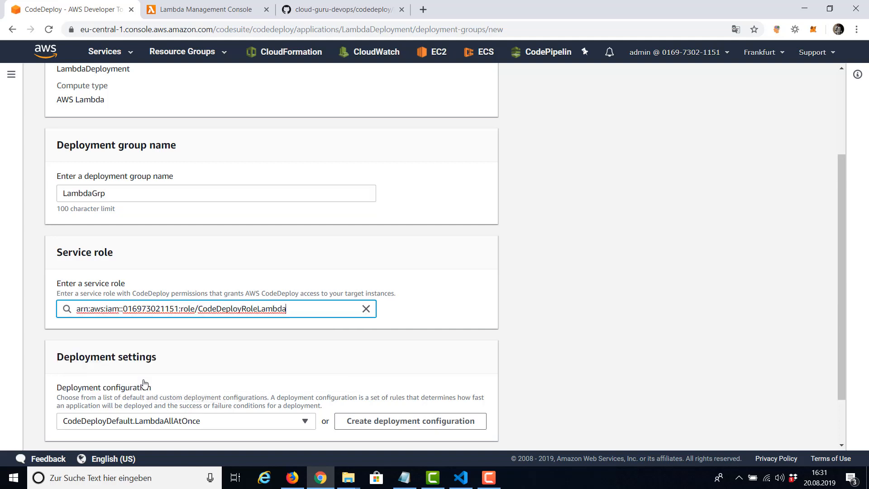
mouse_move(828, 217)
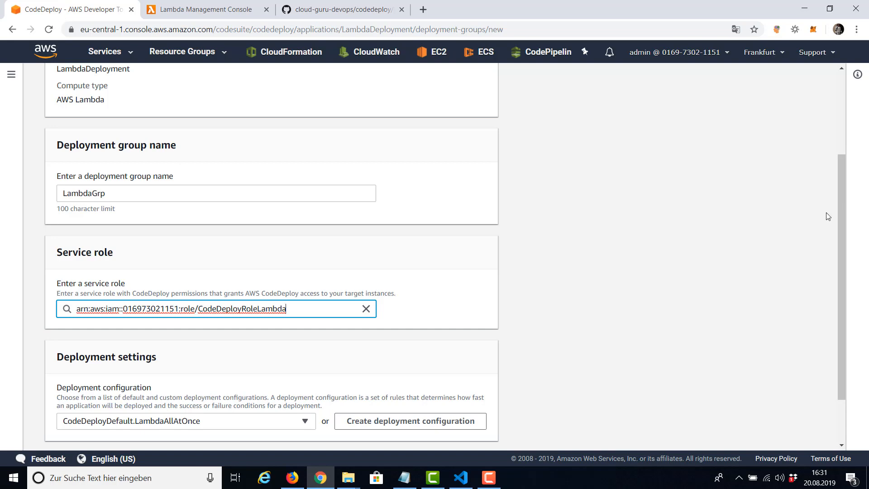
scroll("down", 3)
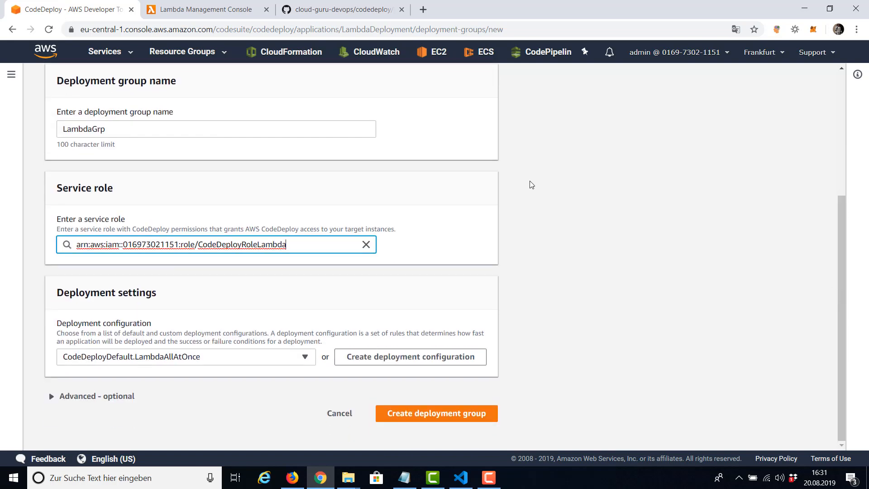
mouse_move(172, 356)
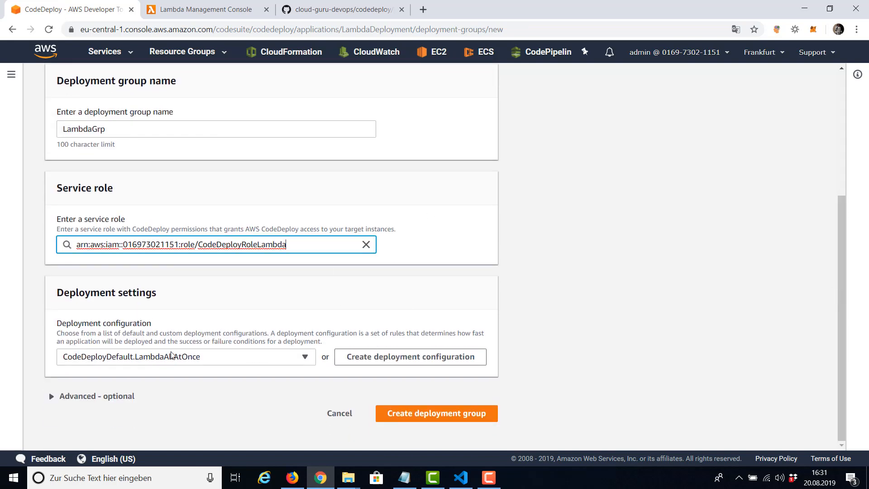
mouse_move(415, 365)
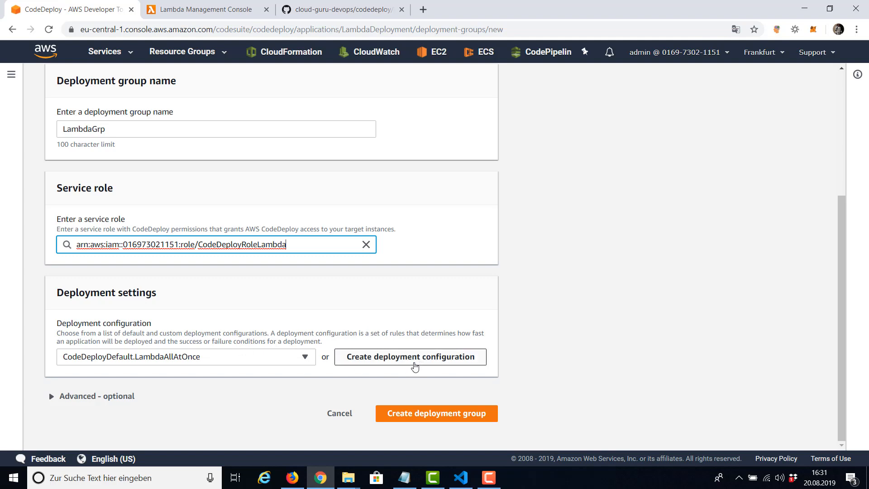
left_click(437, 413)
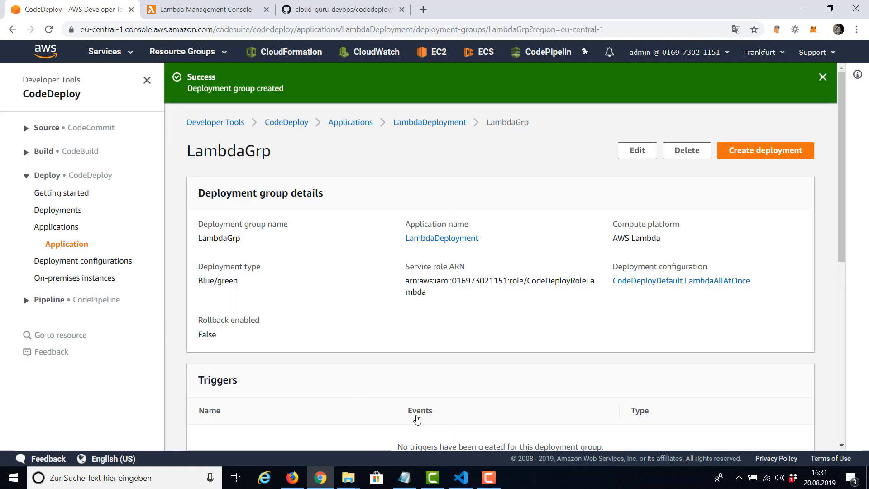
mouse_move(706, 297)
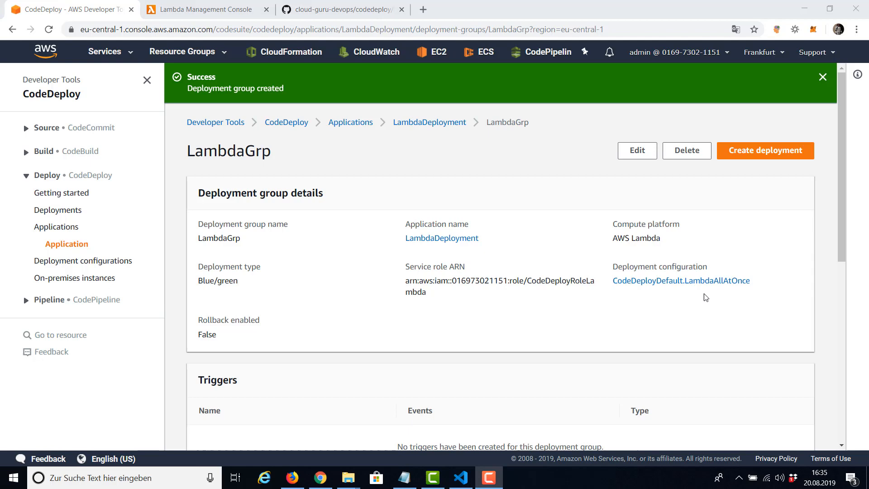
mouse_move(724, 194)
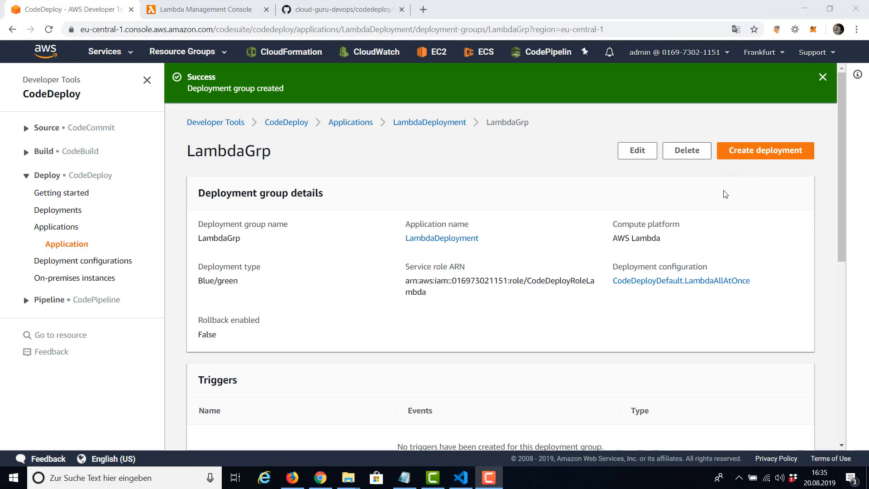
left_click(460, 477)
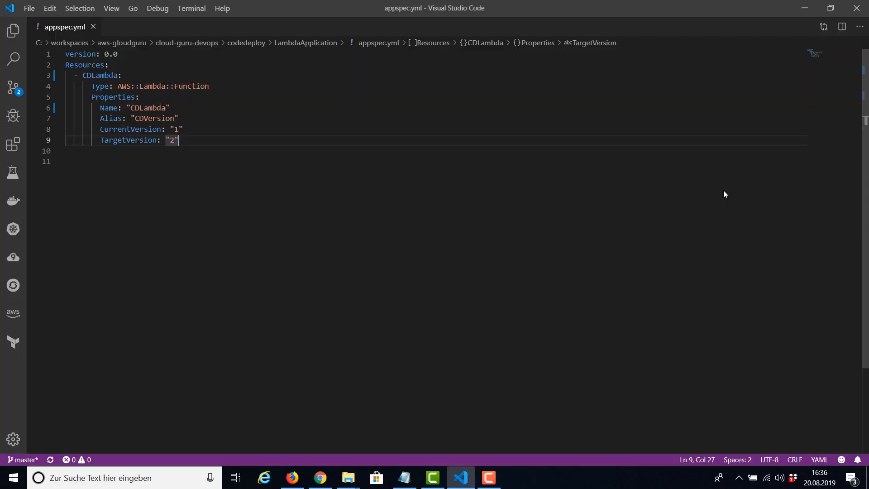
mouse_move(373, 124)
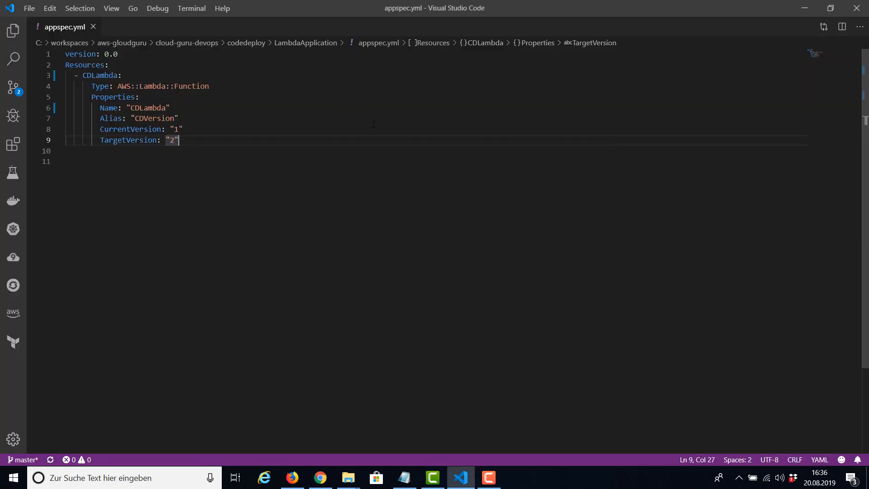
mouse_move(235, 100)
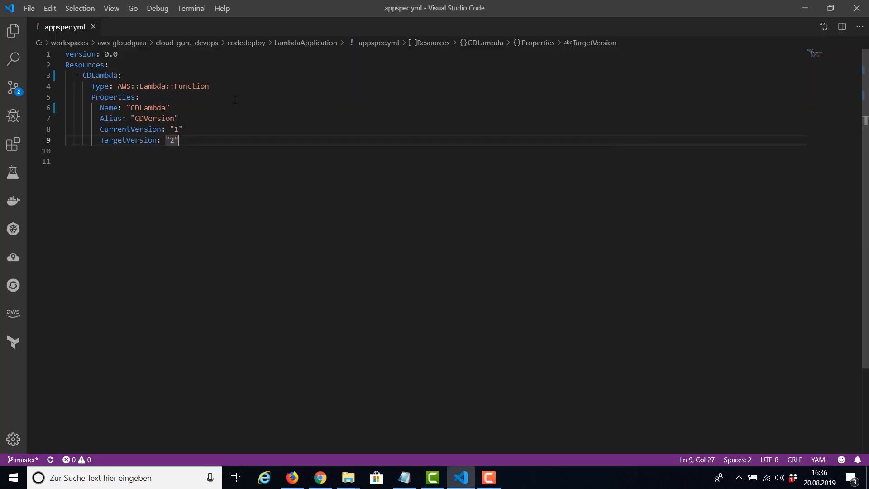
left_click(102, 75)
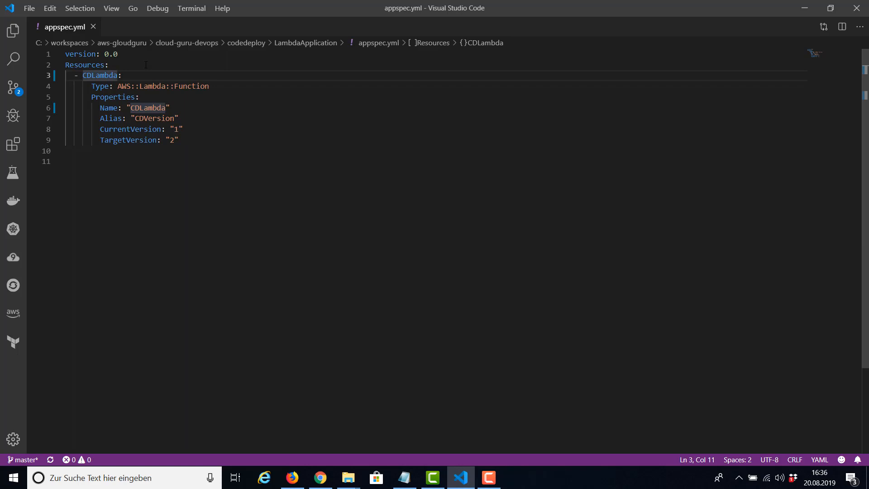
left_click(210, 87)
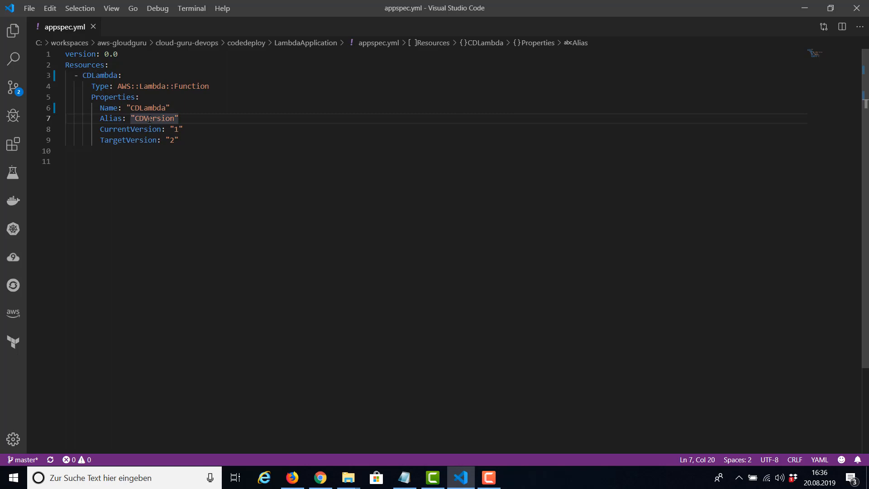
left_click(128, 129)
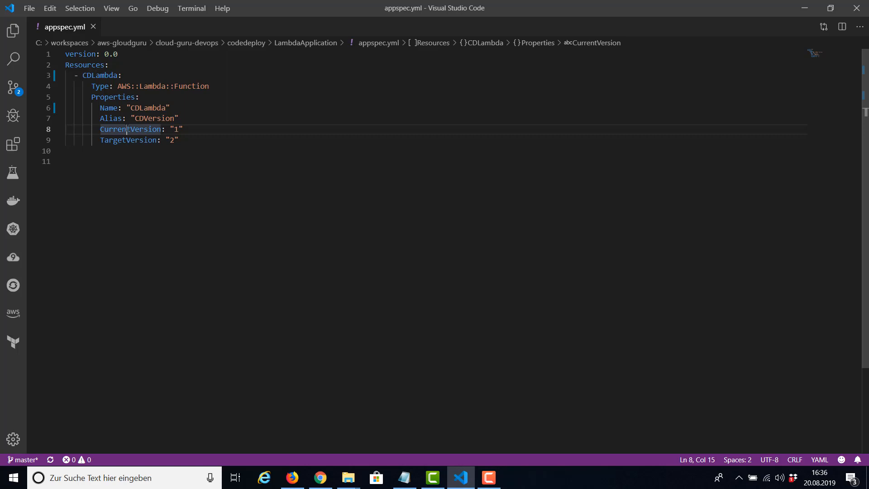
left_click(164, 129)
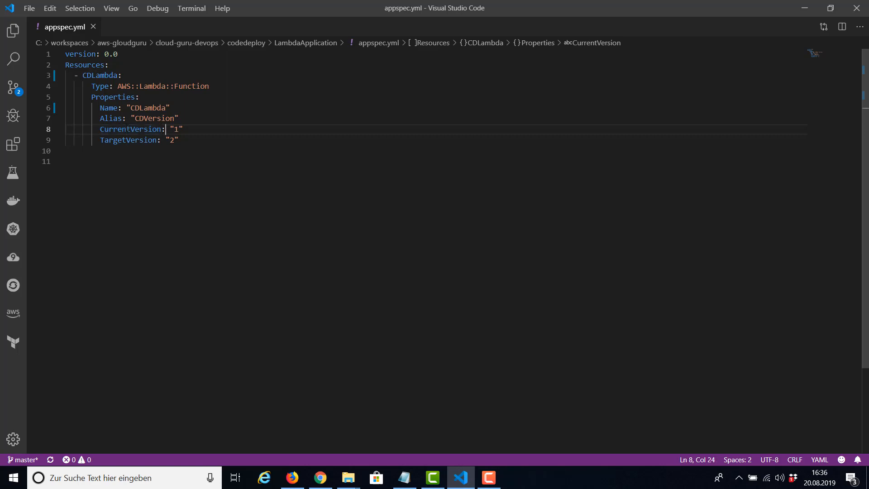
left_click(172, 140)
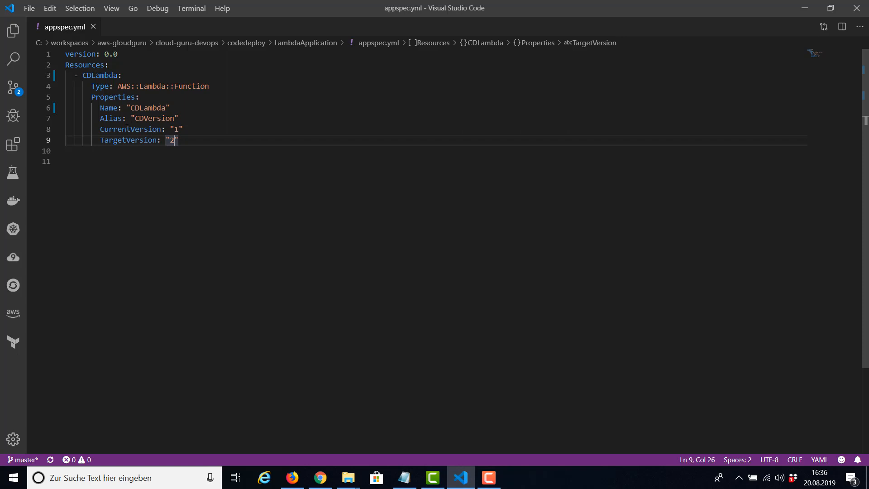
left_click(177, 129)
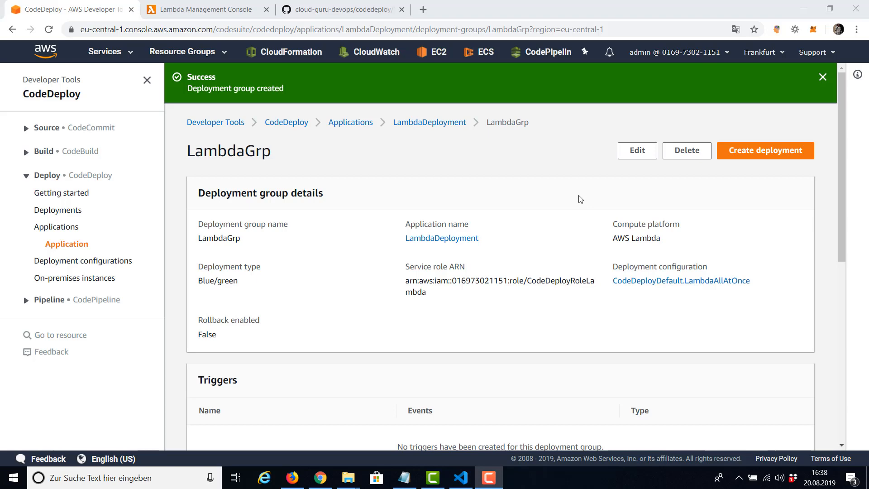
Check the CDVersion alias sits on version 1 and test it to see the v0.1 greeting
left_click(205, 9)
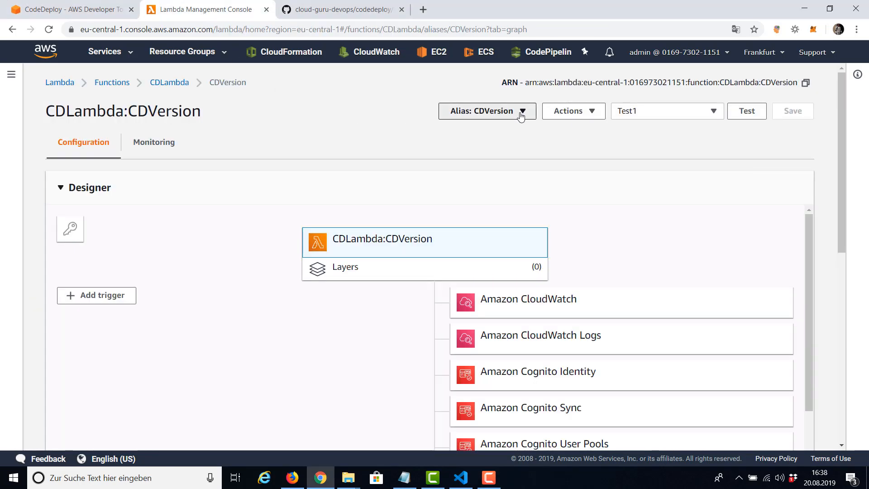
left_click(487, 111)
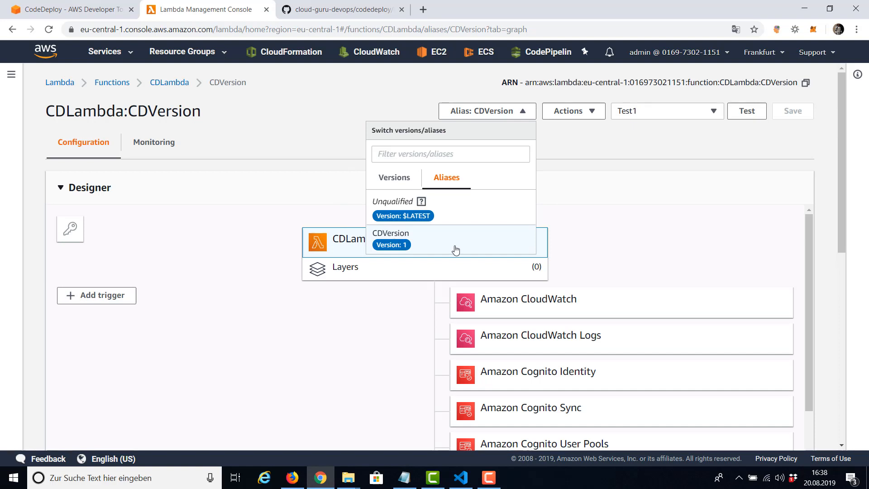
left_click(394, 178)
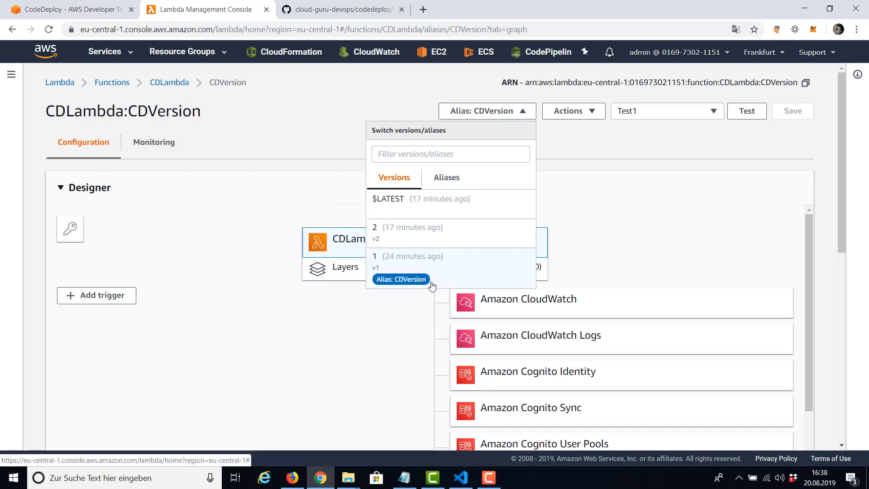
mouse_move(441, 282)
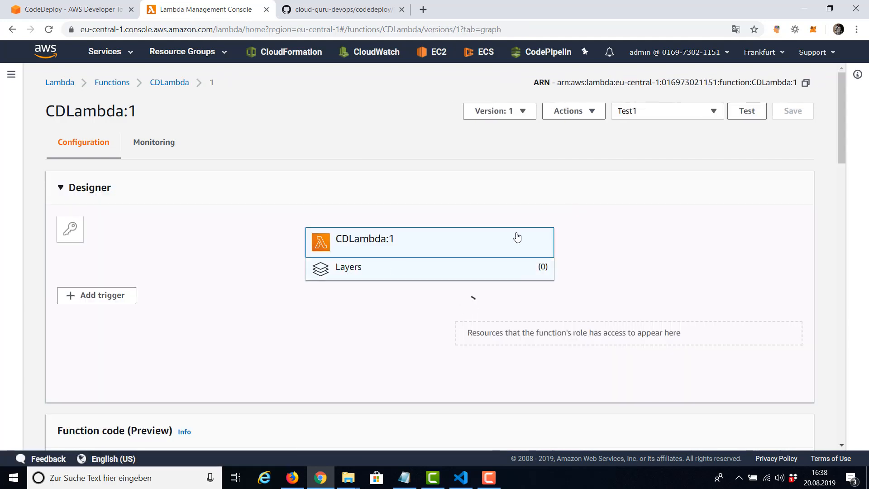
left_click(746, 111)
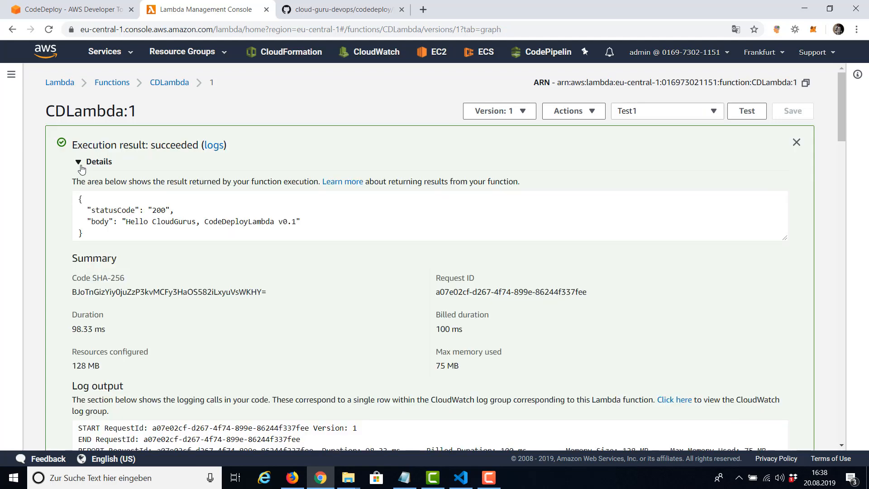
mouse_move(275, 209)
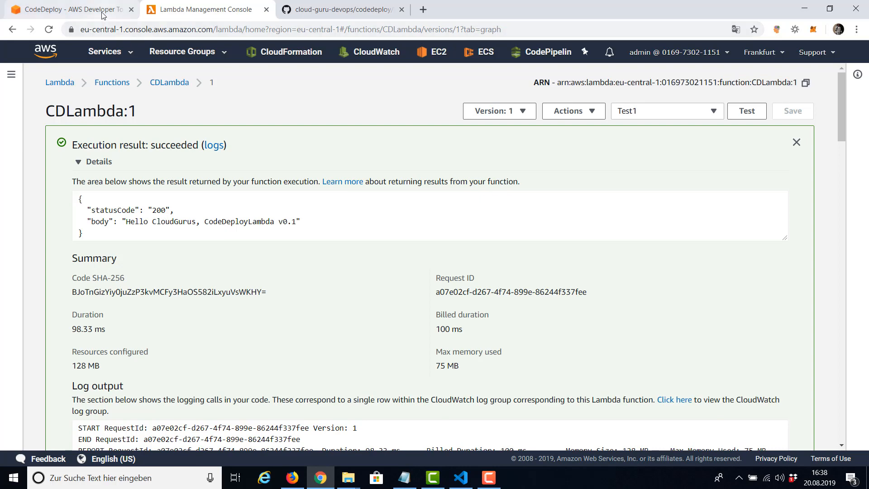
left_click(66, 10)
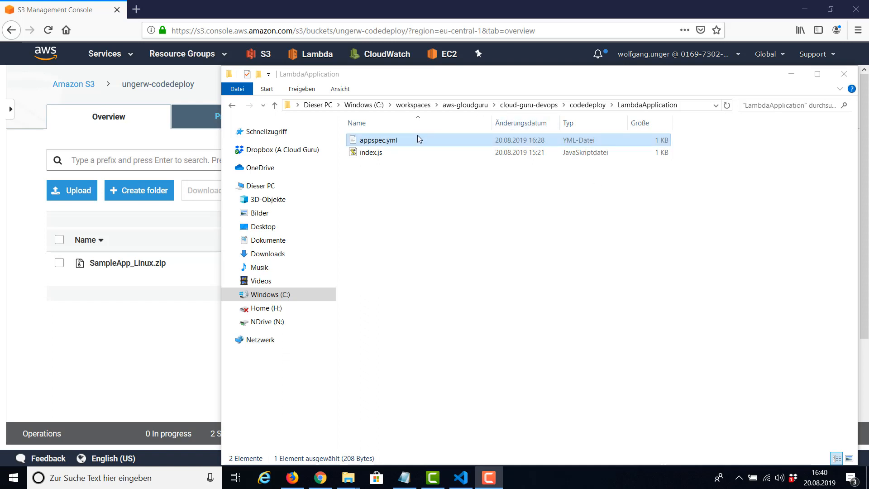
Upload appspec.yml (208 B) into the ungerw-codedeploy bucket beside SampleApp_Linux.zip
left_click(71, 190)
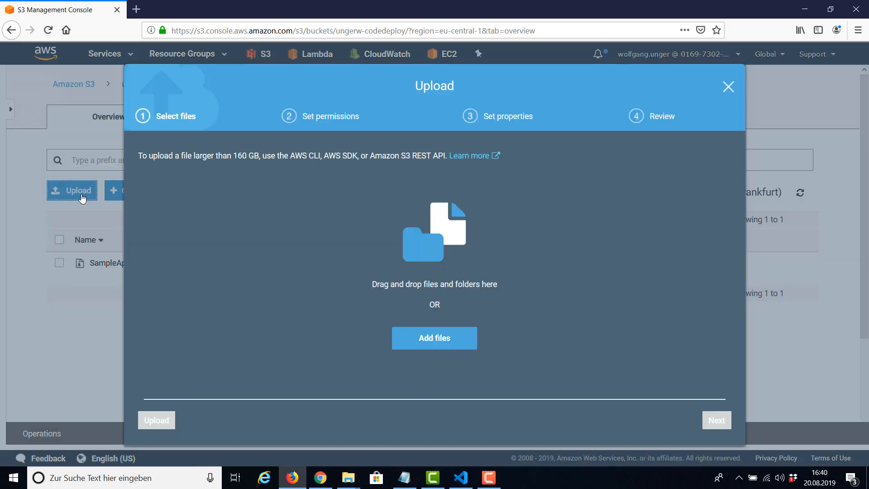
mouse_move(612, 257)
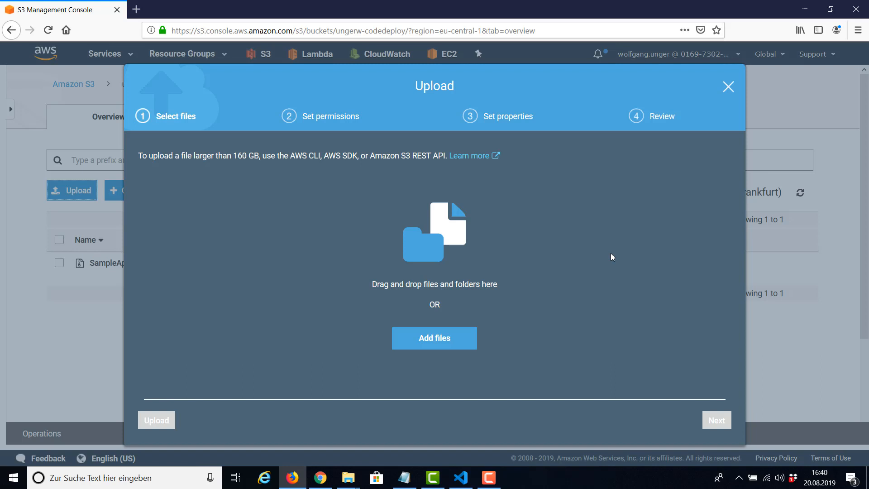
left_click(435, 337)
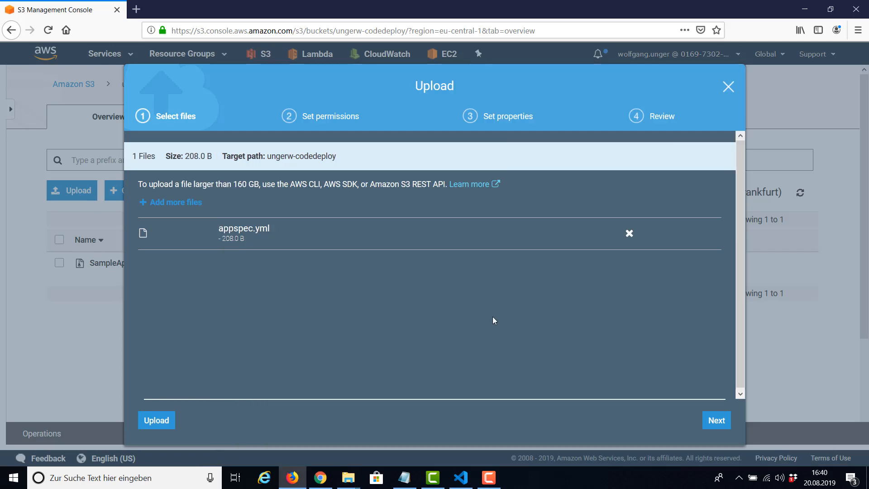
left_click(716, 420)
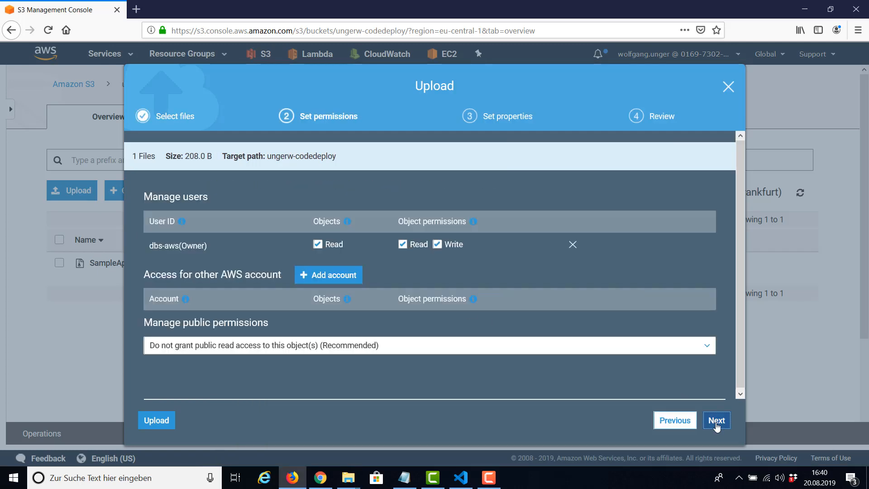
left_click(716, 420)
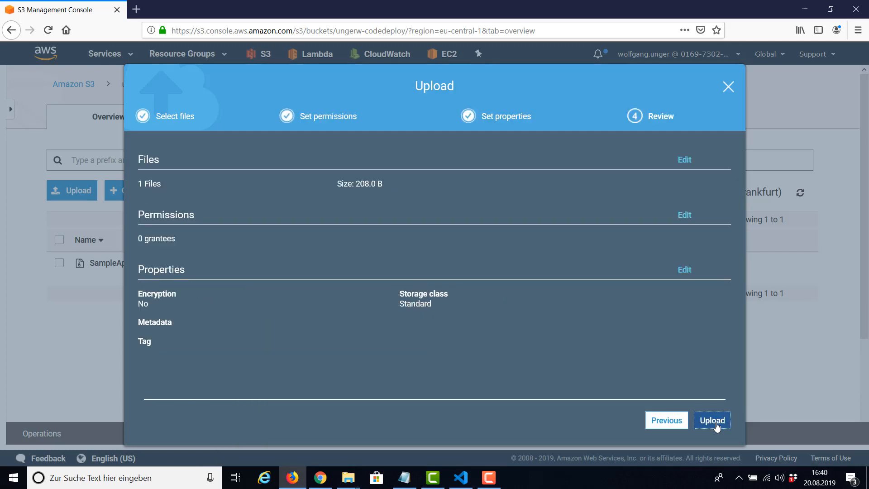
left_click(712, 420)
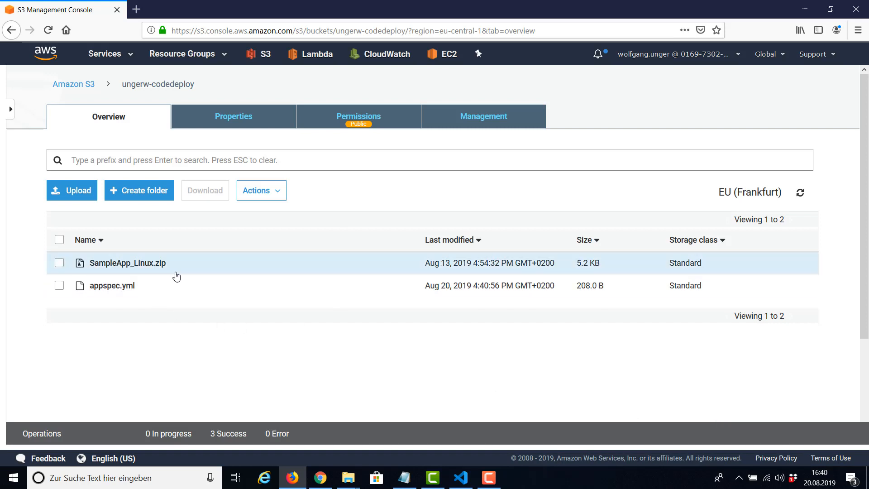
mouse_move(173, 285)
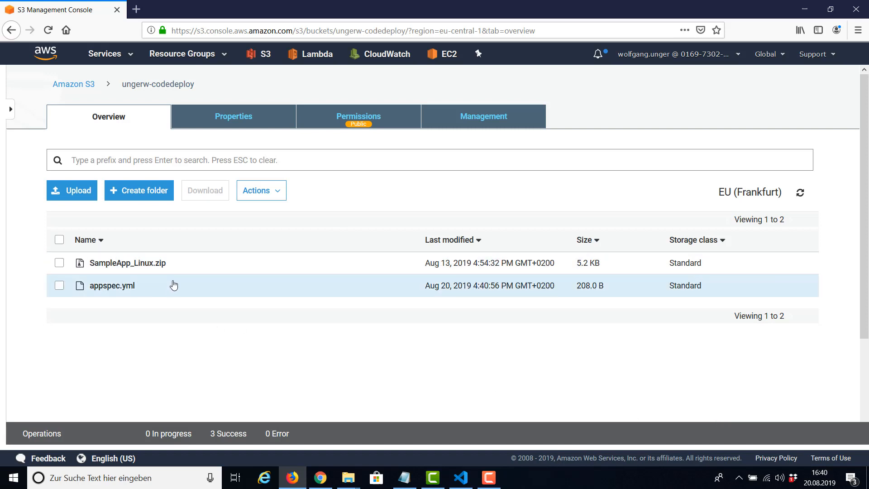
mouse_move(266, 88)
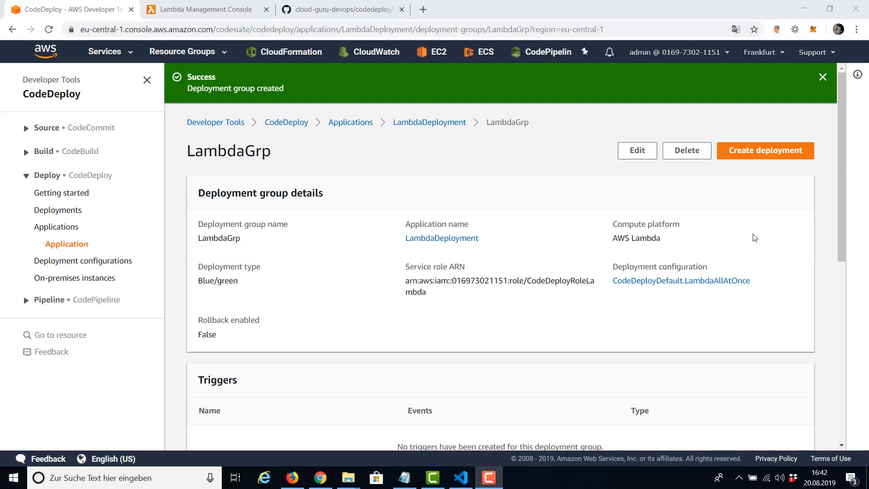
mouse_move(360, 222)
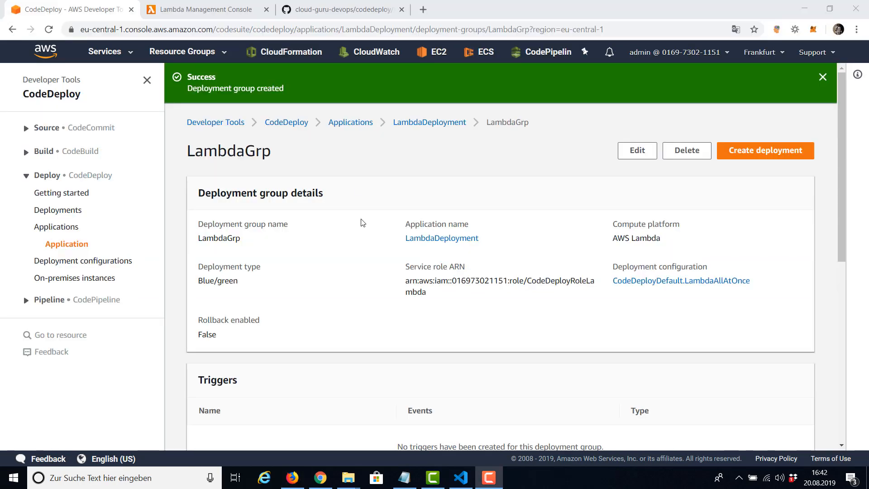
mouse_move(765, 150)
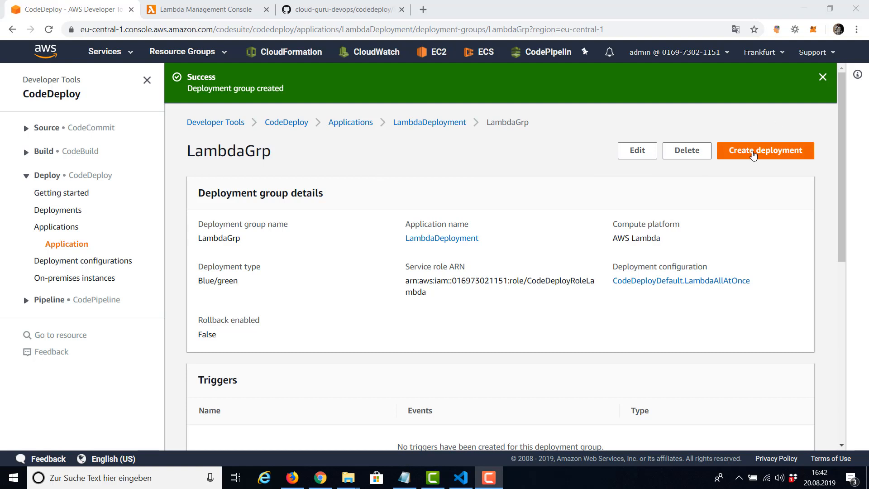
Start a new LambdaDeployment deployment targeting the LambdaGrp deployment group
left_click(765, 151)
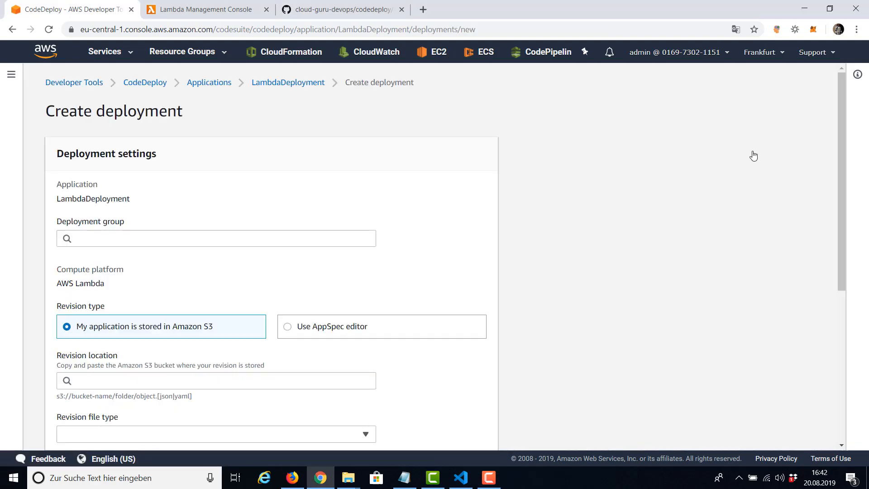
left_click(215, 238)
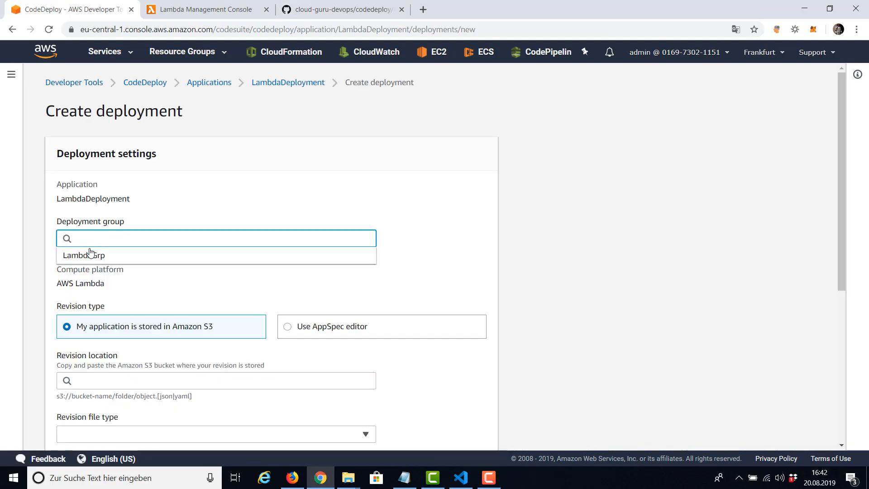
left_click(84, 255)
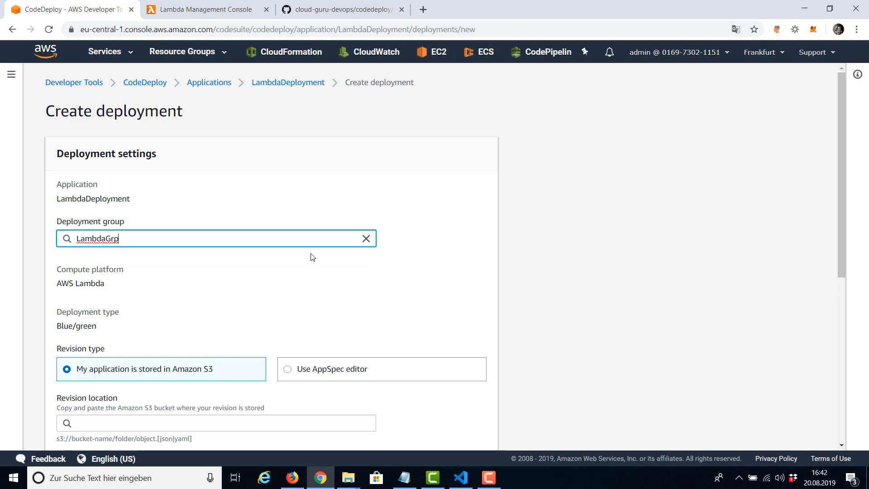
scroll("down", 3)
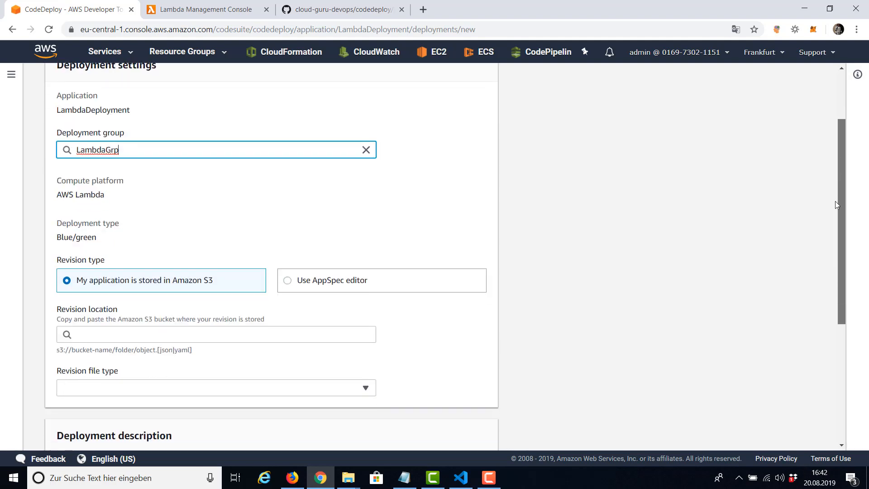
scroll("down", 3)
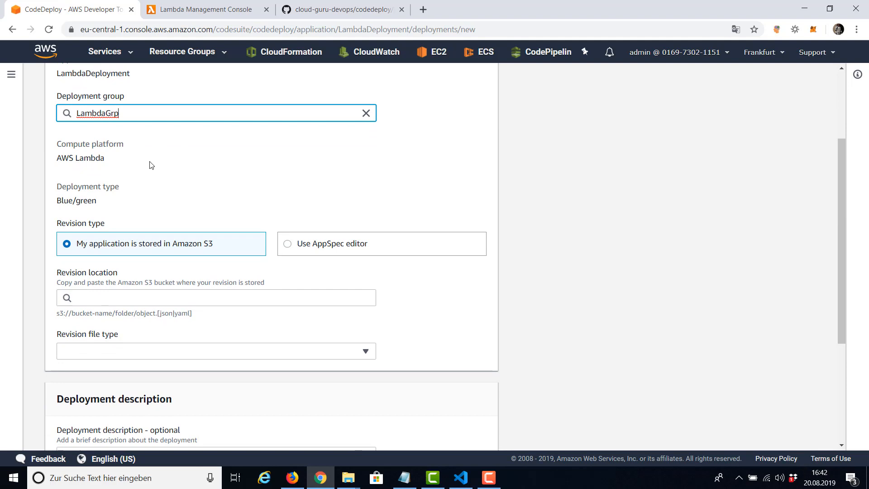
mouse_move(123, 248)
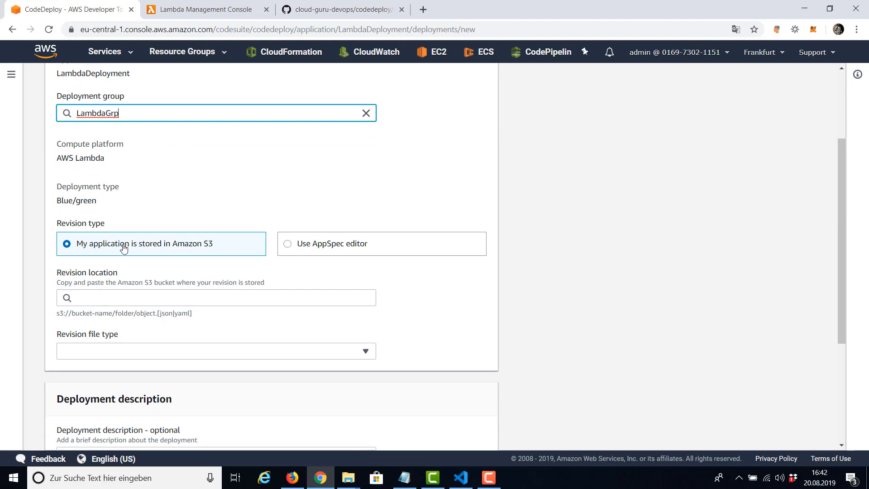
mouse_move(137, 268)
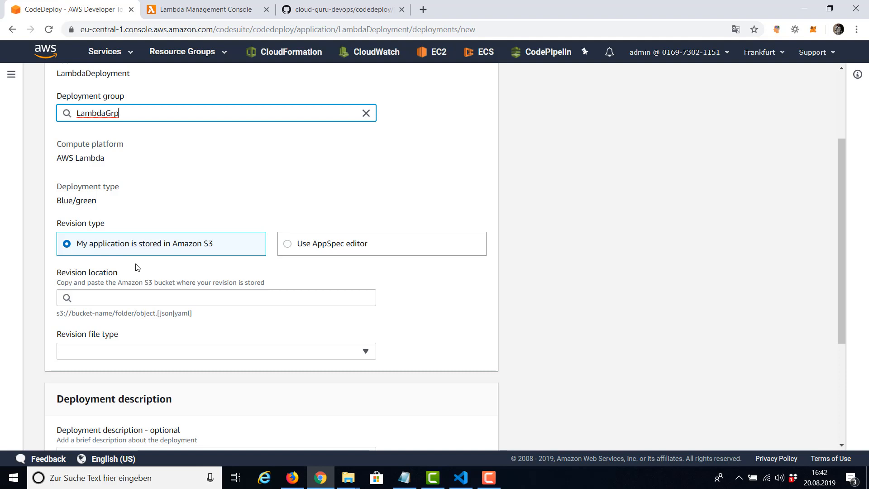
Use revision s3://ungerw-codedeploy/appspec.yml as a .yaml file and create the deployment
type("s3://ungerw-codedeploy/appspec.yml")
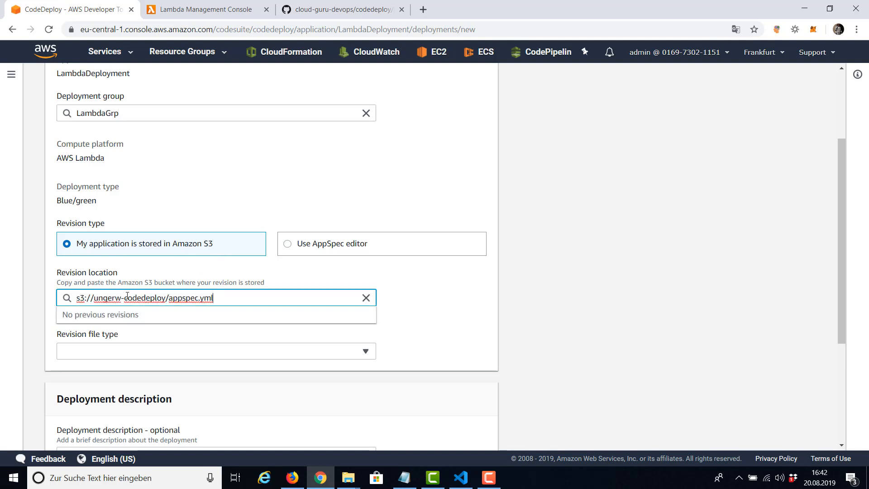
mouse_move(210, 317)
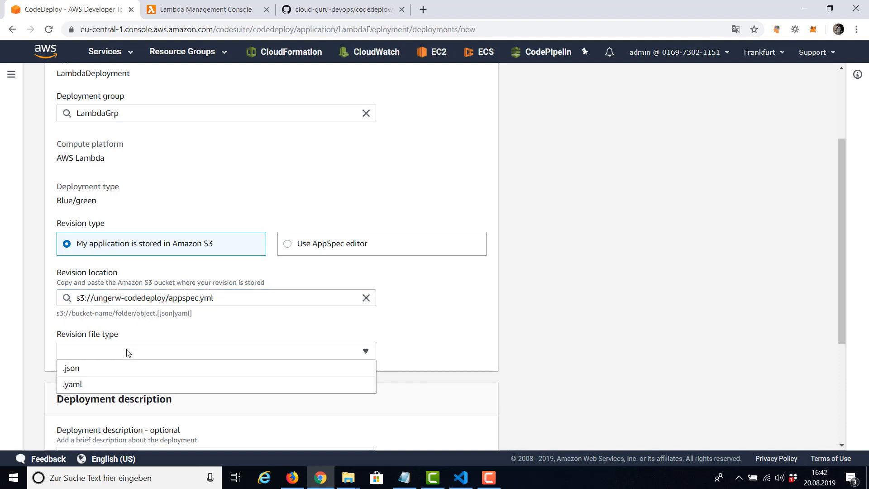
left_click(72, 384)
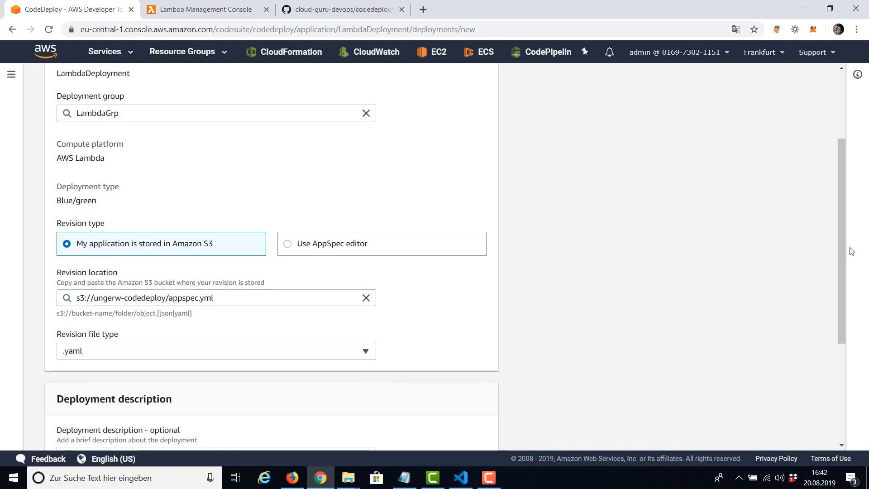
scroll("down", 3)
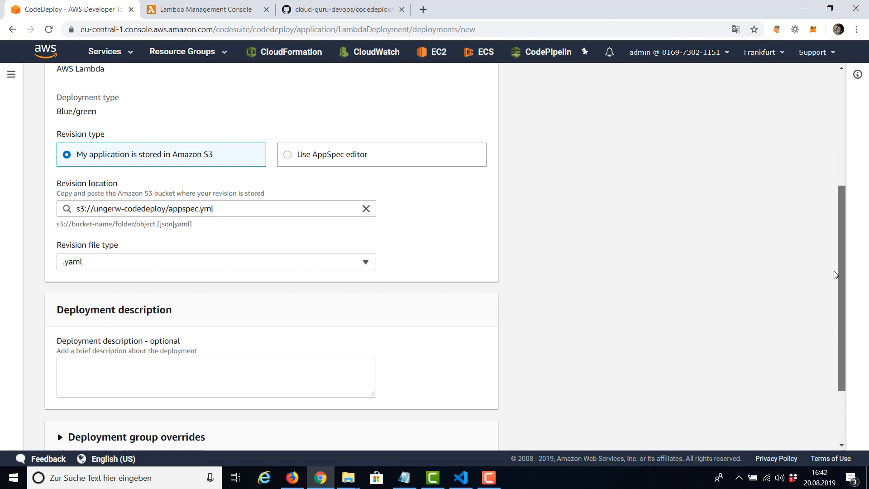
scroll("down", 3)
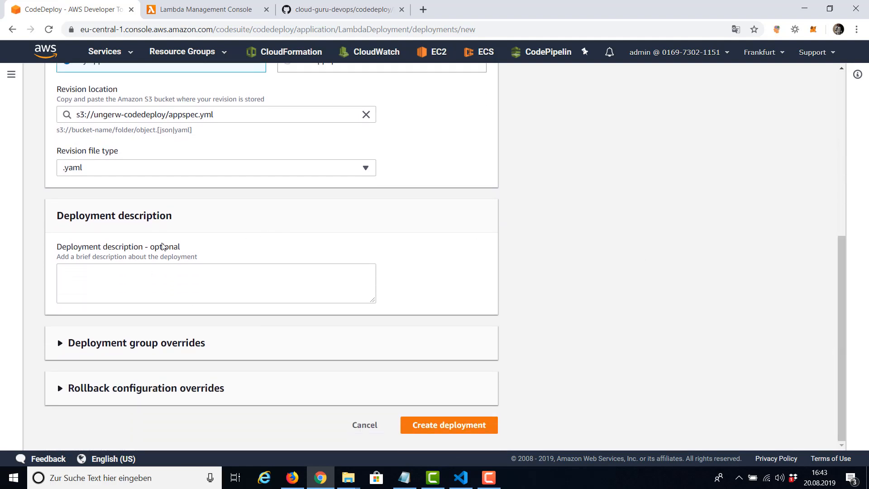
left_click(215, 282)
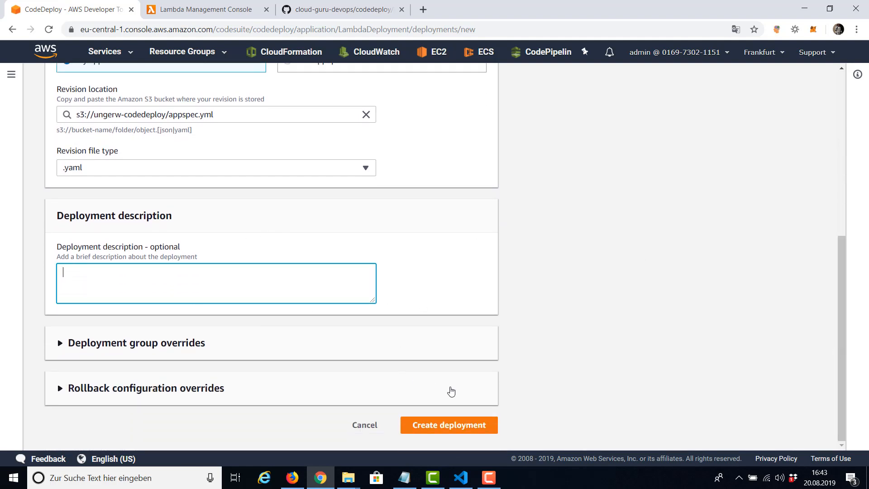
mouse_move(449, 425)
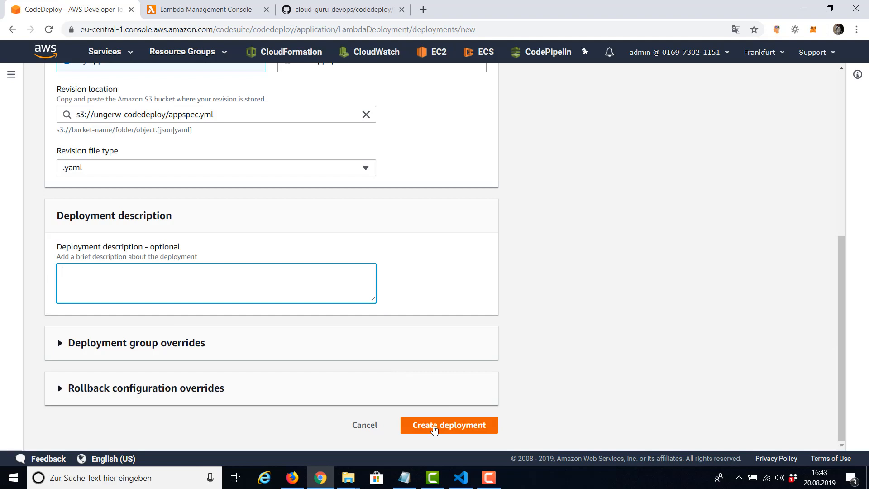
left_click(448, 425)
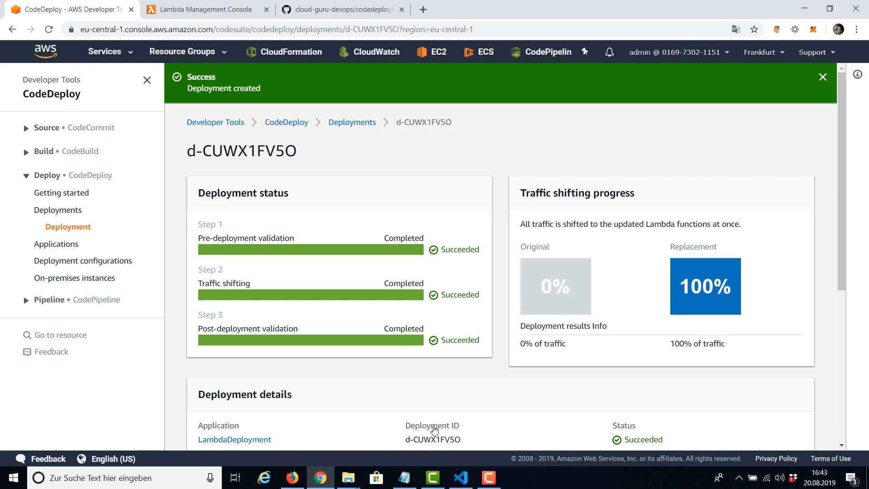
mouse_move(477, 215)
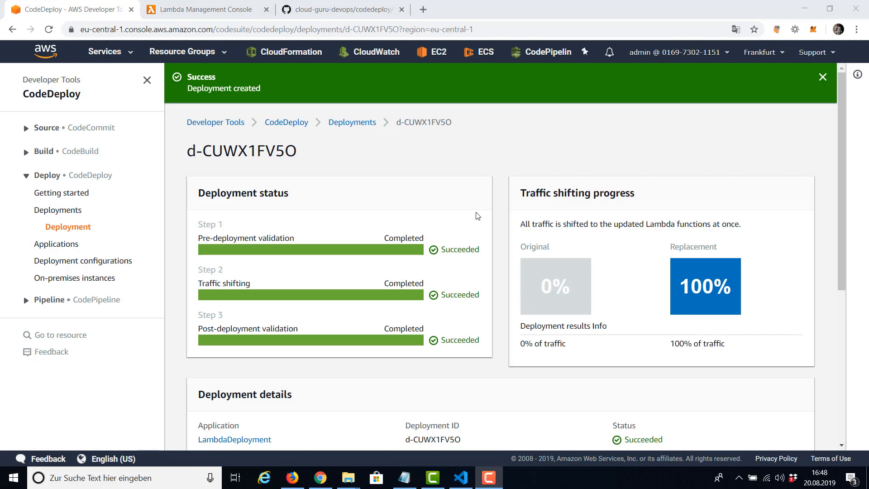
mouse_move(226, 42)
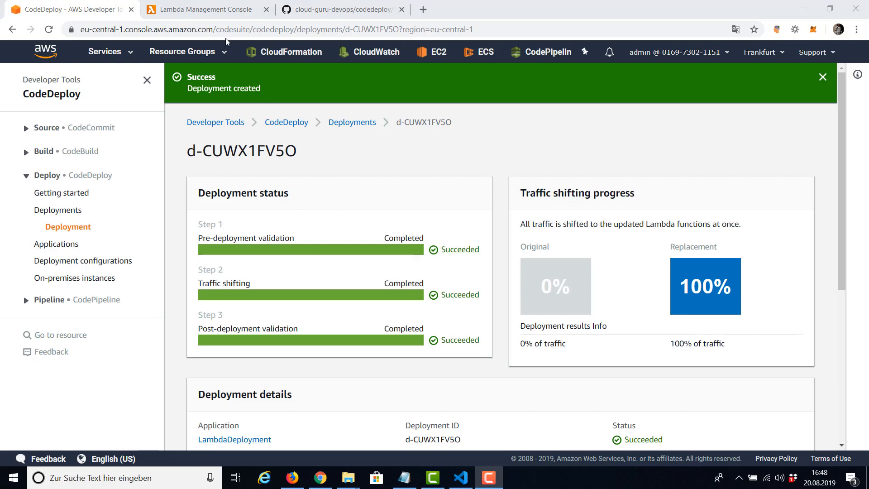
Verify CDVersion now points to version 2 and Test1 returns CodeDeployLambda v0.2
left_click(205, 10)
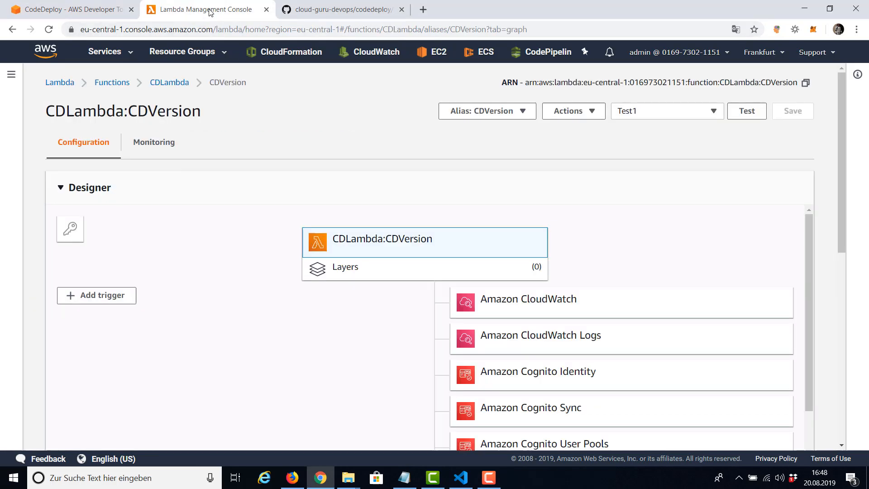
mouse_move(431, 143)
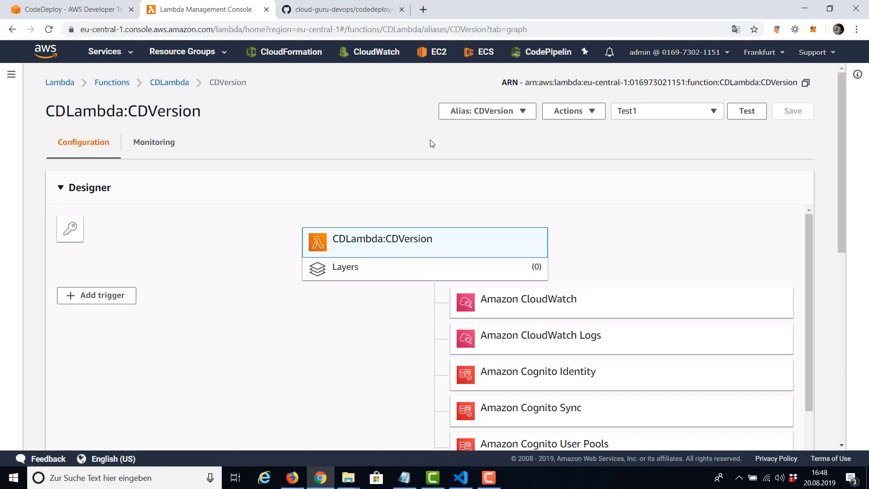
left_click(486, 111)
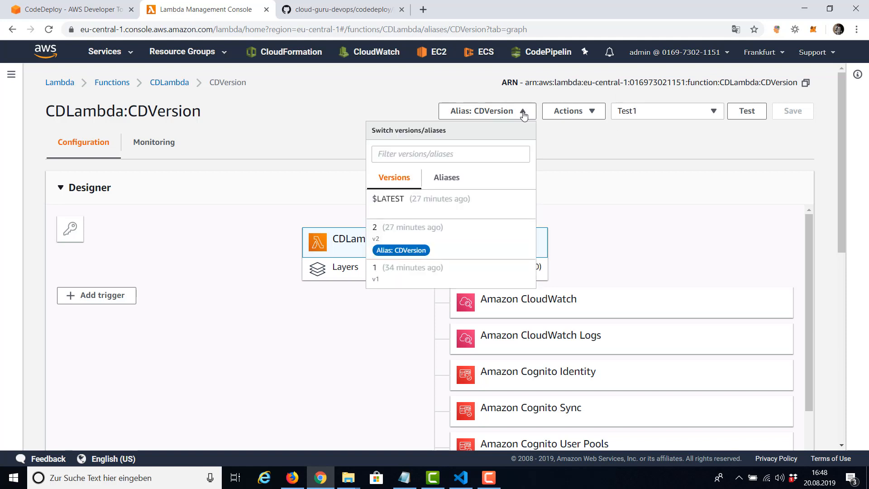
mouse_move(388, 238)
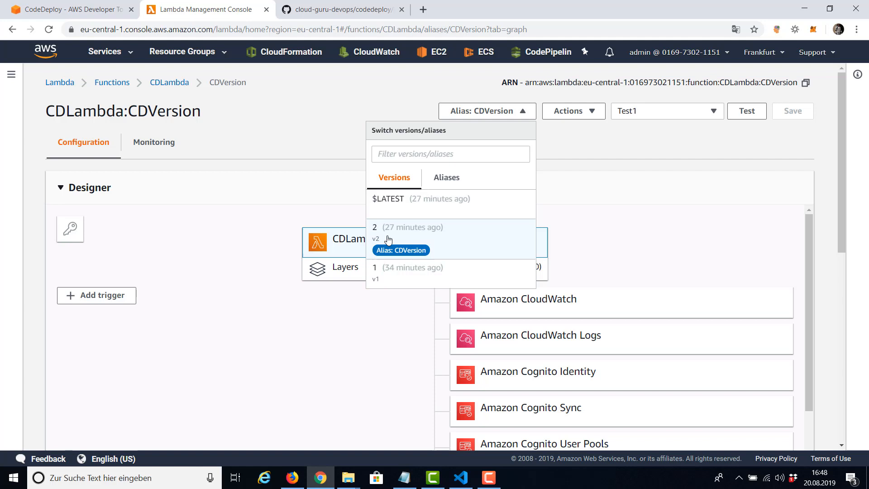
mouse_move(395, 250)
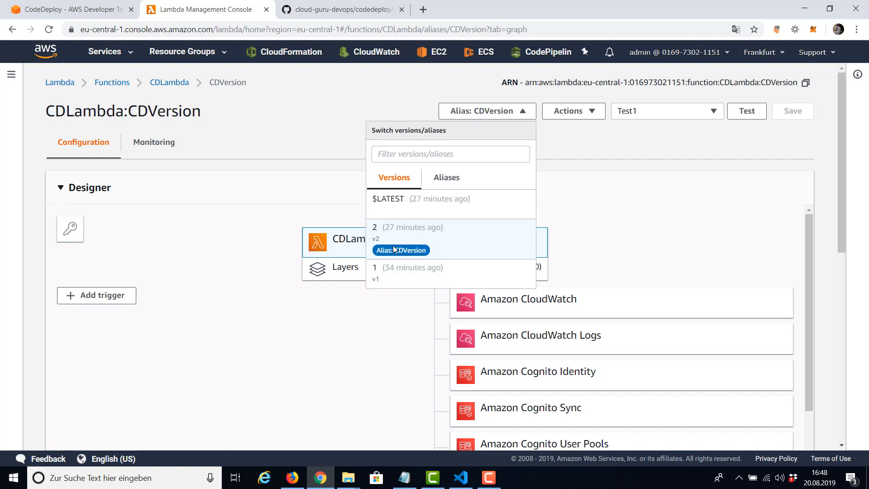
mouse_move(403, 247)
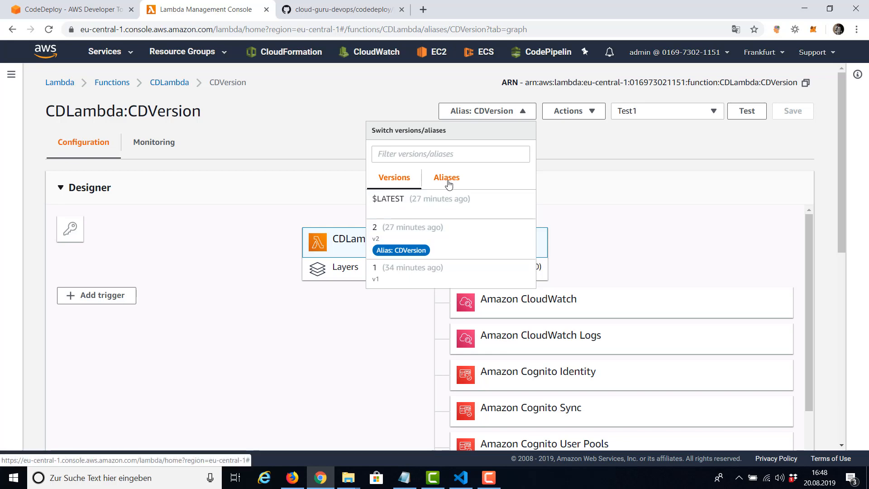
left_click(447, 177)
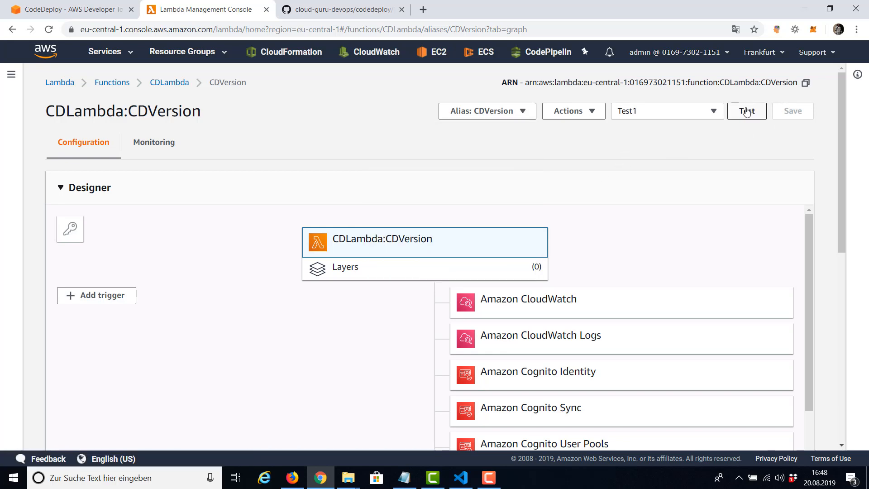
left_click(747, 111)
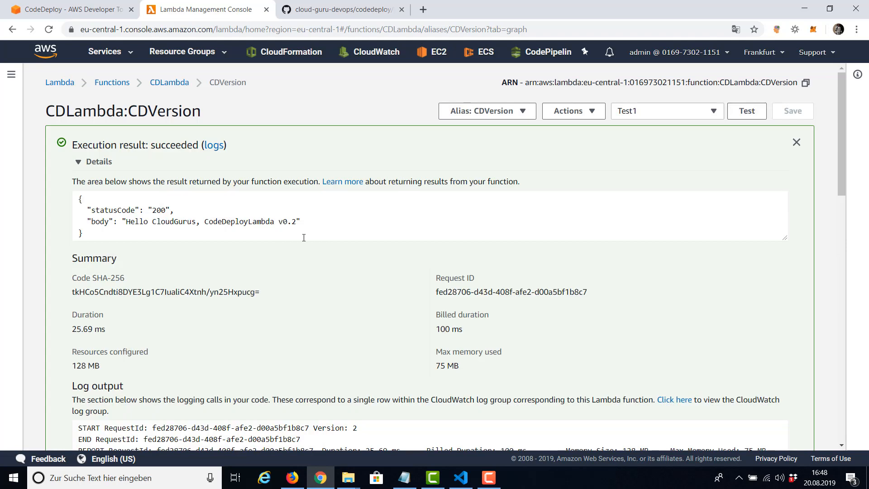
double_click(264, 222)
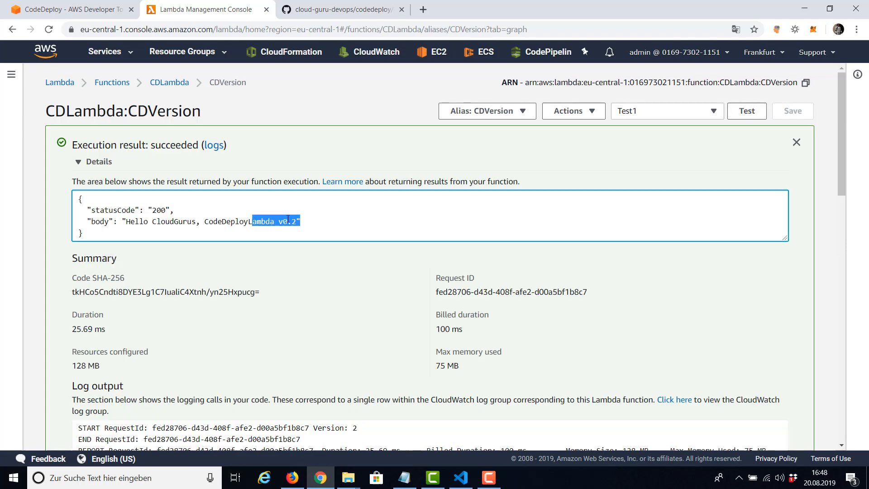
mouse_move(286, 230)
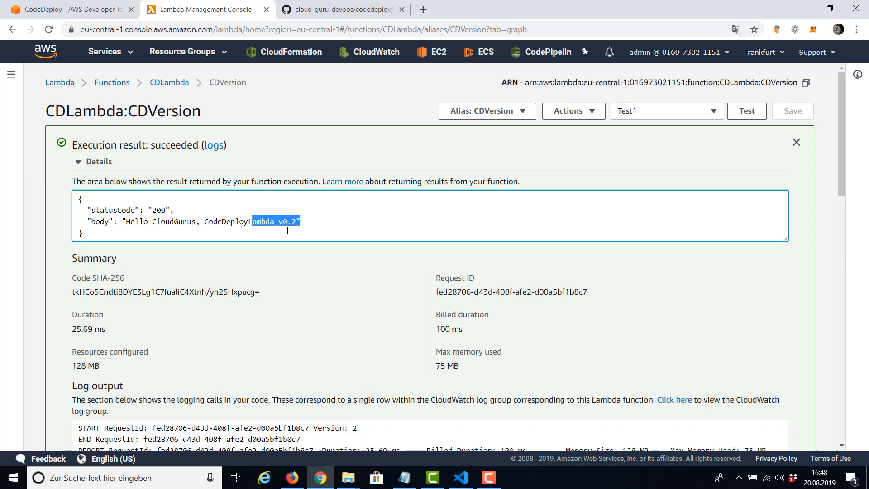
left_click(69, 10)
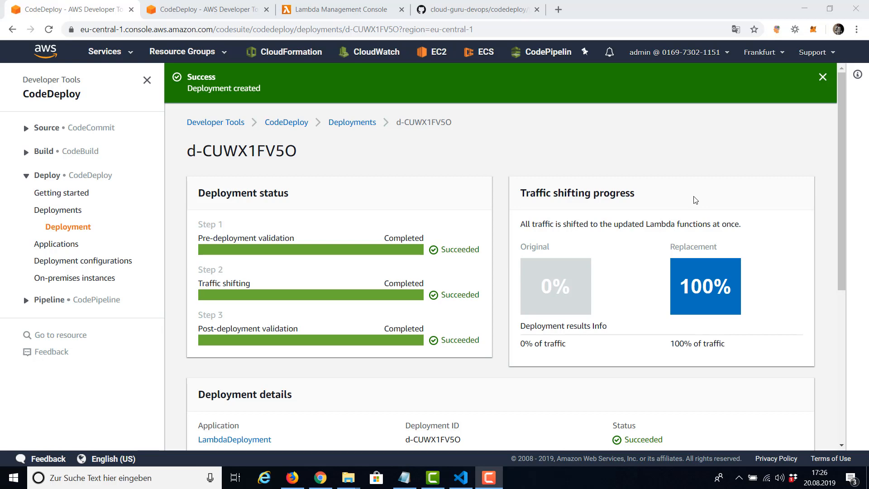
mouse_move(80, 224)
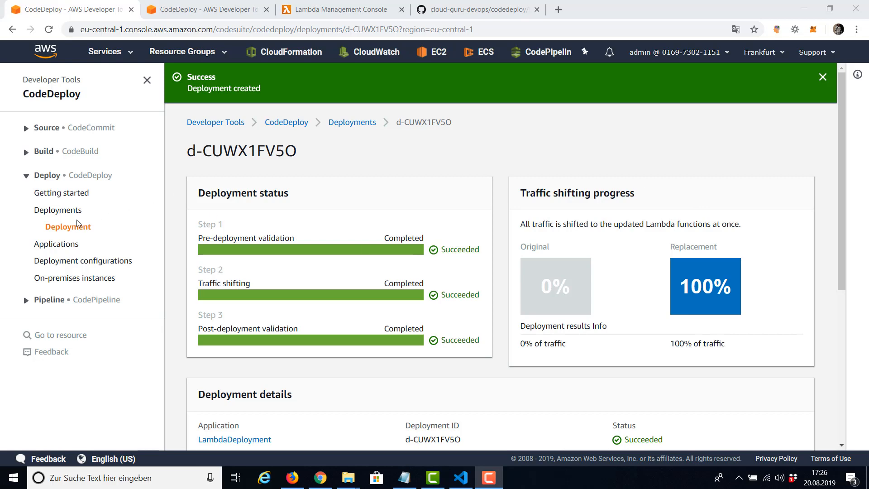
Copy the earlier LambdaDeployment to LambdaGrp into a new prefilled deployment
left_click(58, 210)
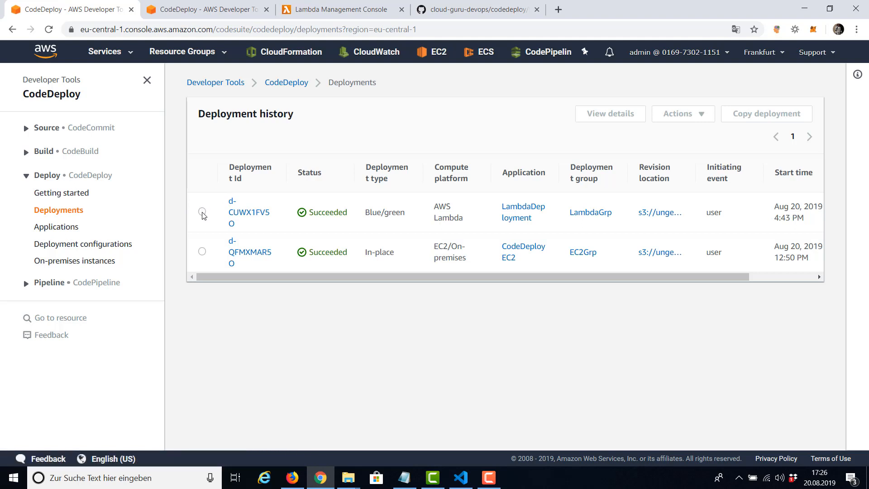
left_click(202, 212)
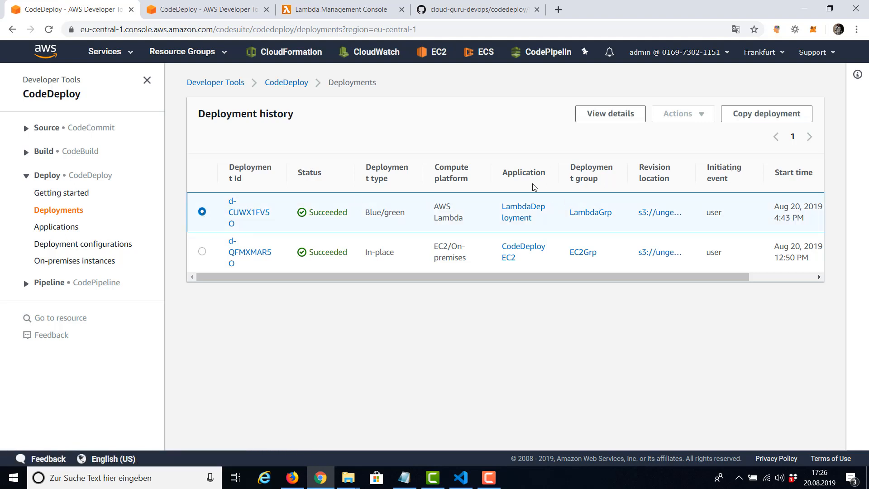
mouse_move(443, 217)
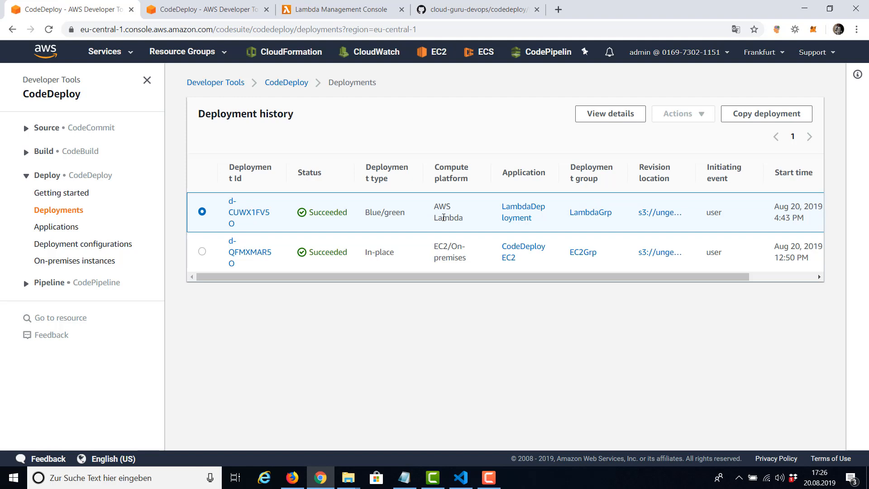
mouse_move(446, 258)
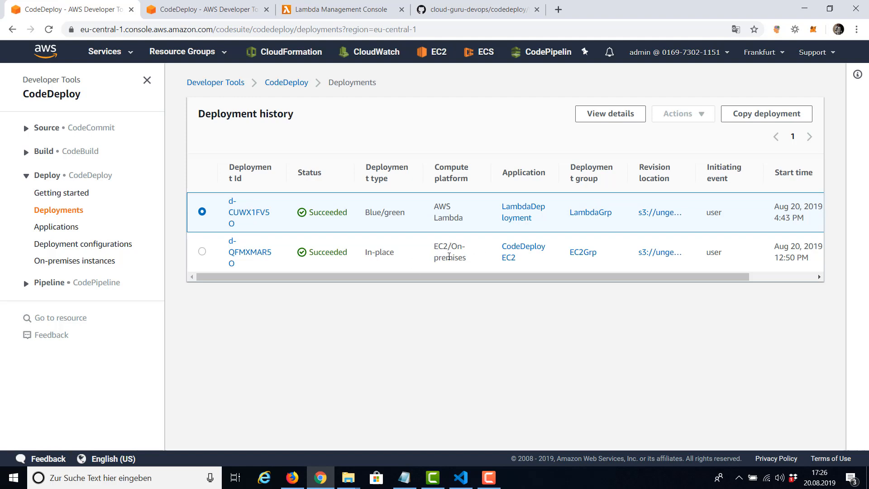
mouse_move(523, 251)
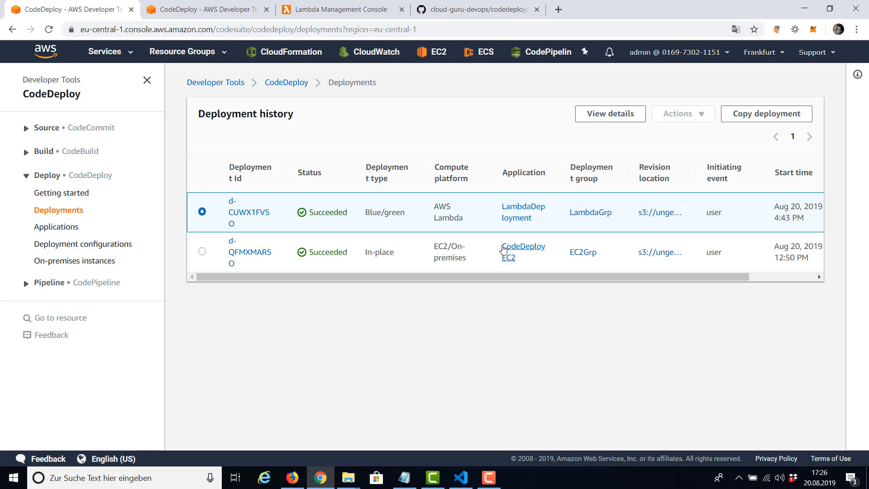
left_click(766, 114)
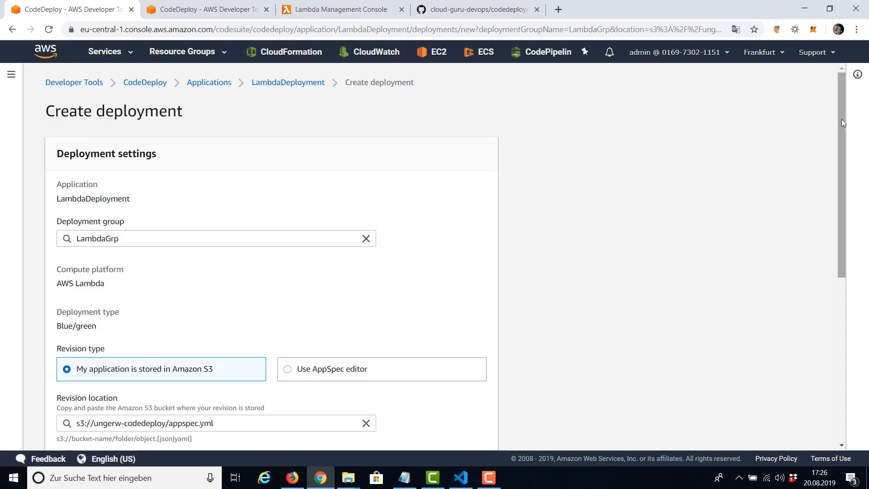
Use an inline YAML AppSpec with CurrentVersion 2 and TargetVersion 1 for CDLambda's CDVersion alias
scroll("down", 3)
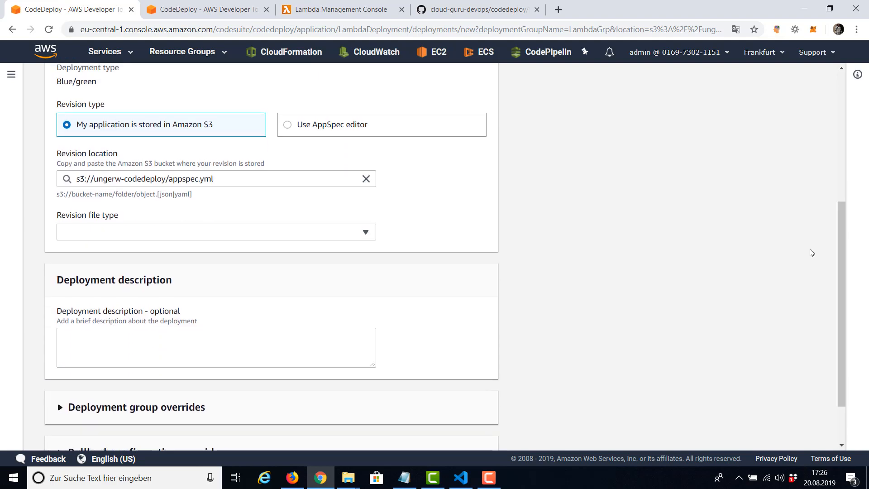
mouse_move(93, 118)
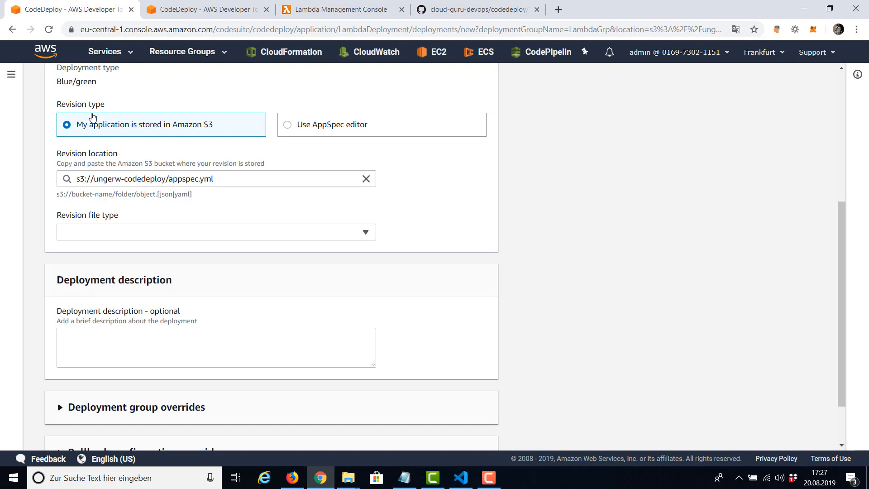
mouse_move(291, 126)
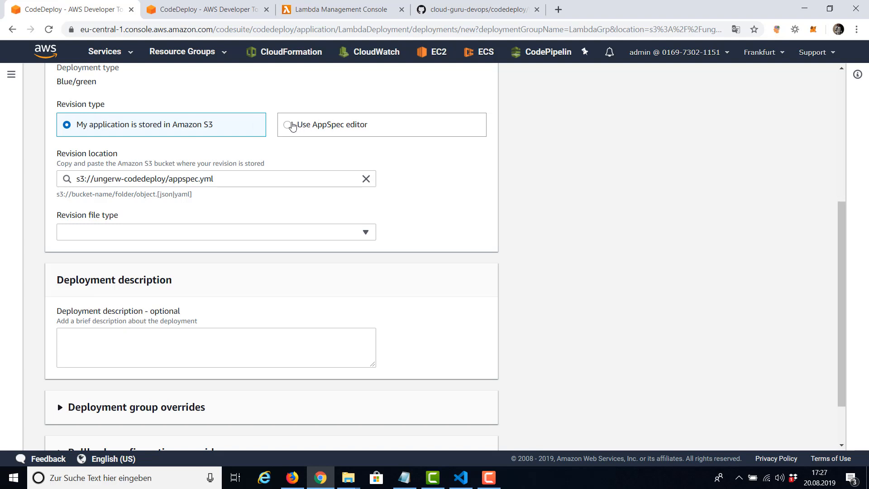
left_click(287, 124)
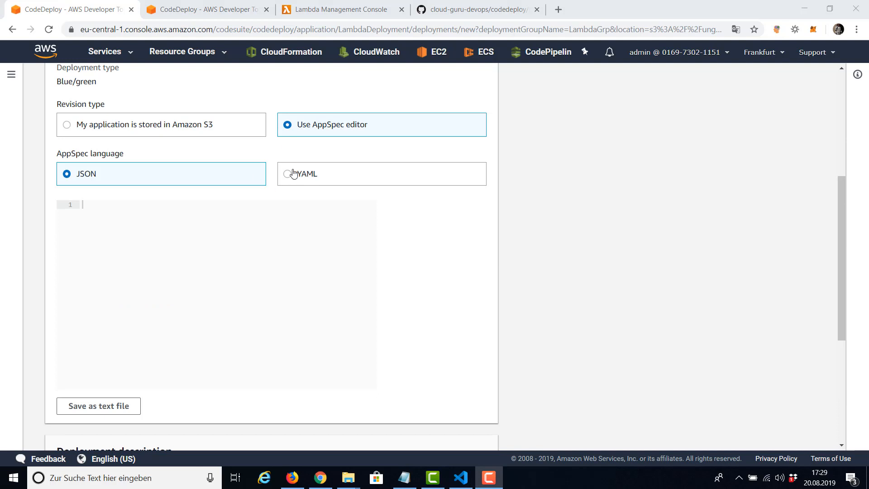
left_click(287, 173)
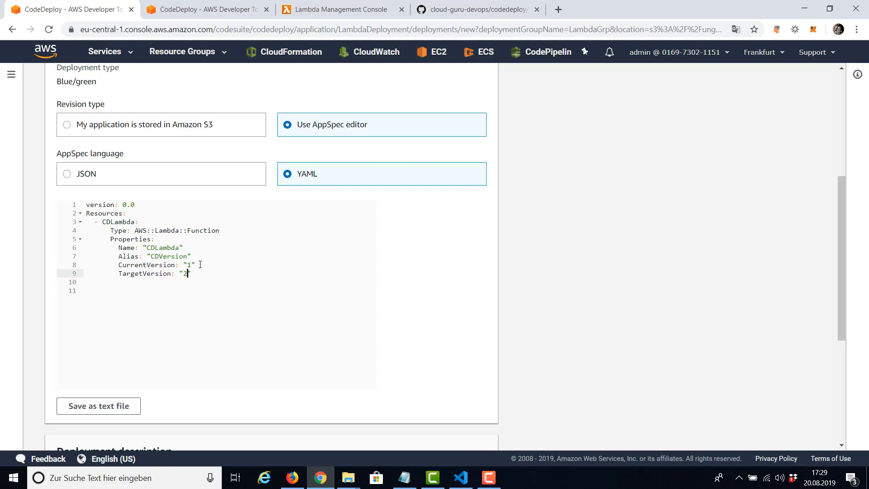
left_click(191, 264)
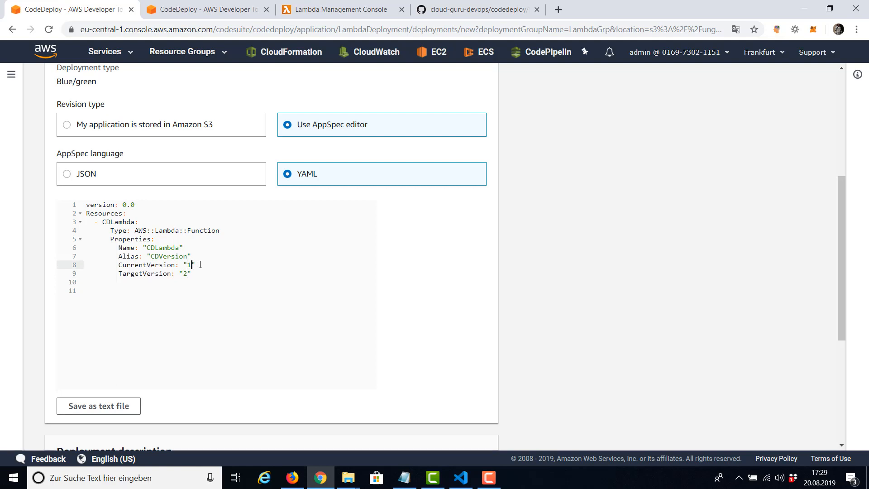
type("2")
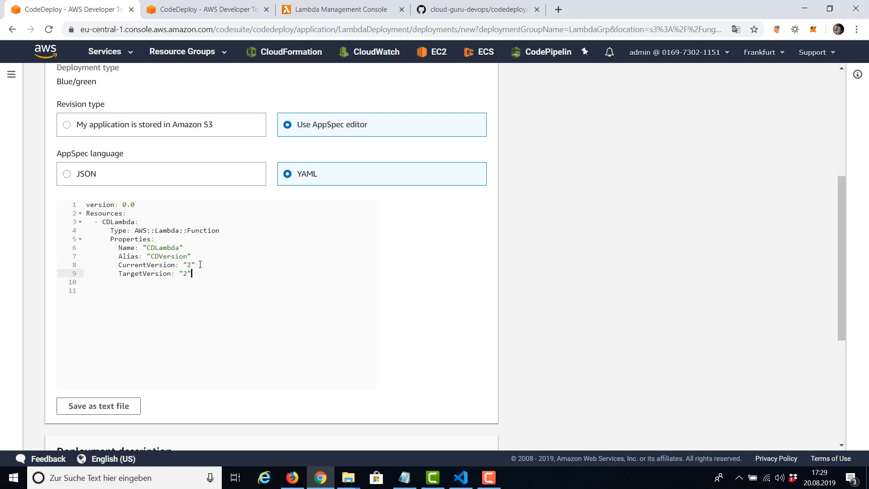
type("1")
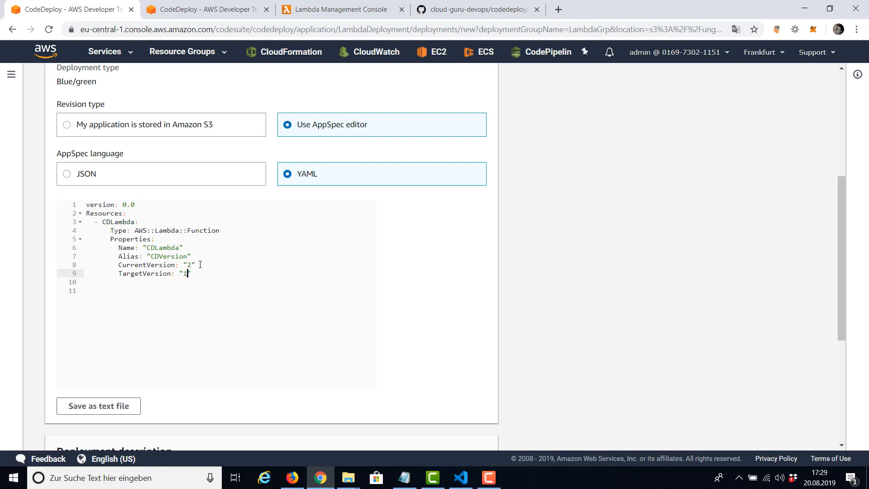
mouse_move(842, 210)
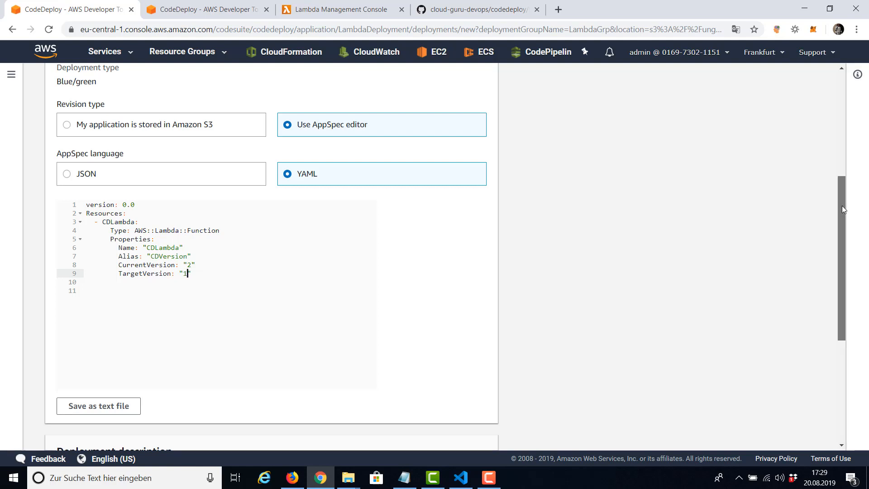
scroll("down", 3)
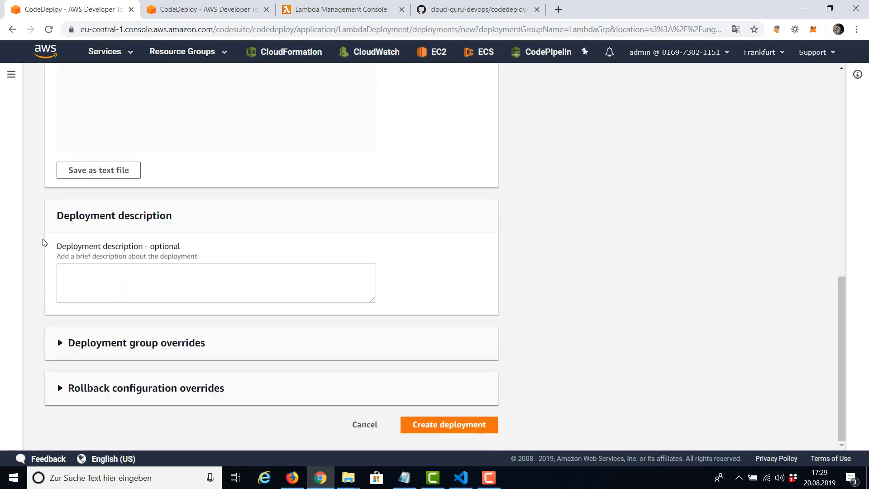
mouse_move(415, 384)
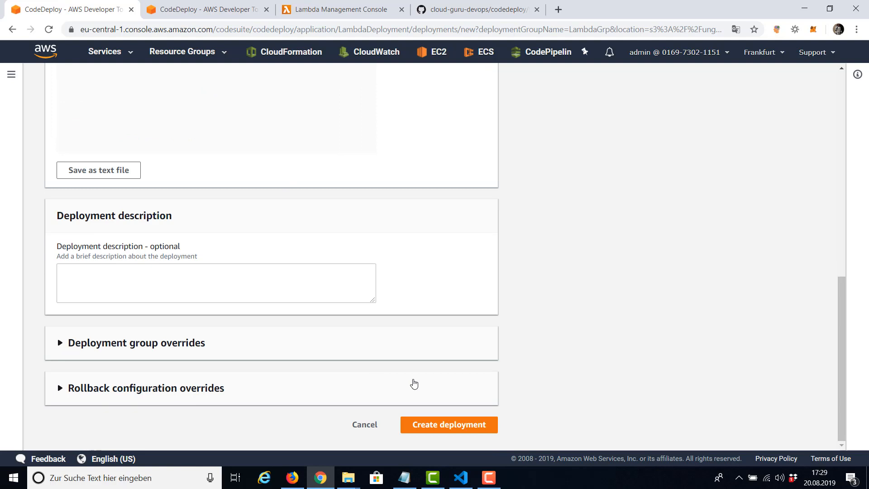
Create the rollback deployment, see it succeed, and return to the Lambda console
left_click(449, 424)
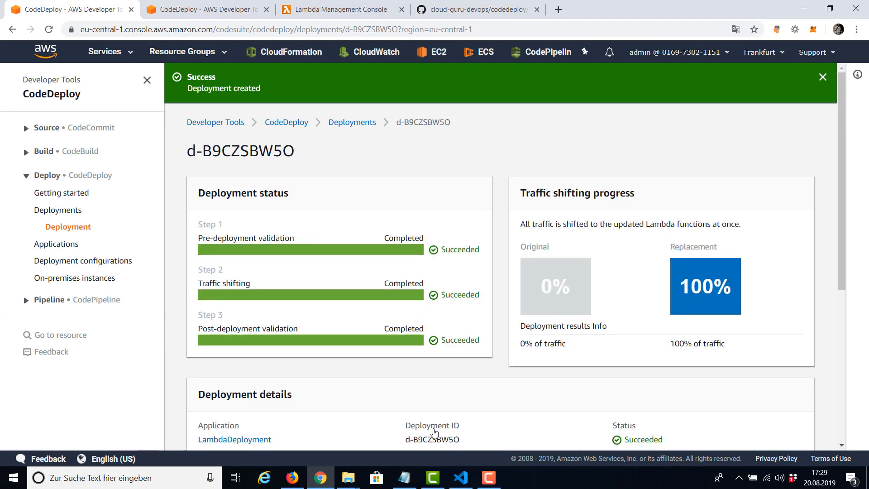
mouse_move(431, 264)
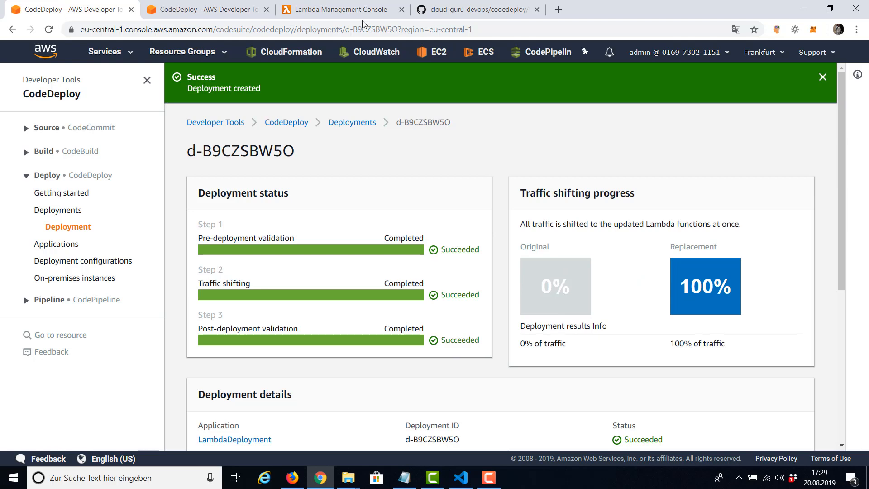
left_click(341, 9)
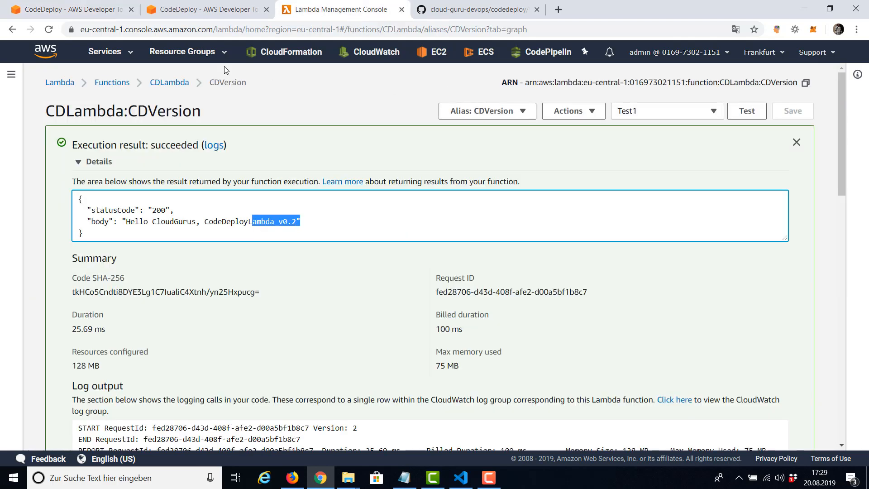
Run Test1 on CDLambda version 1 and read the CodeDeployLambda v0.1 message
left_click(169, 82)
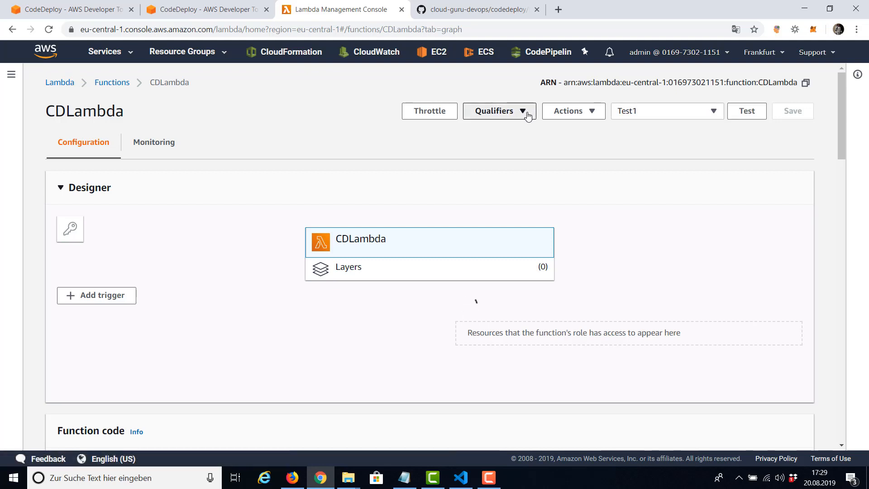
left_click(498, 111)
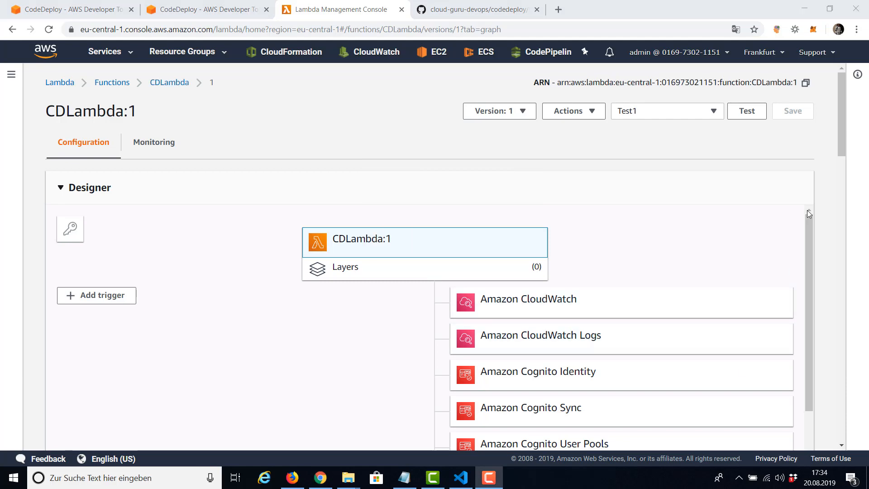
left_click(747, 111)
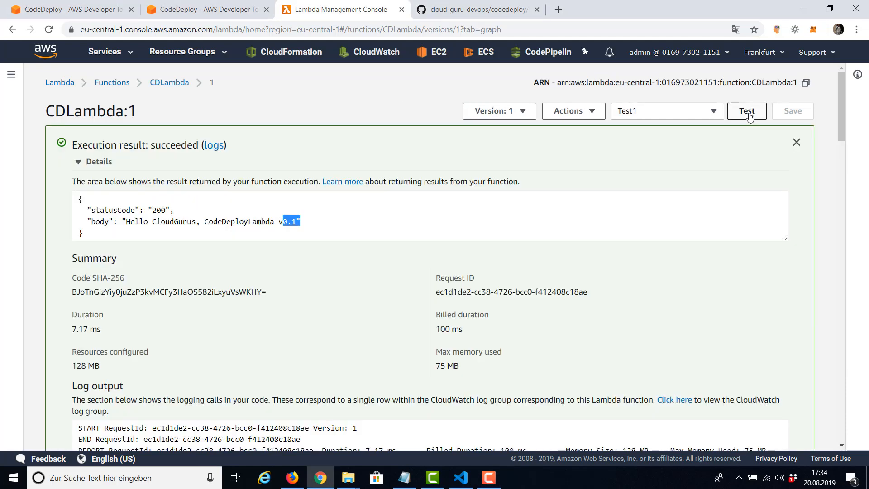
left_click(282, 221)
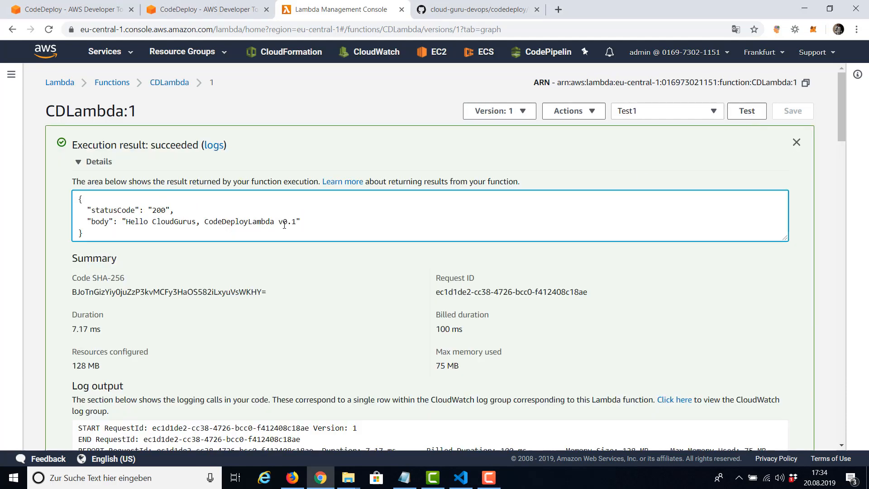